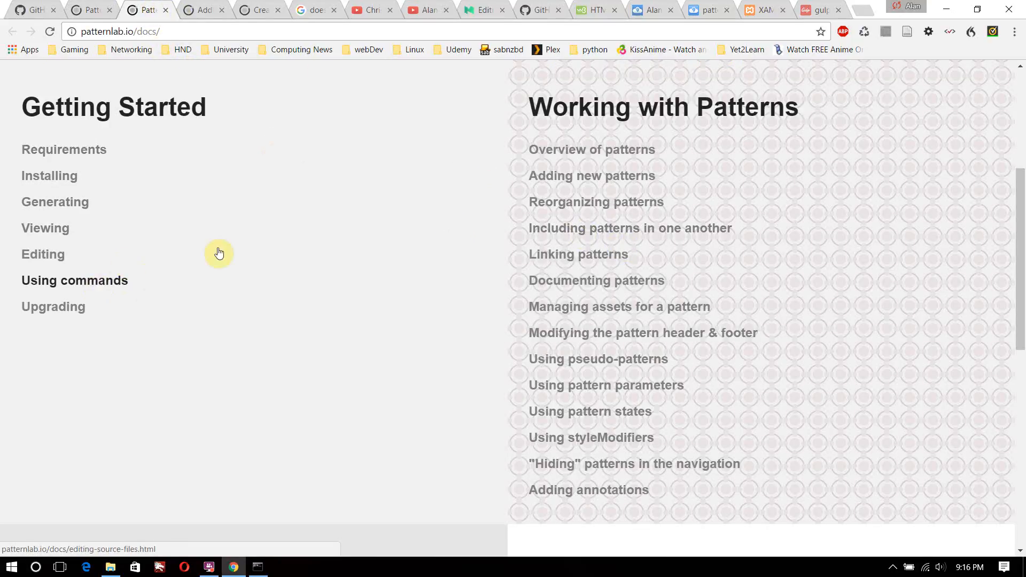
mouse_move(309, 255)
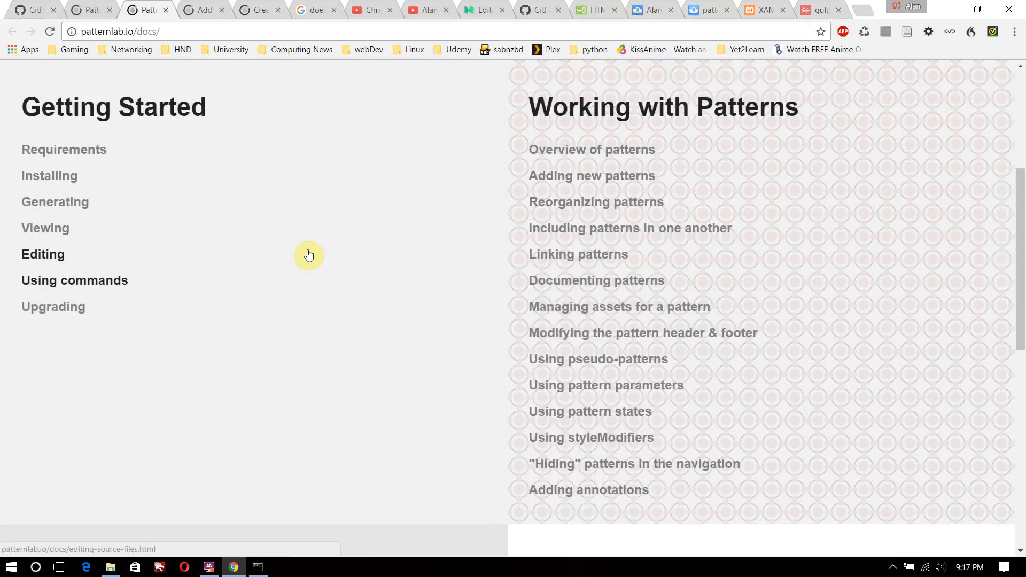
Scroll through the Pattern Lab Editing documentation page in Chrome
scroll("down", 3)
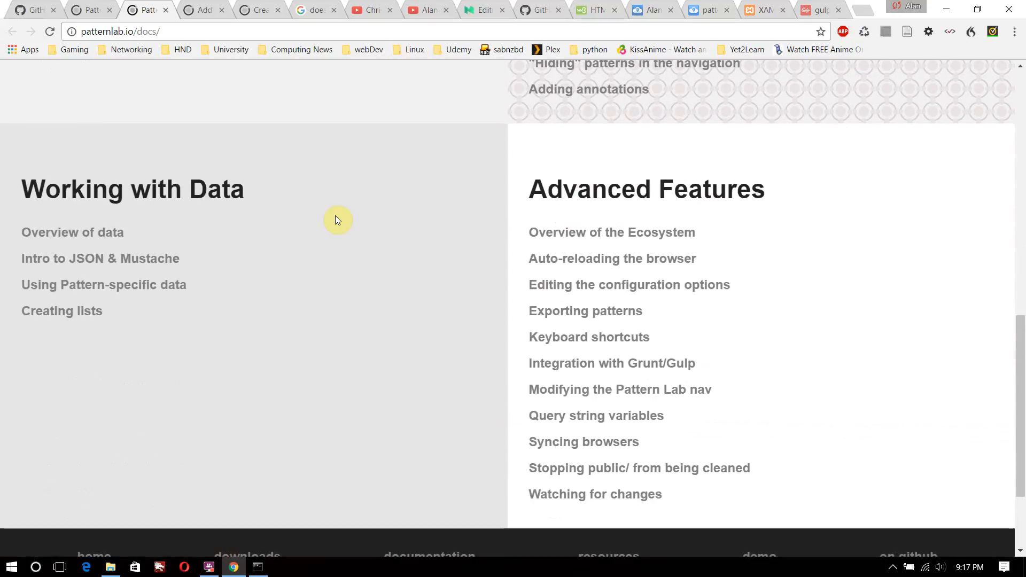
scroll("down", 3)
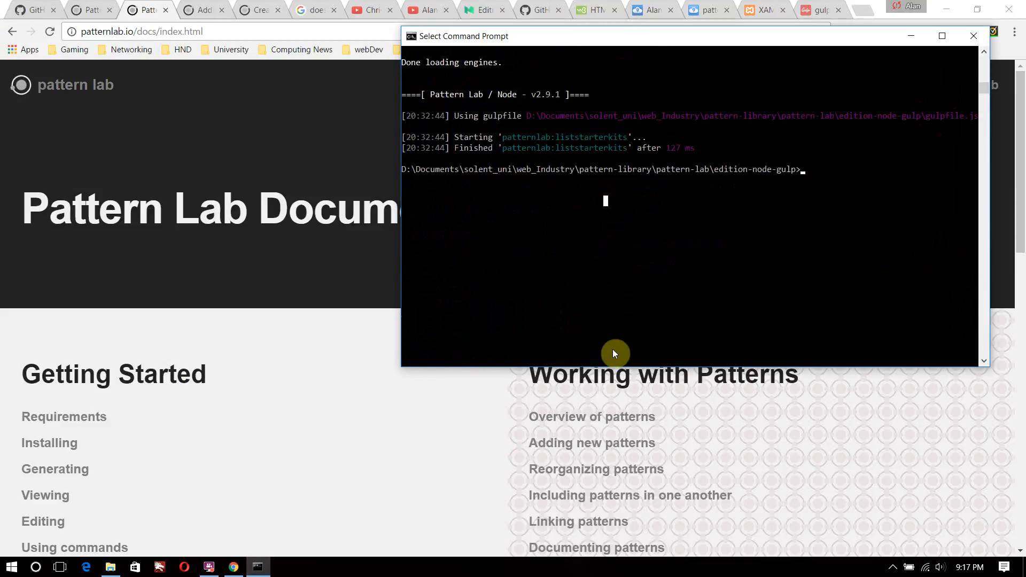
mouse_move(585, 149)
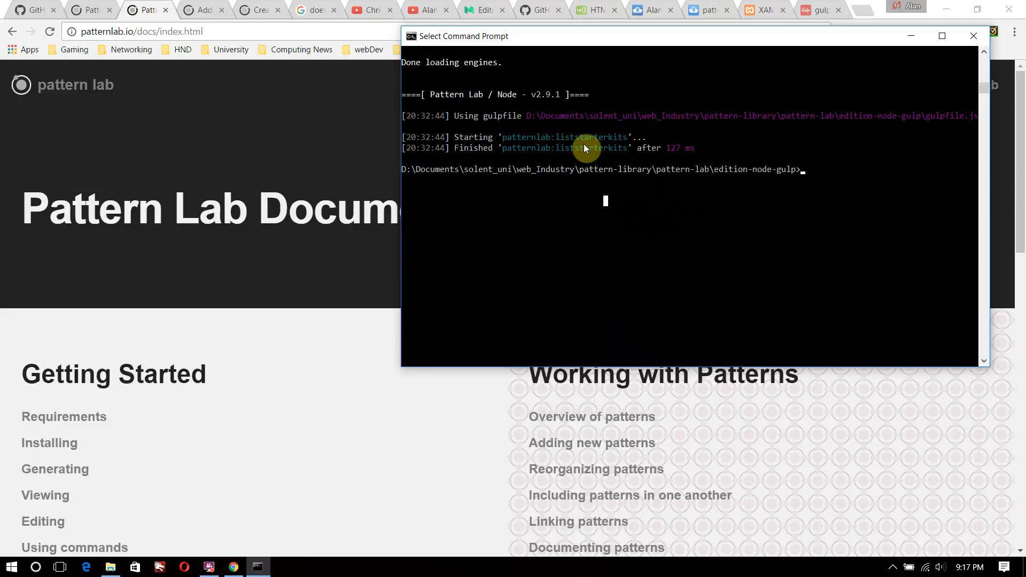
mouse_move(304, 151)
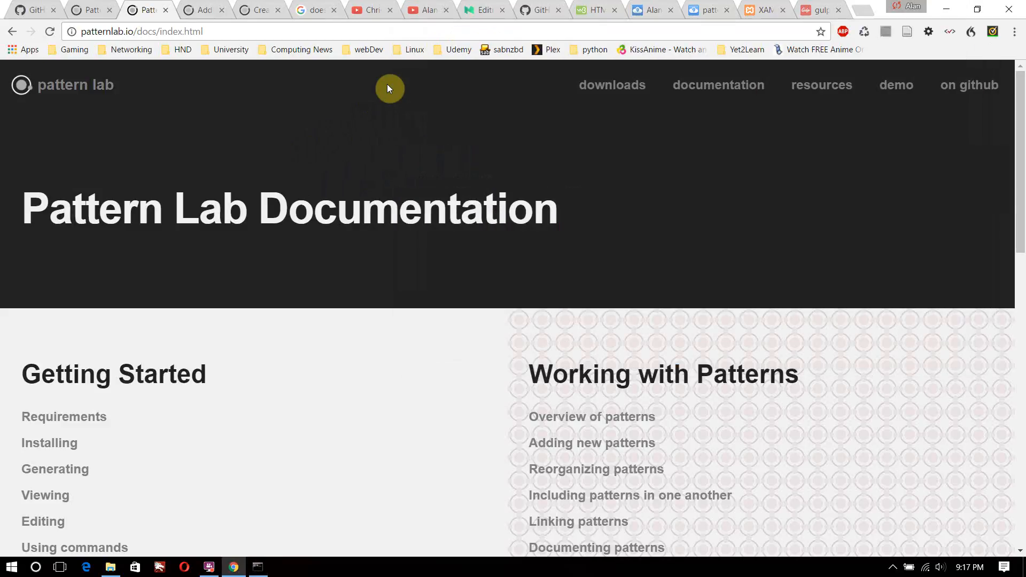
mouse_move(451, 138)
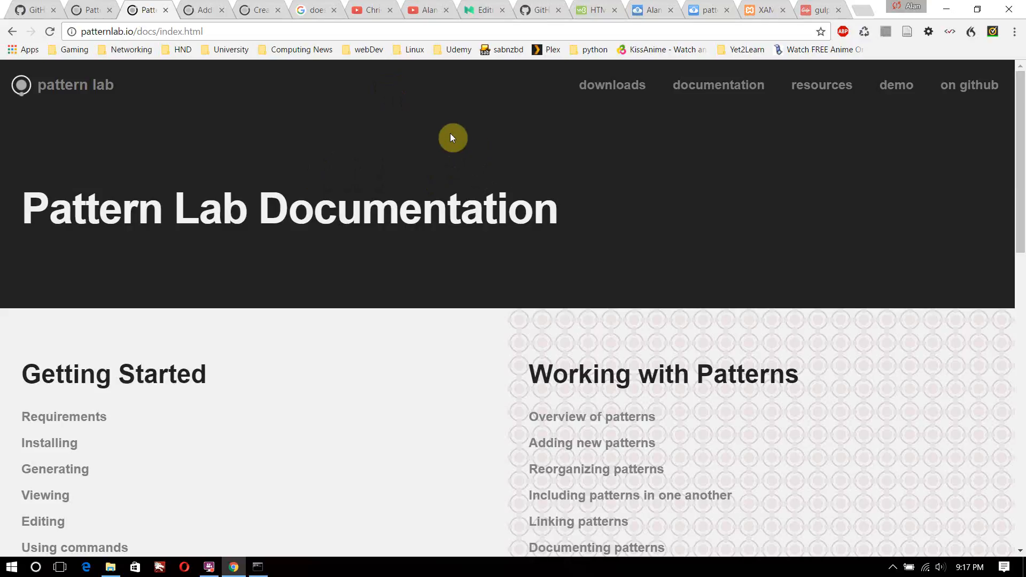
mouse_move(369, 131)
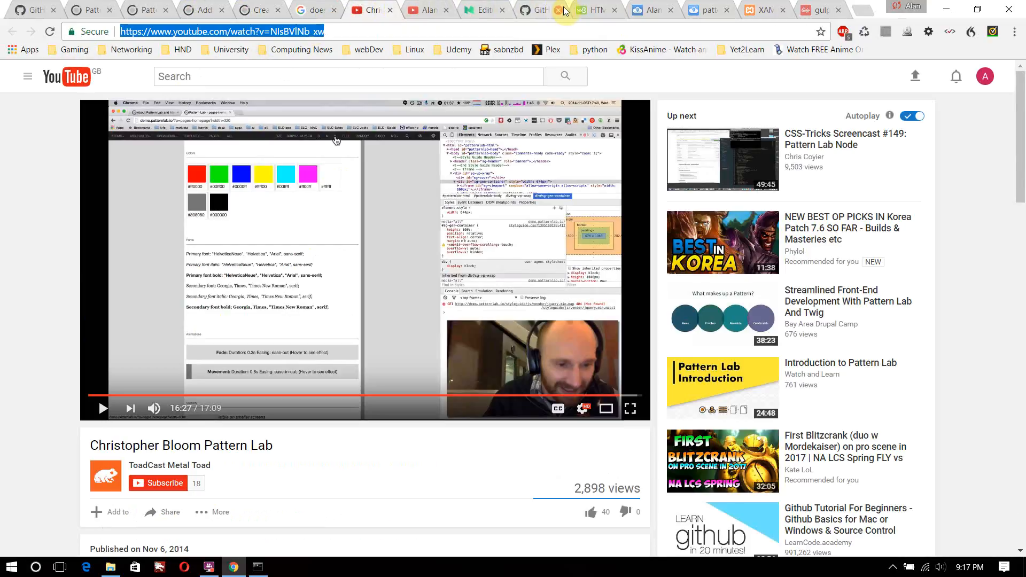
left_click(537, 10)
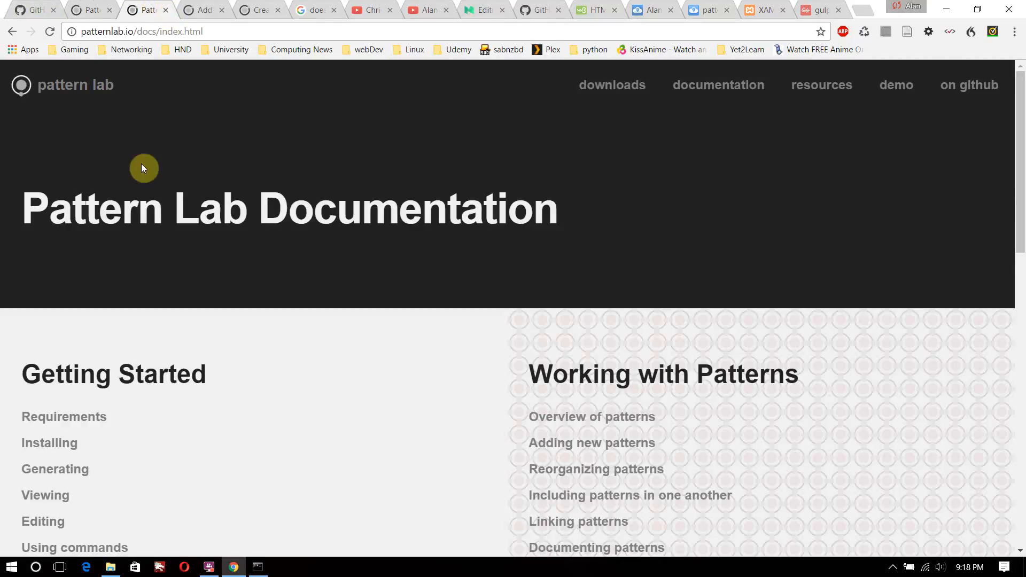
scroll("down", 3)
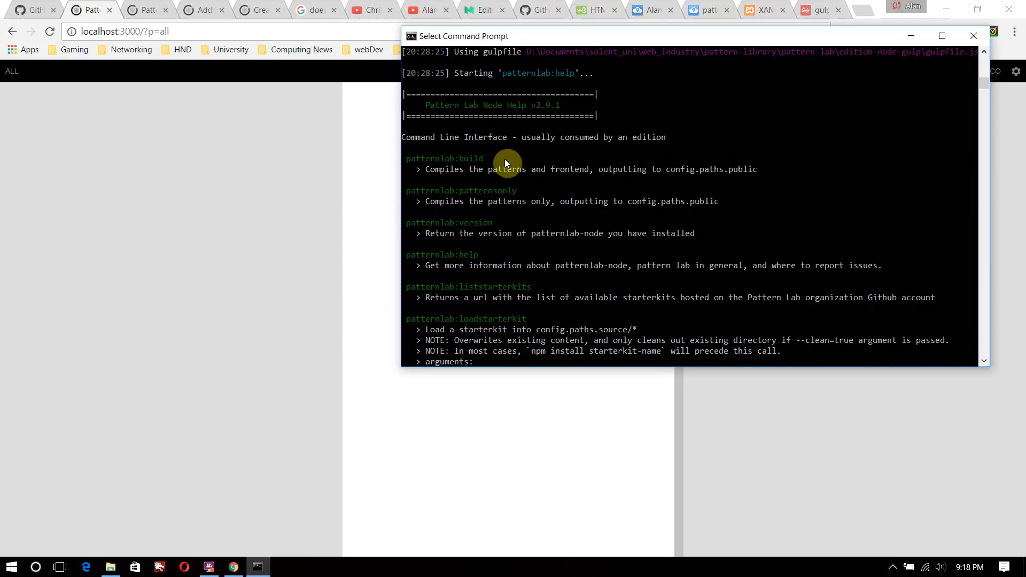
scroll("down", 3)
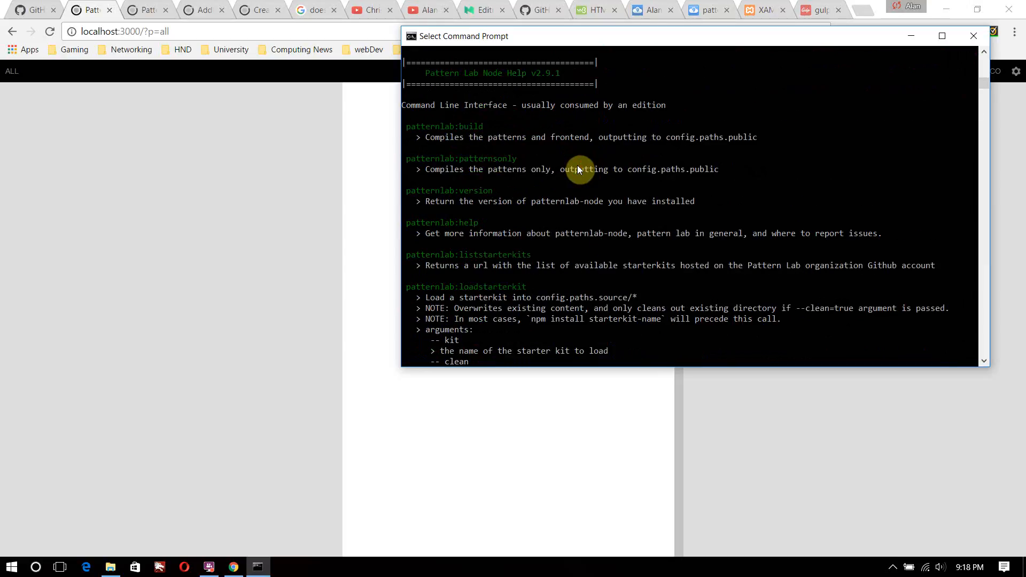
scroll("down", 3)
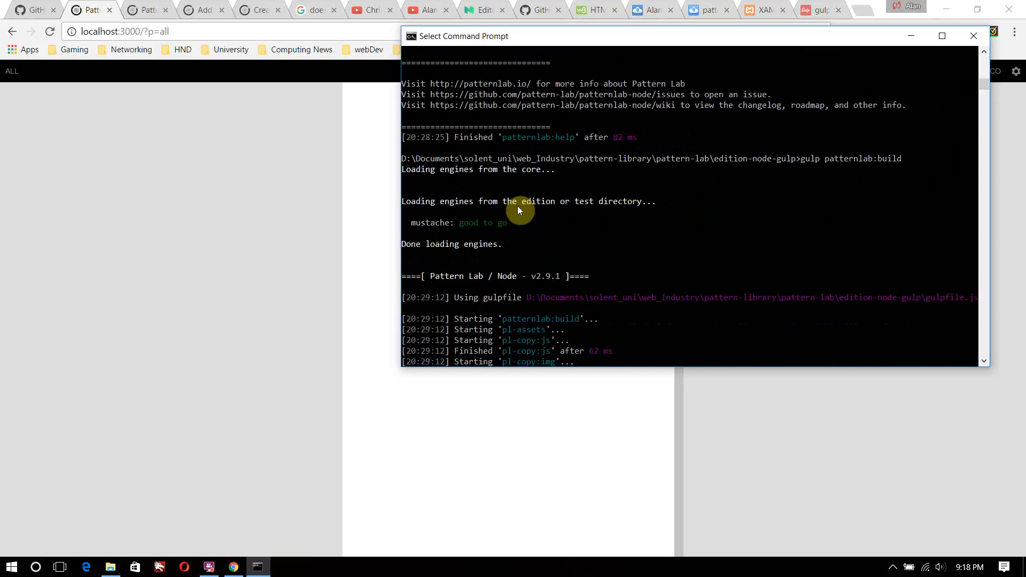
mouse_move(525, 211)
type("gulp patternlab:serve")
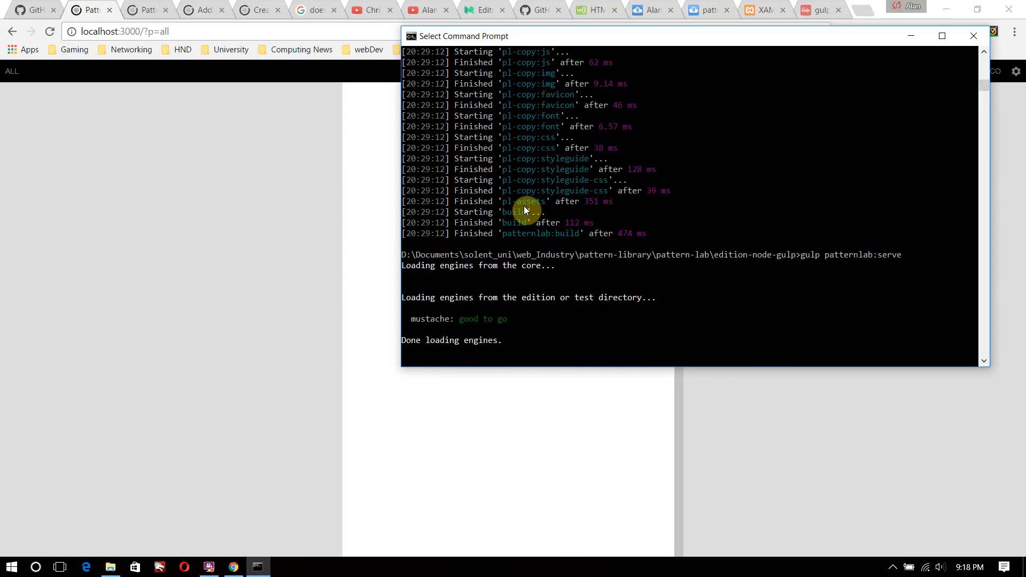
Reach the docs page on watching files for changes and auto-regenerating patterns
left_click(148, 10)
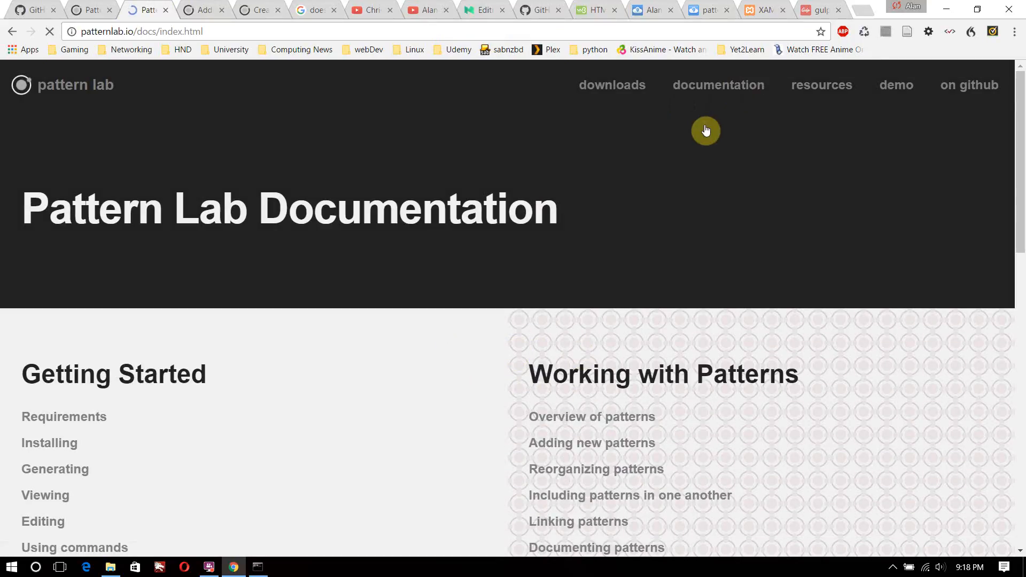
scroll("down", 3)
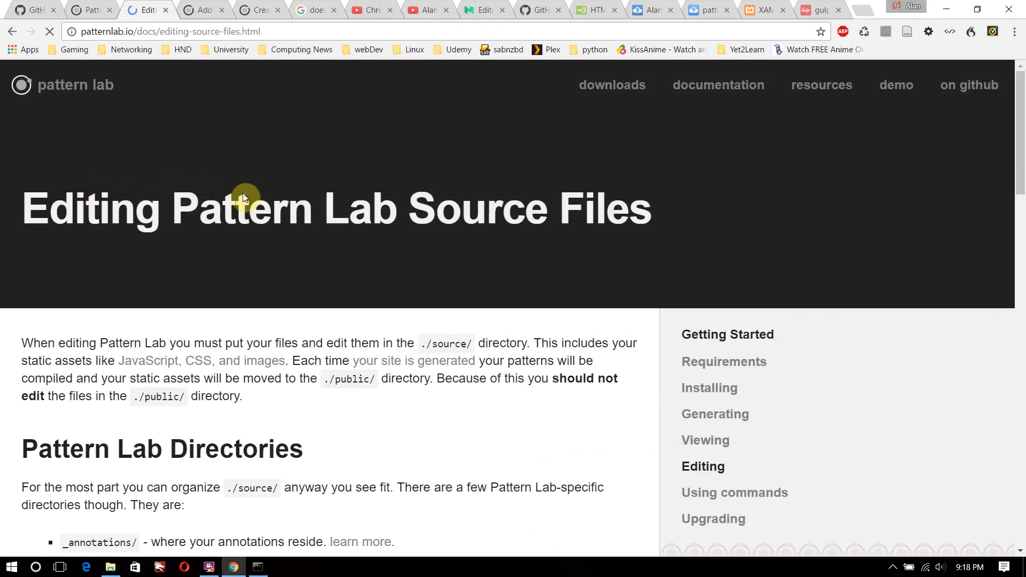
scroll("down", 3)
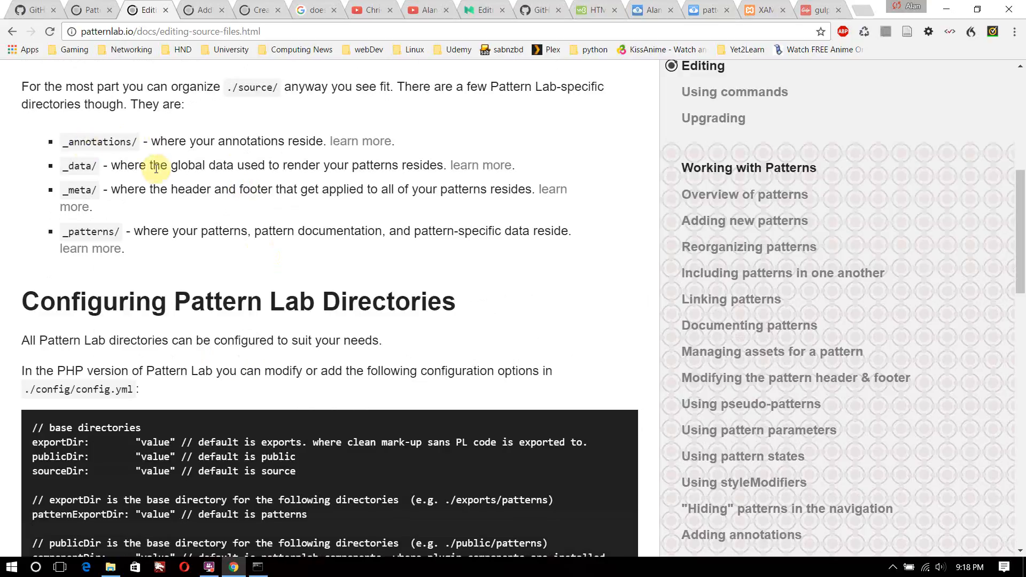
scroll("down", 3)
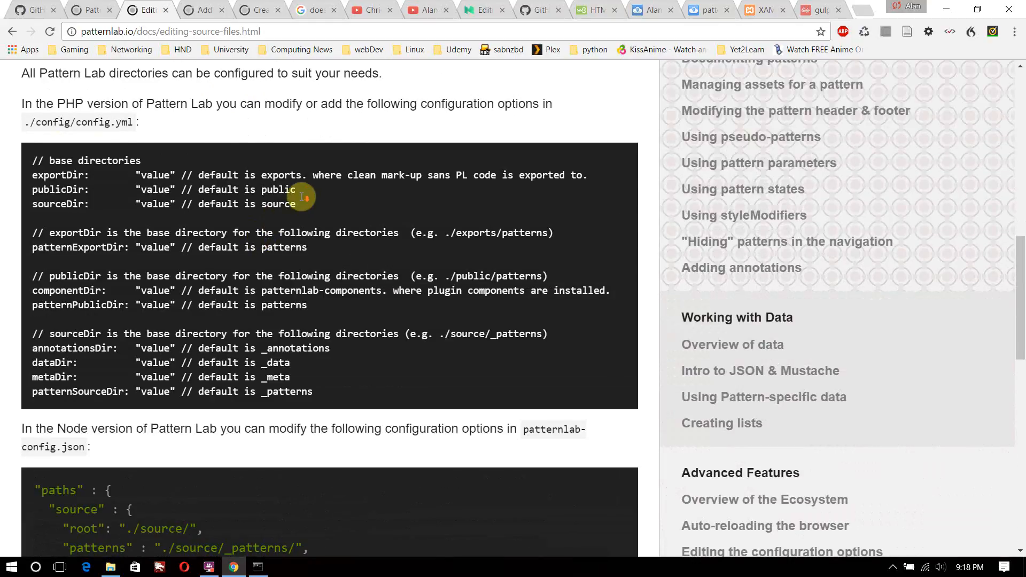
scroll("down", 3)
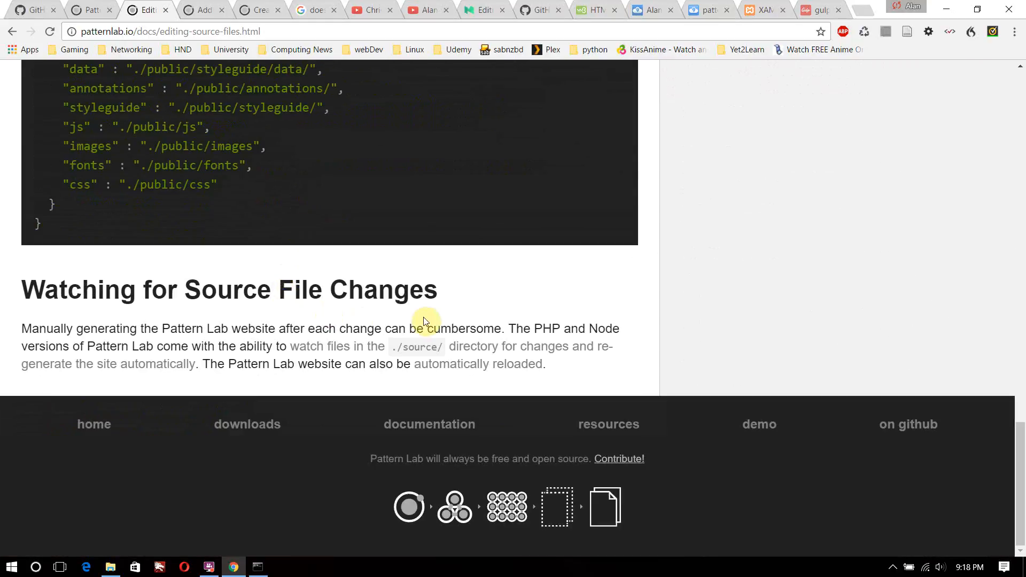
mouse_move(339, 351)
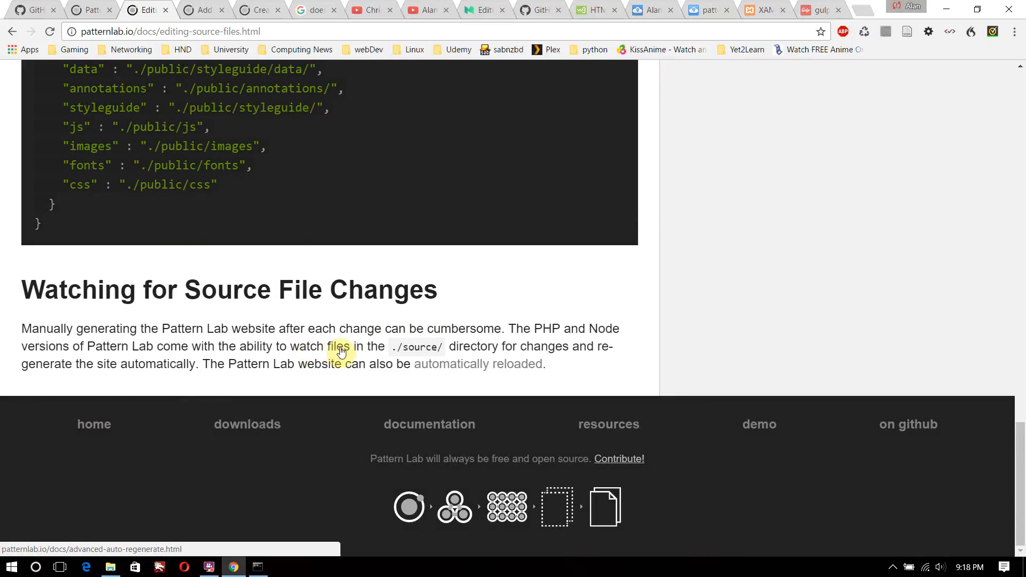
left_click(478, 363)
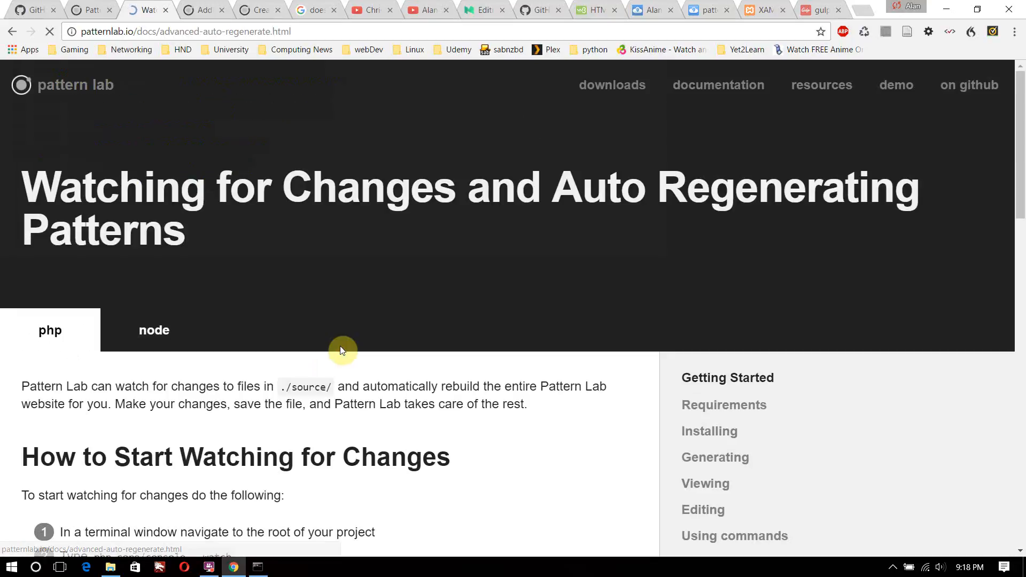
Show the Node version of the watch instructions with gulp patternlab:watch
scroll("down", 3)
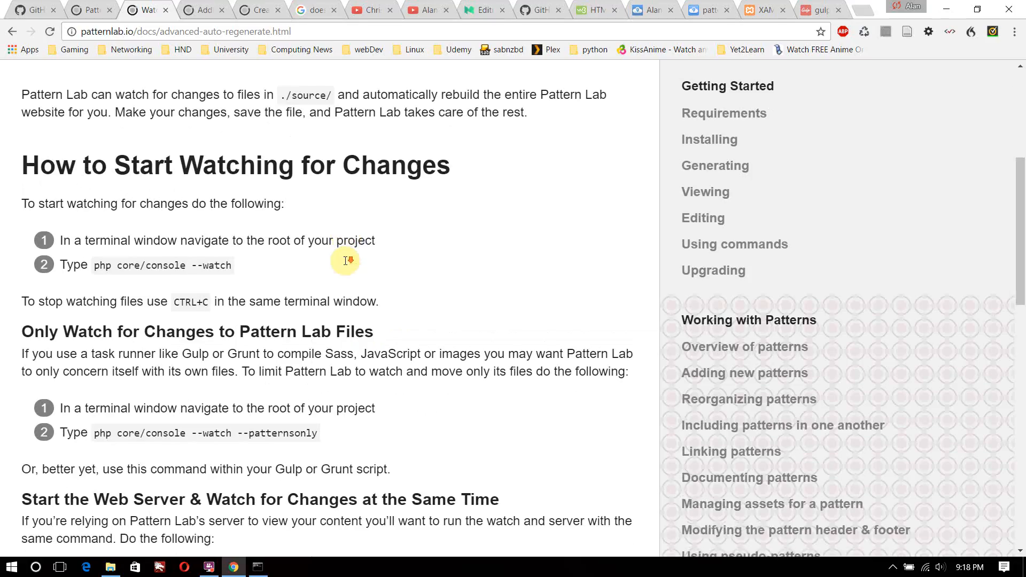
left_click(154, 196)
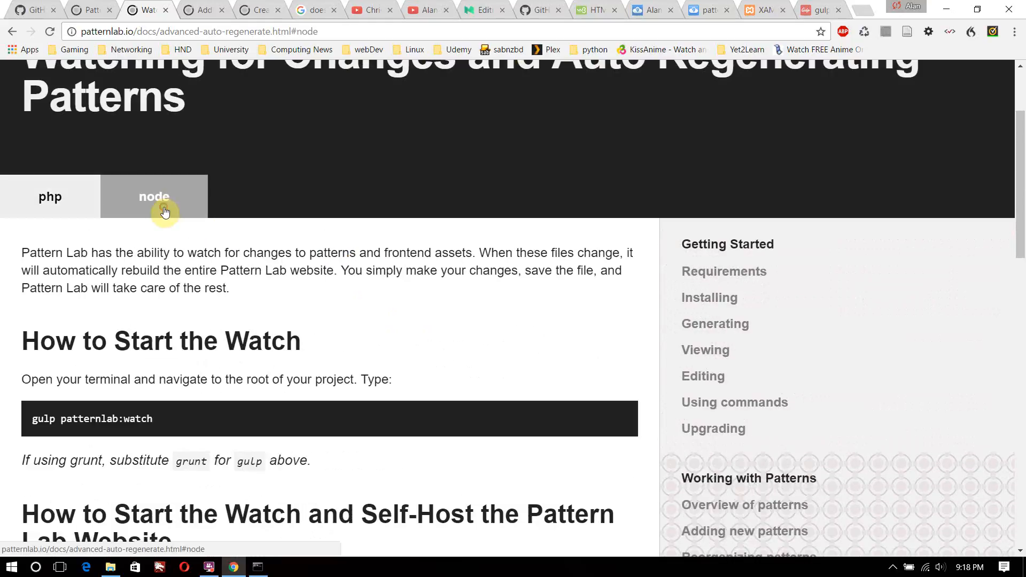
scroll("down", 3)
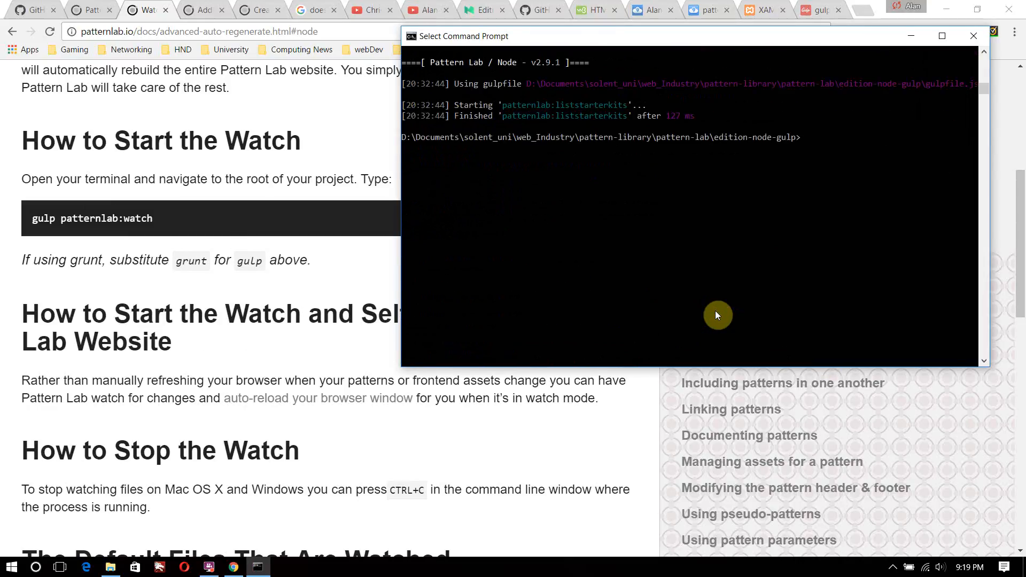
Run gulp patternlab:watch in Command Prompt, then view the local Pattern Lab site
type("gulp patternlab:watch")
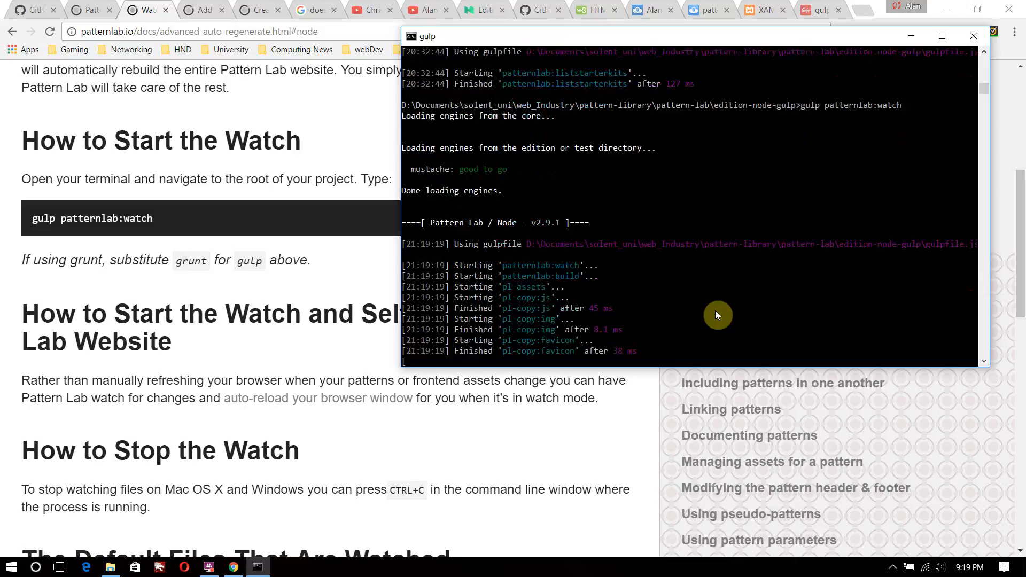
scroll("down", 3)
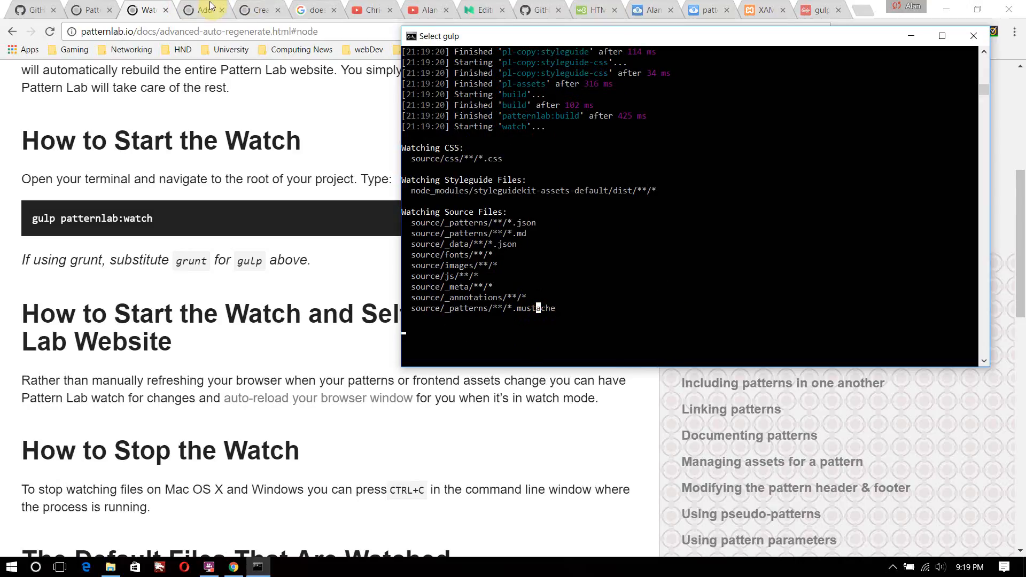
left_click(89, 10)
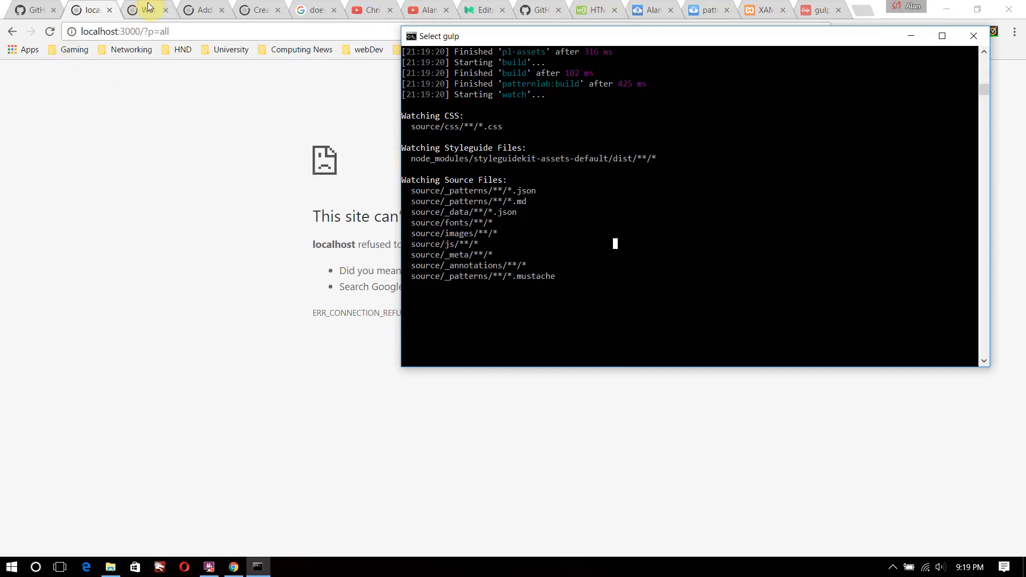
From the watch instructions, go to the Viewing Patterns docs page on serving patterns
left_click(147, 10)
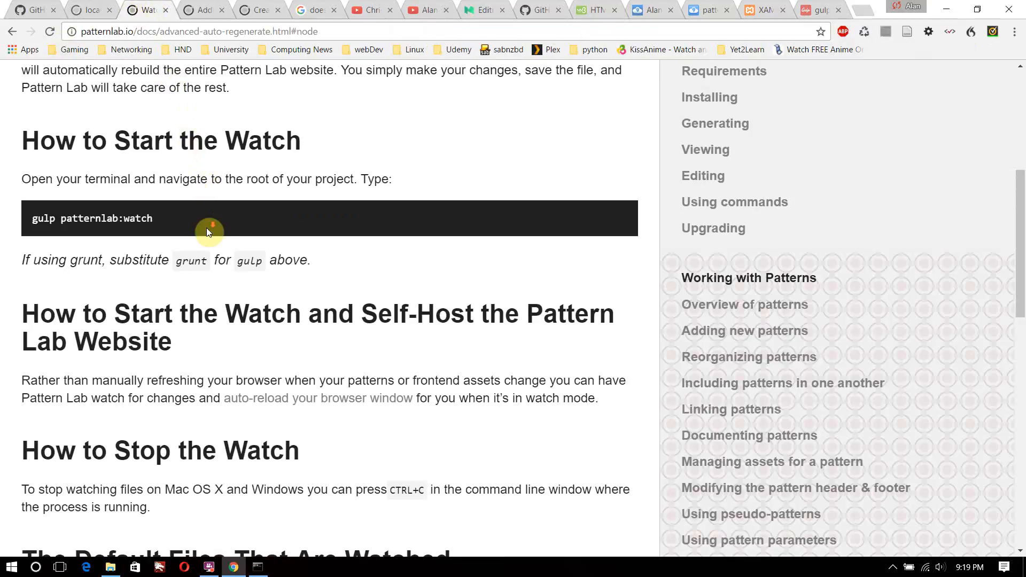
scroll("down", 3)
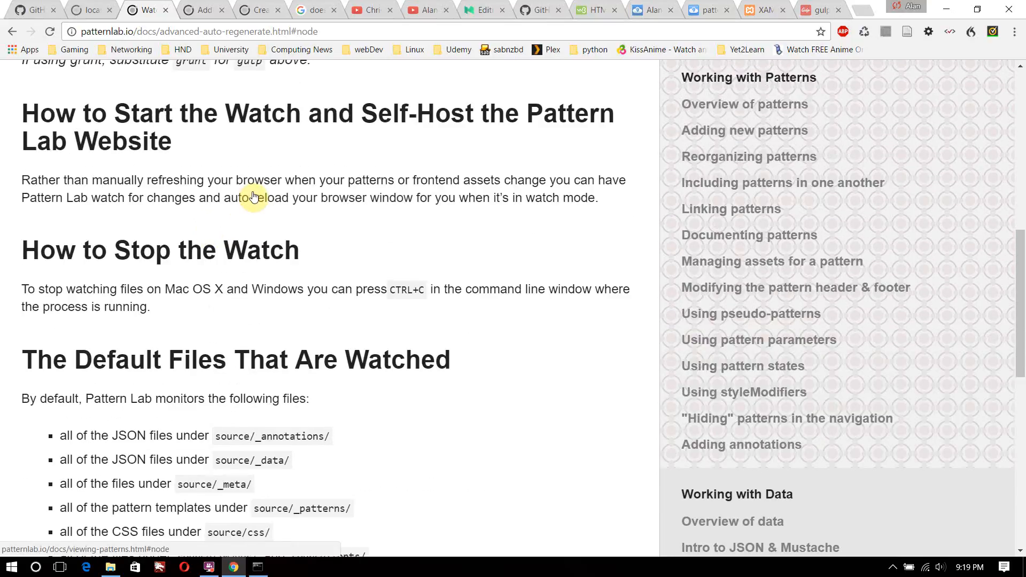
mouse_move(250, 203)
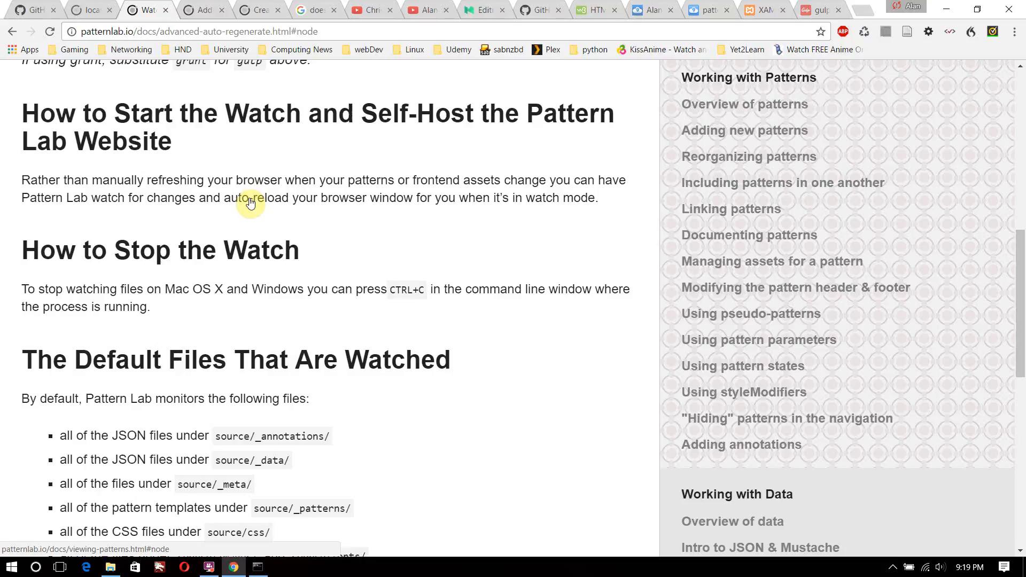
left_click(251, 197)
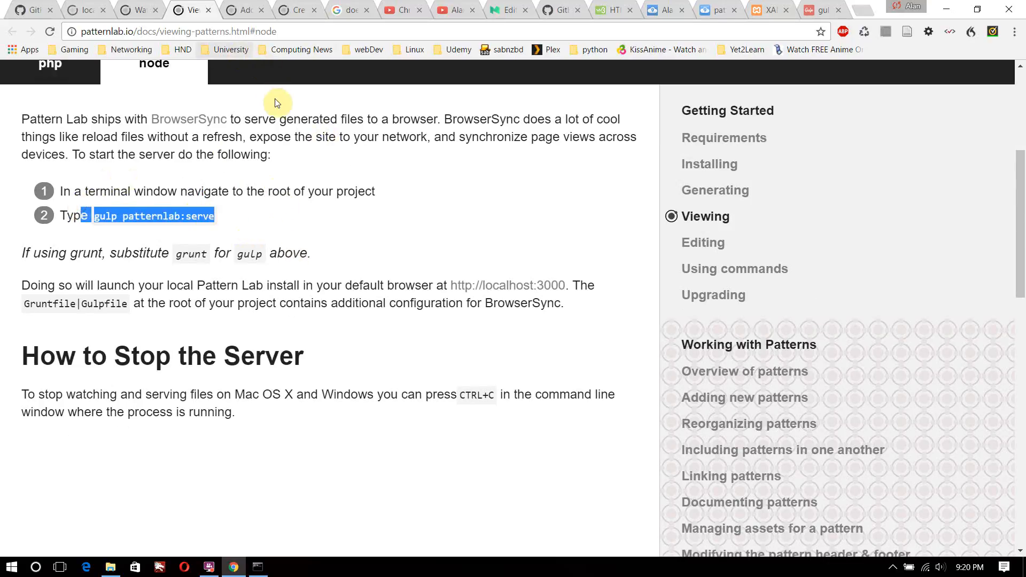
Scroll to the Node steps for starting the server with gulp patternlab:serve
scroll("down", 3)
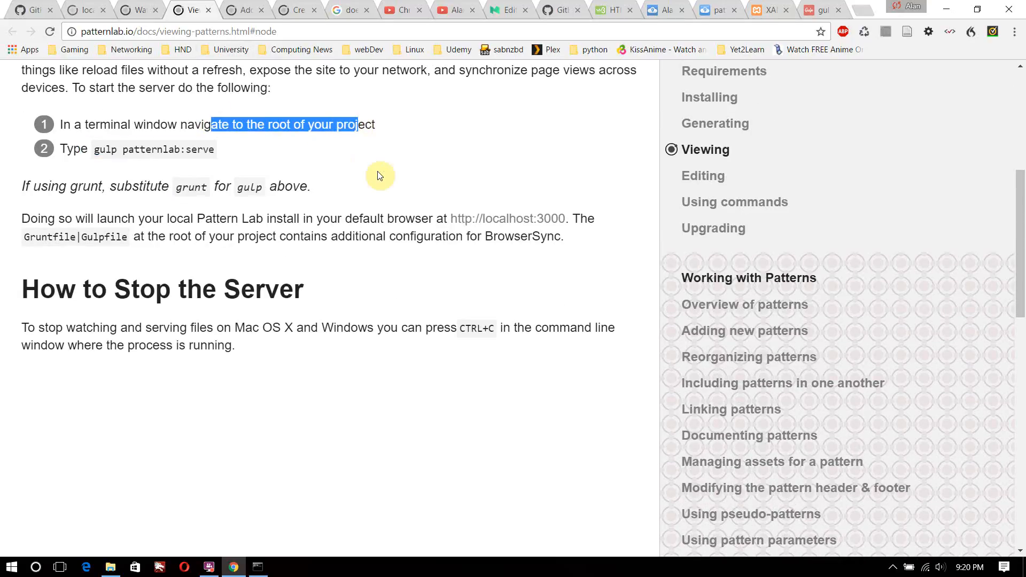
scroll("down", 3)
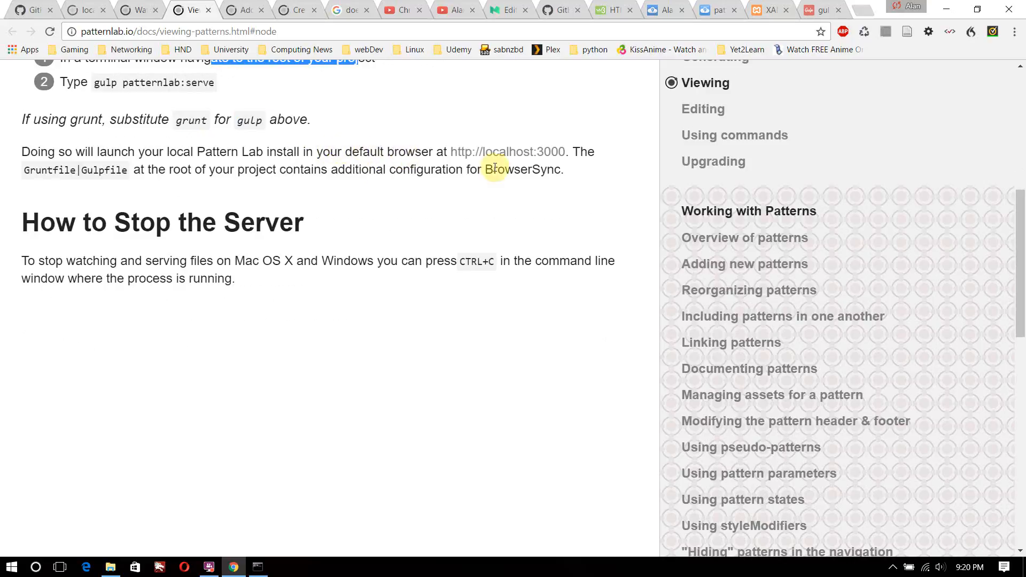
mouse_move(340, 179)
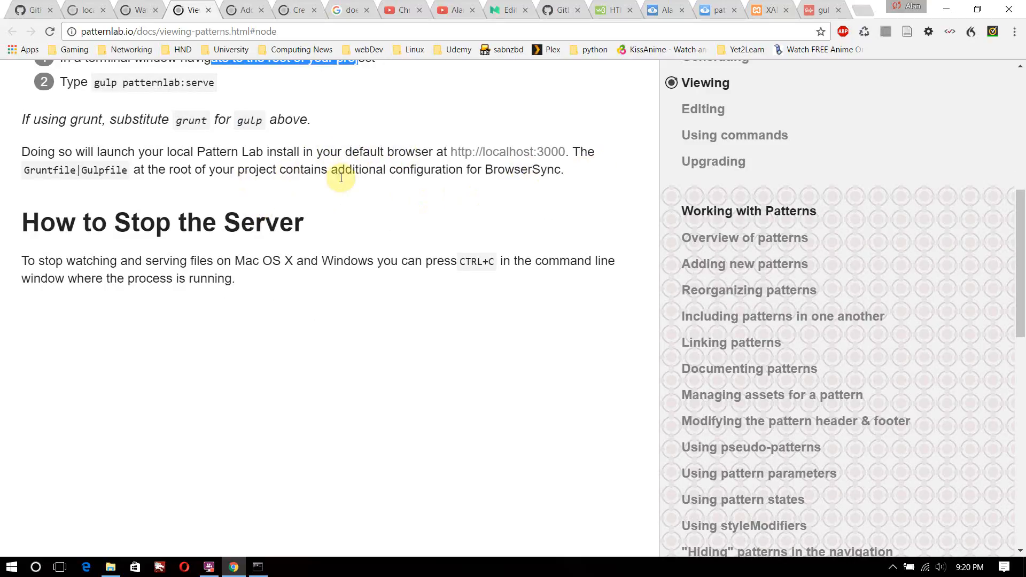
scroll("down", 3)
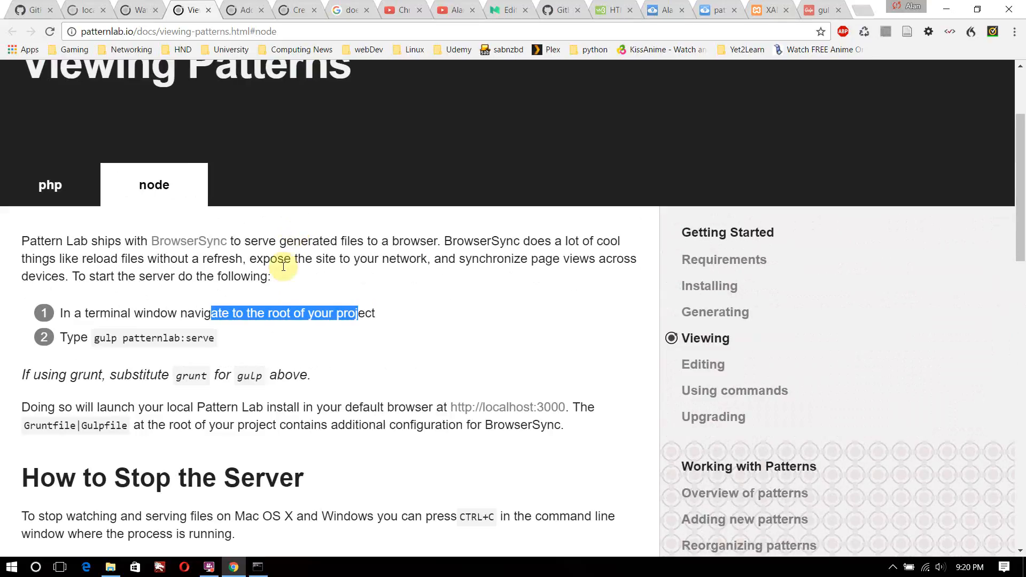
scroll("down", 3)
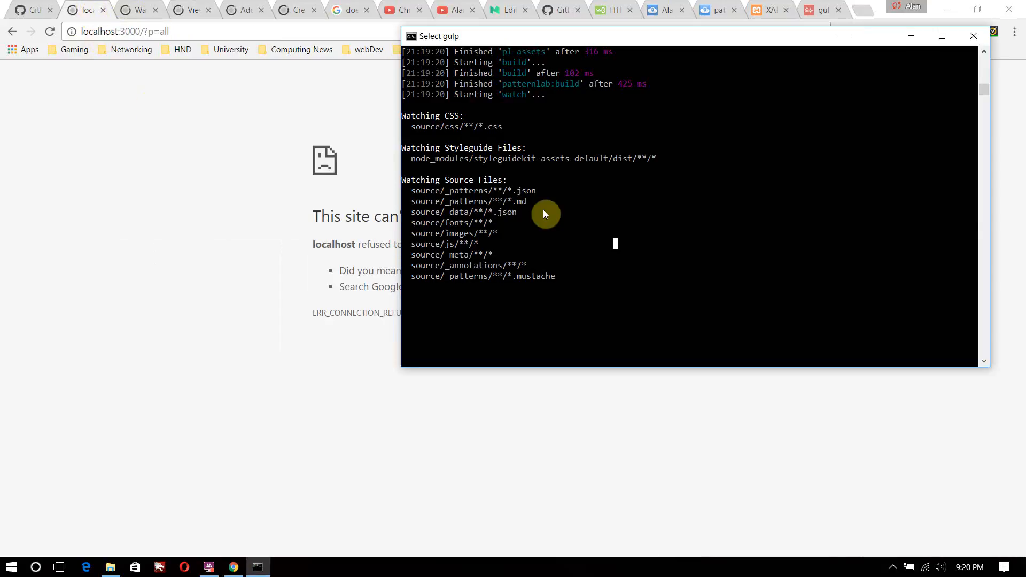
mouse_move(531, 237)
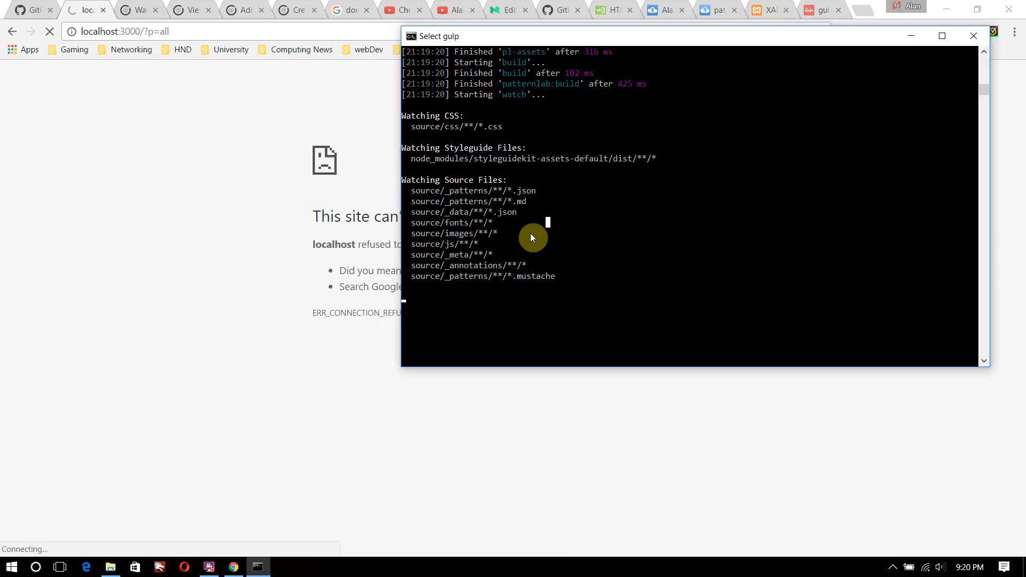
Reread the auto-regenerate docs paragraph on starting and stopping watch mode
left_click(138, 10)
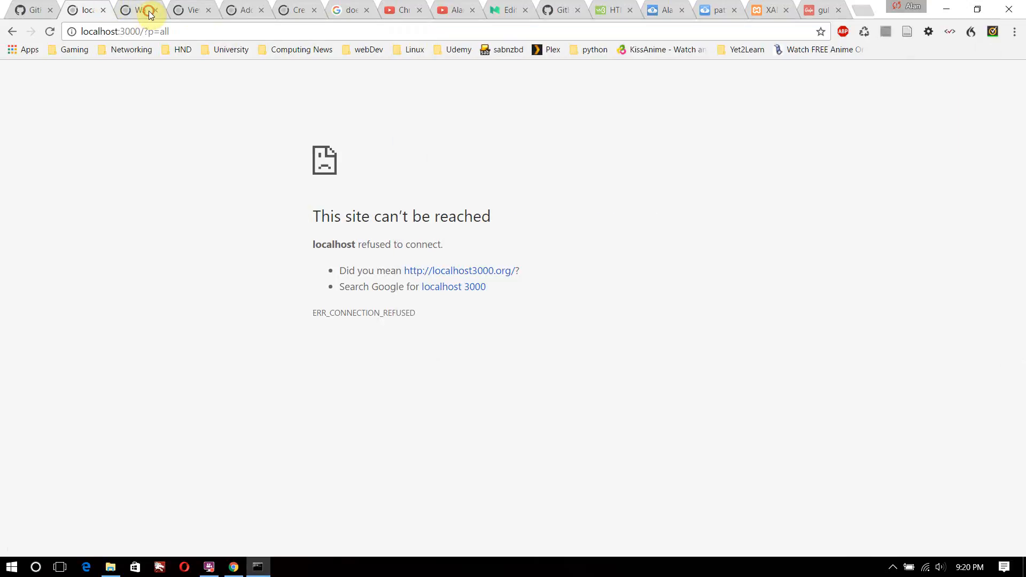
left_click(139, 10)
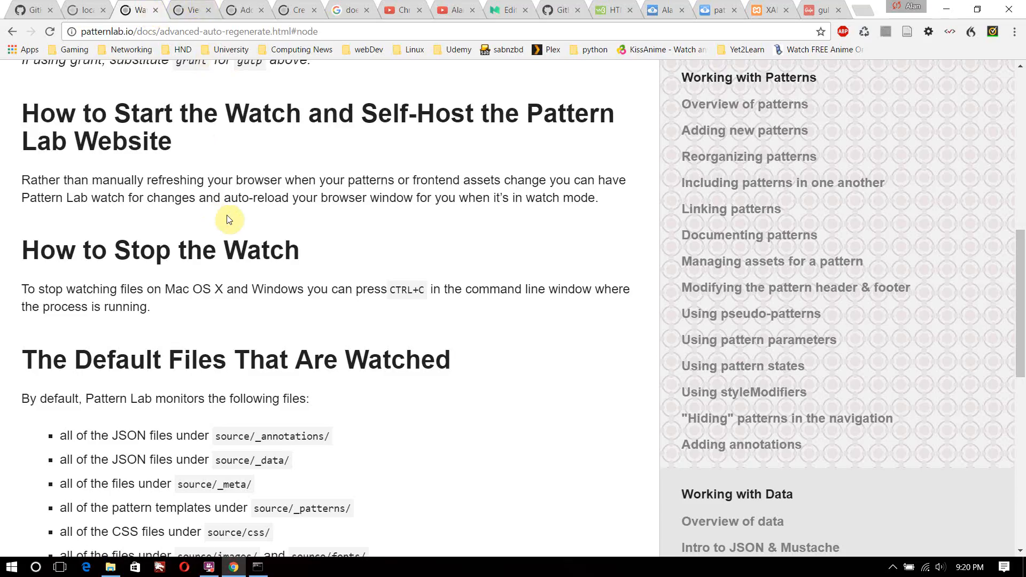
left_click_drag(370, 180, 549, 196)
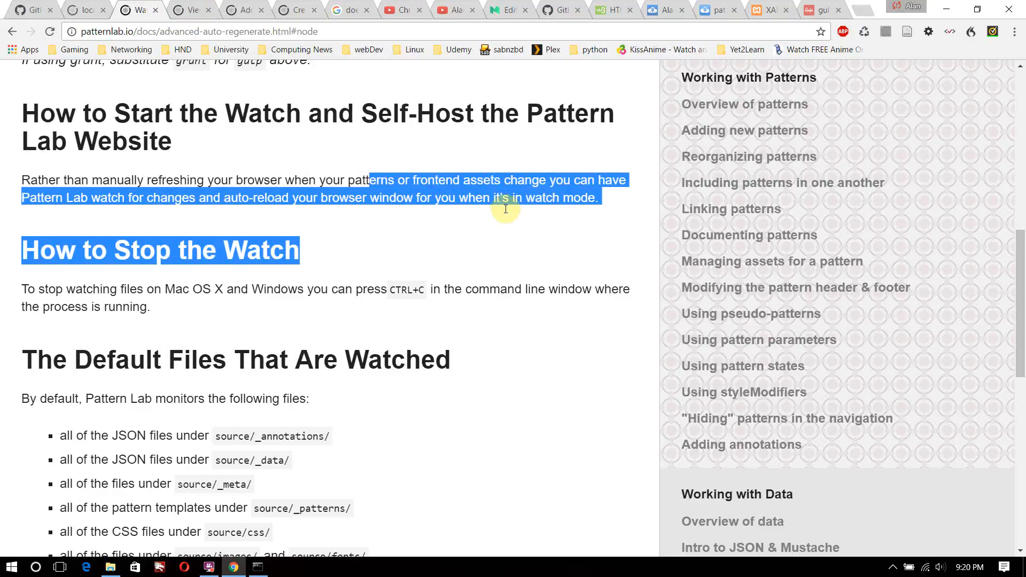
scroll("down", 3)
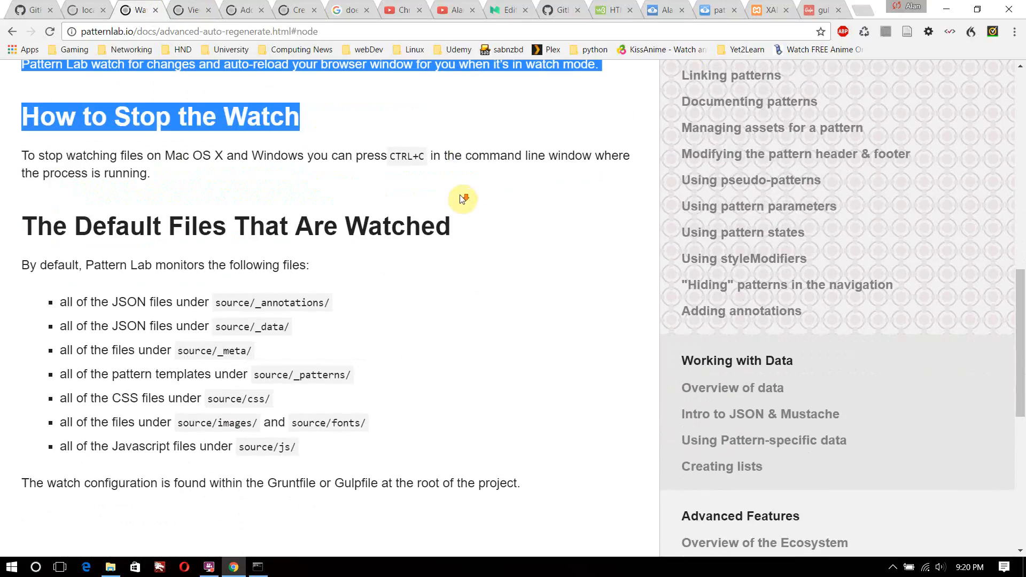
scroll("down", 3)
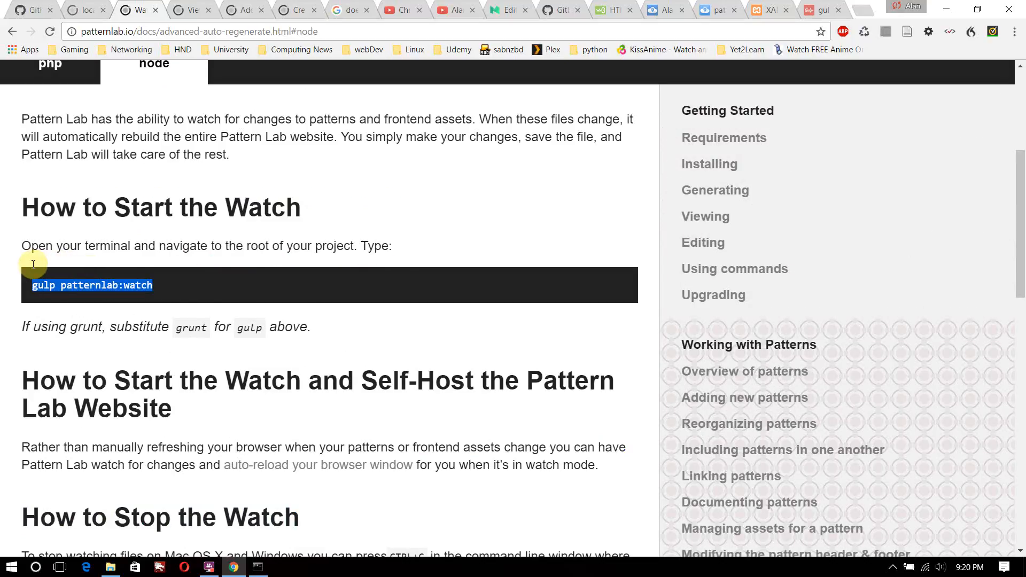
scroll("down", 3)
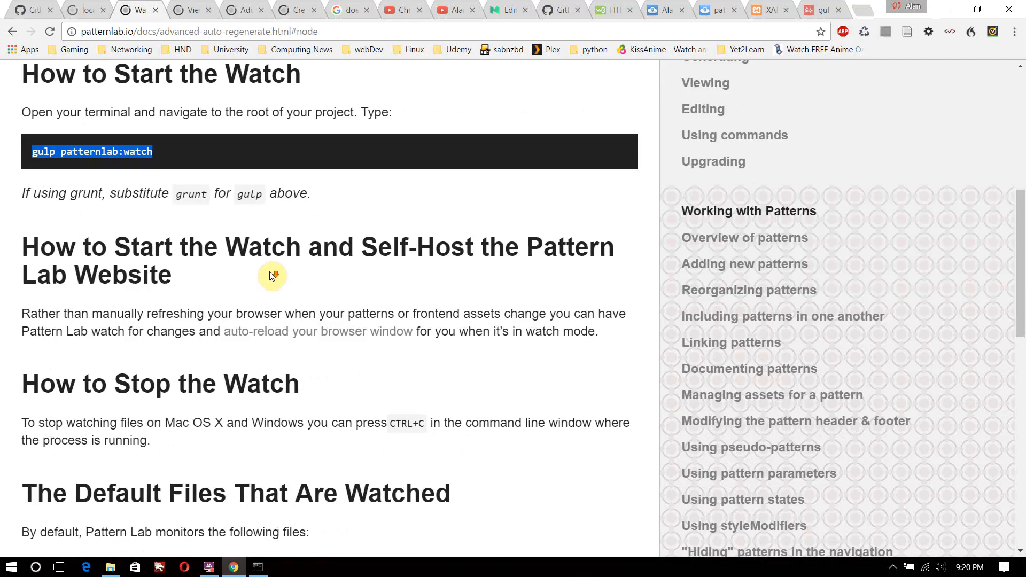
Return to the Viewing Patterns docs page and scroll through it
left_click(193, 9)
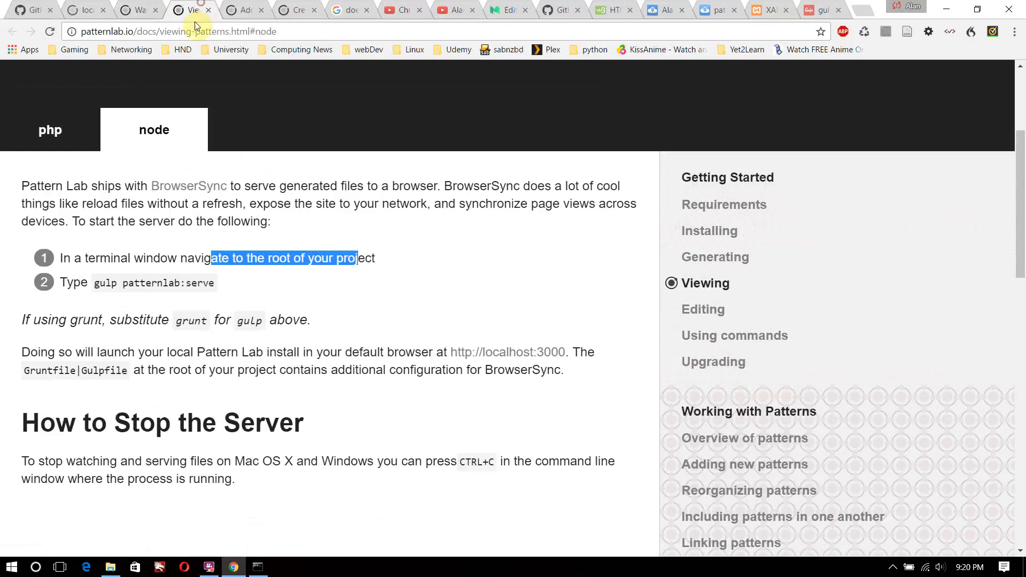
scroll("down", 3)
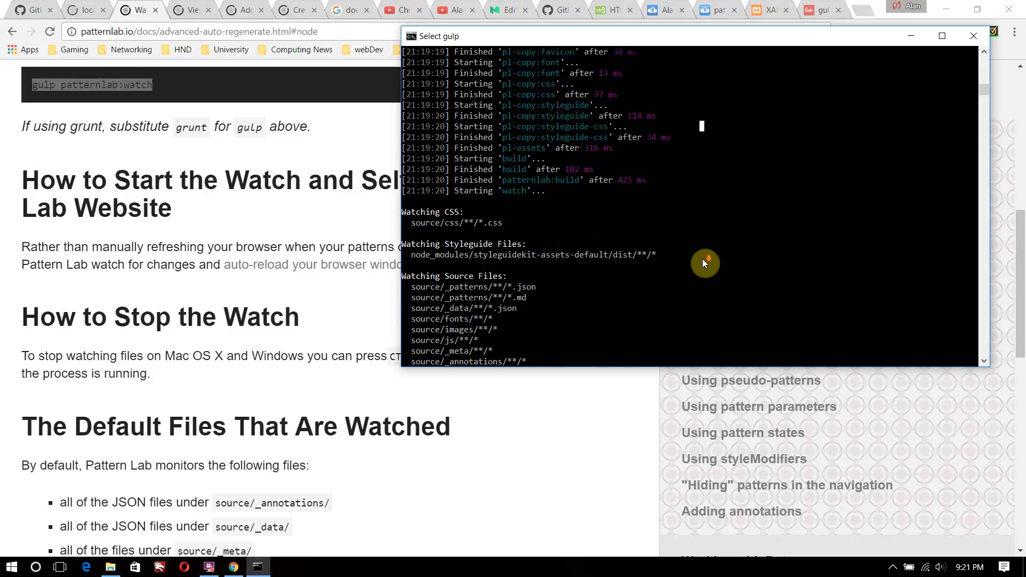
Stop the running gulp task with Ctrl+C, answer n, and relaunch gulp patternlab:watch
key("ctrl+c")
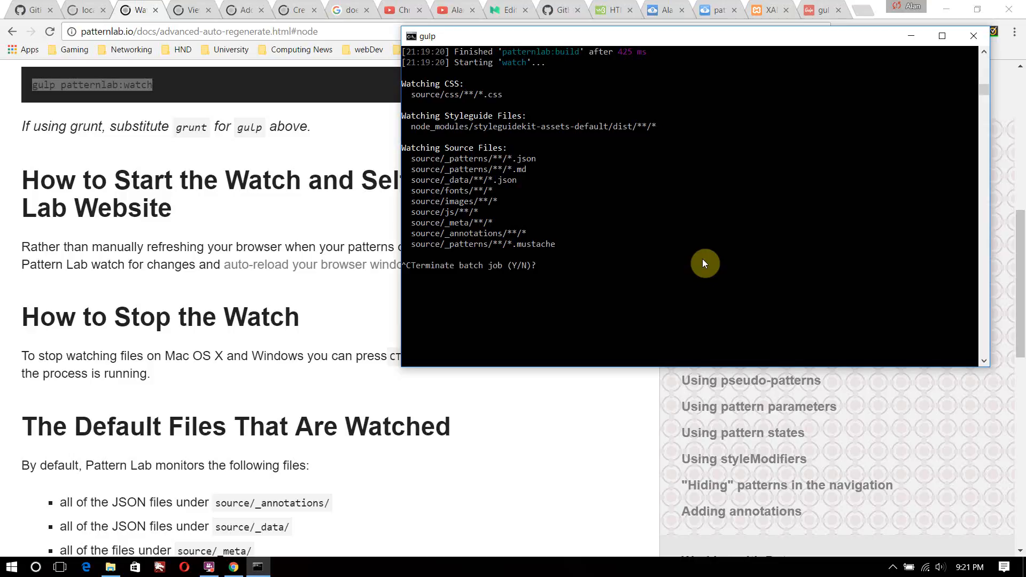
type("n")
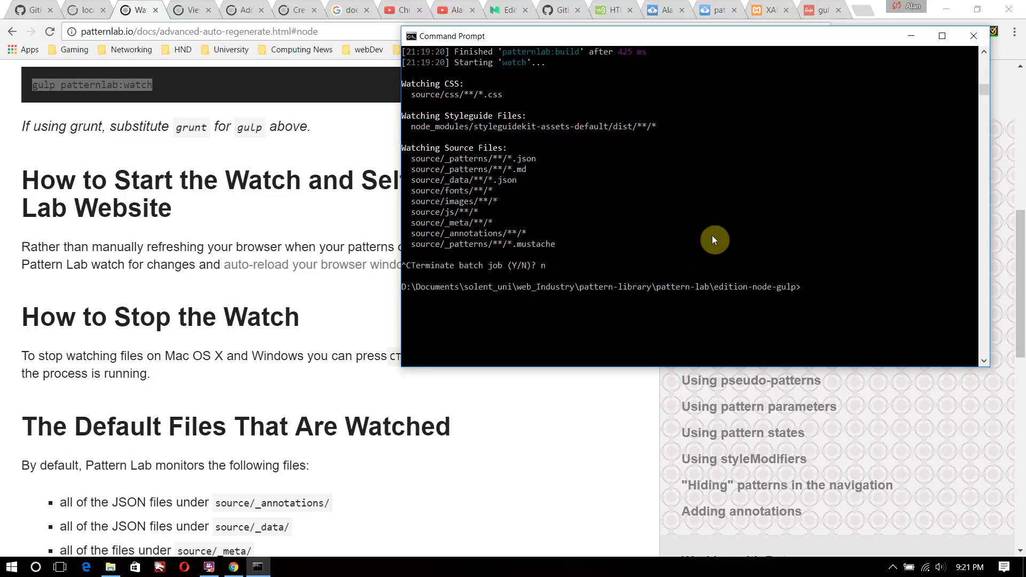
type("n")
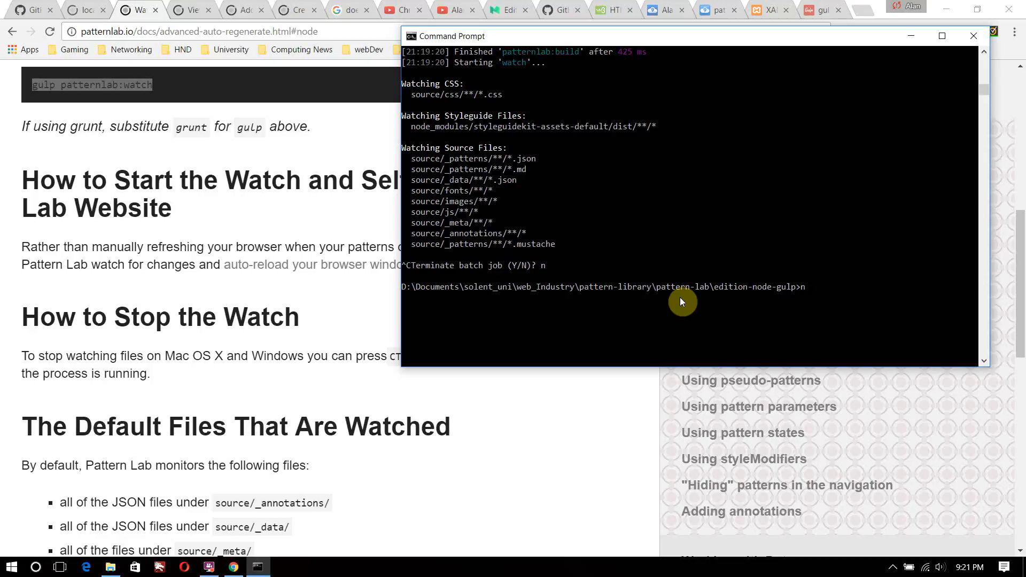
type("gulp patternlab:wat")
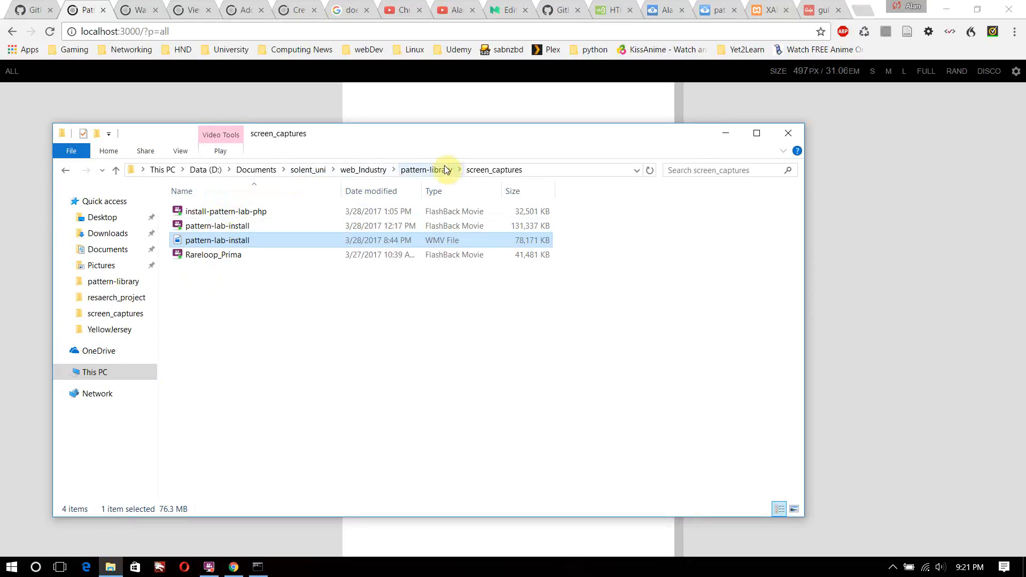
Navigate File Explorer from pattern-library into edition-node-gulp/source/_patterns
left_click(426, 170)
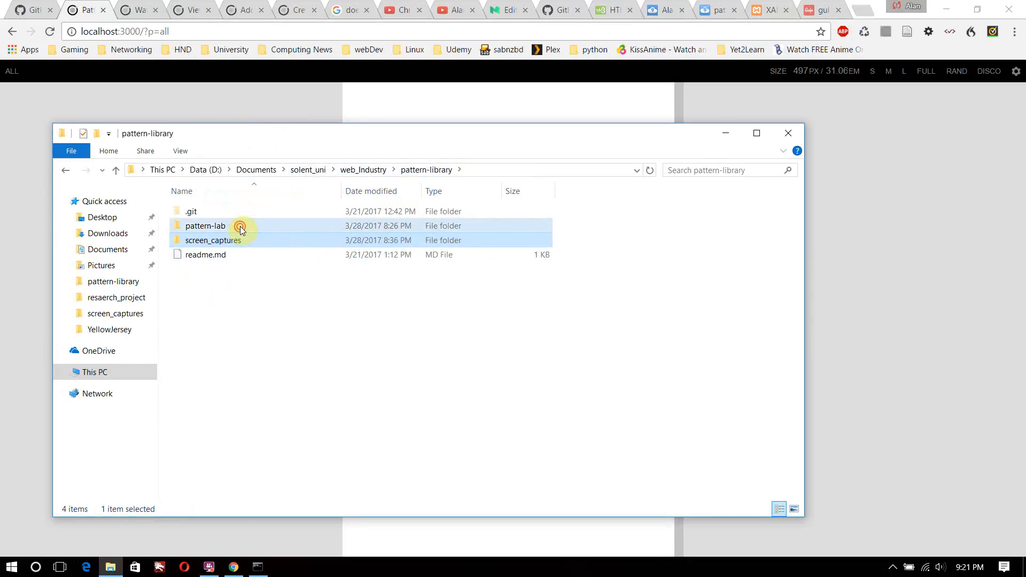
double_click(205, 225)
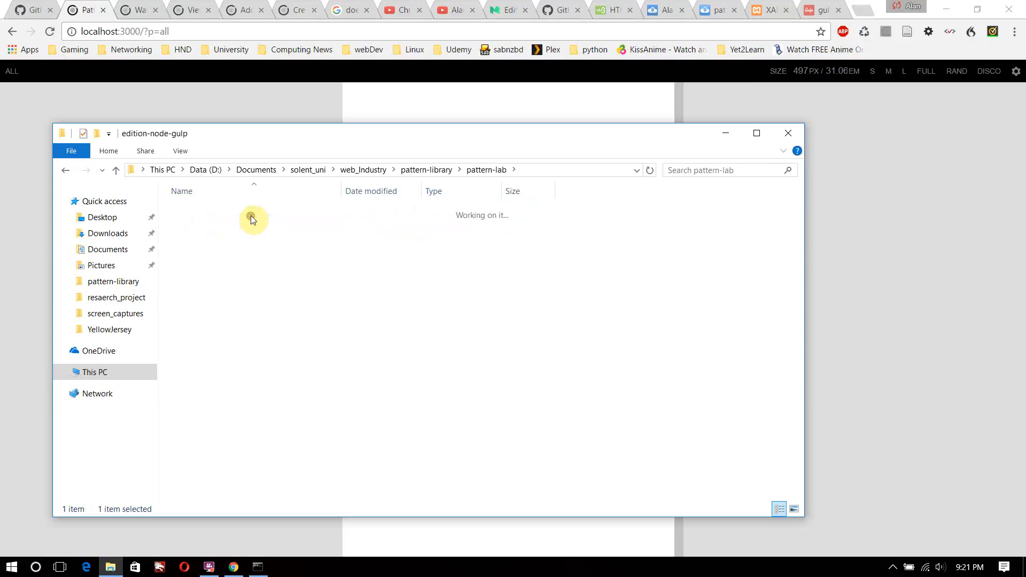
double_click(252, 219)
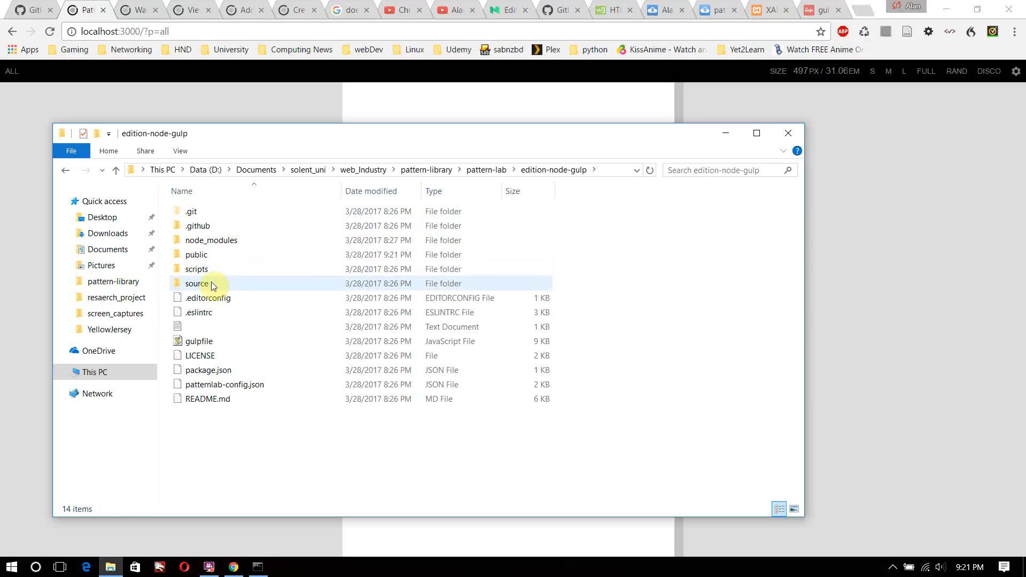
double_click(196, 283)
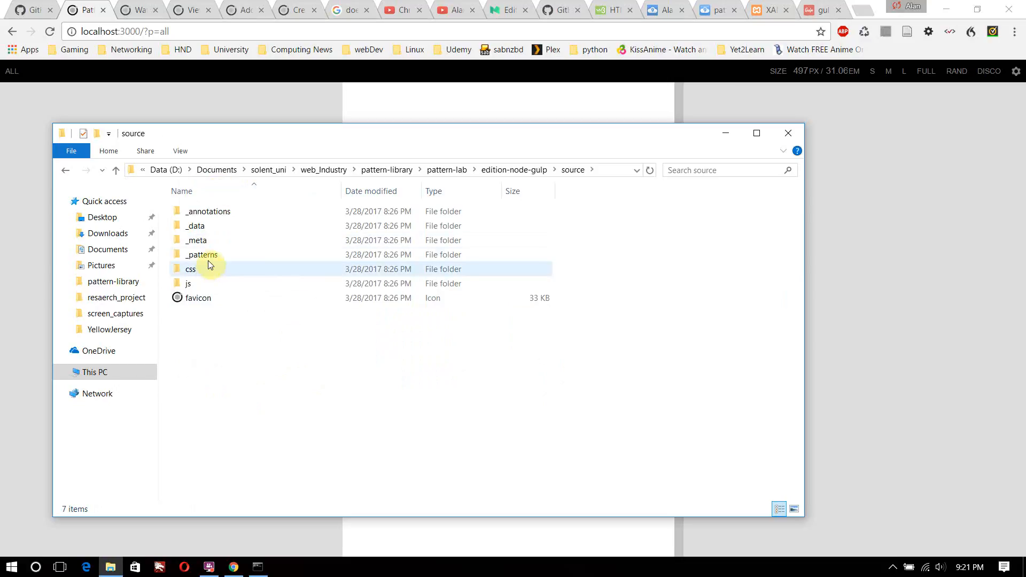
double_click(202, 255)
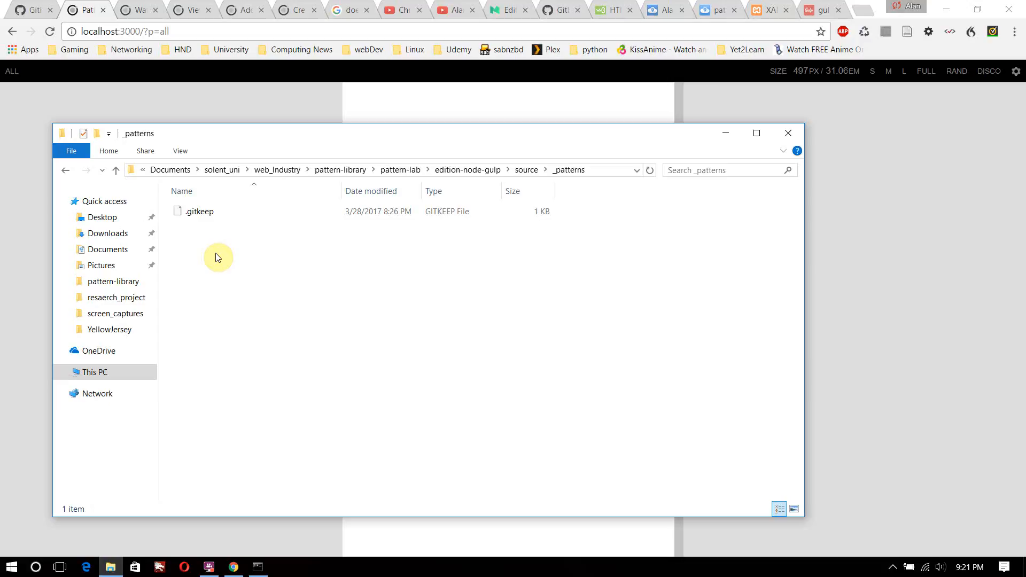
right_click(223, 315)
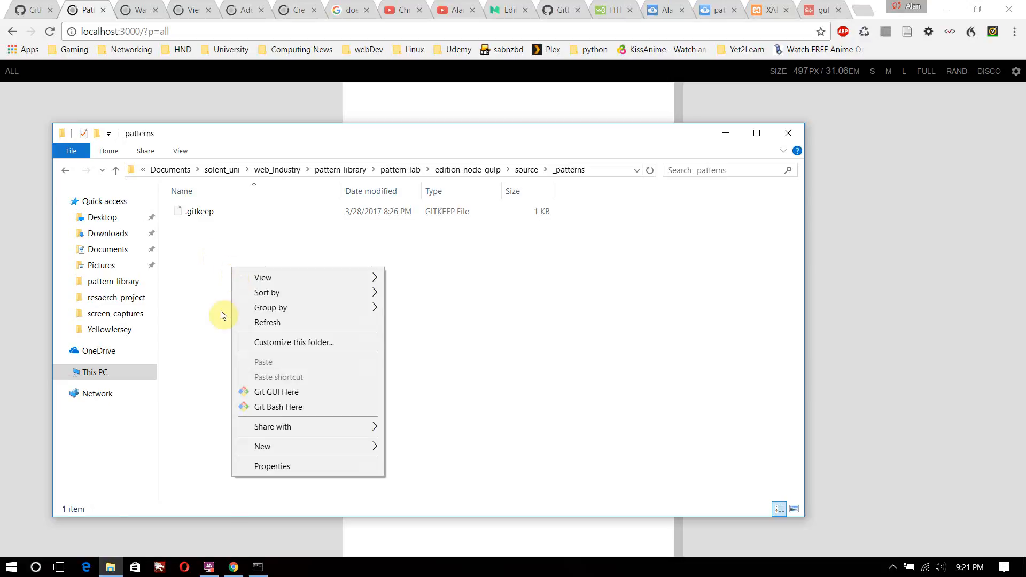
Search 'atom' from the Start menu to launch the Atom editor
left_click(11, 566)
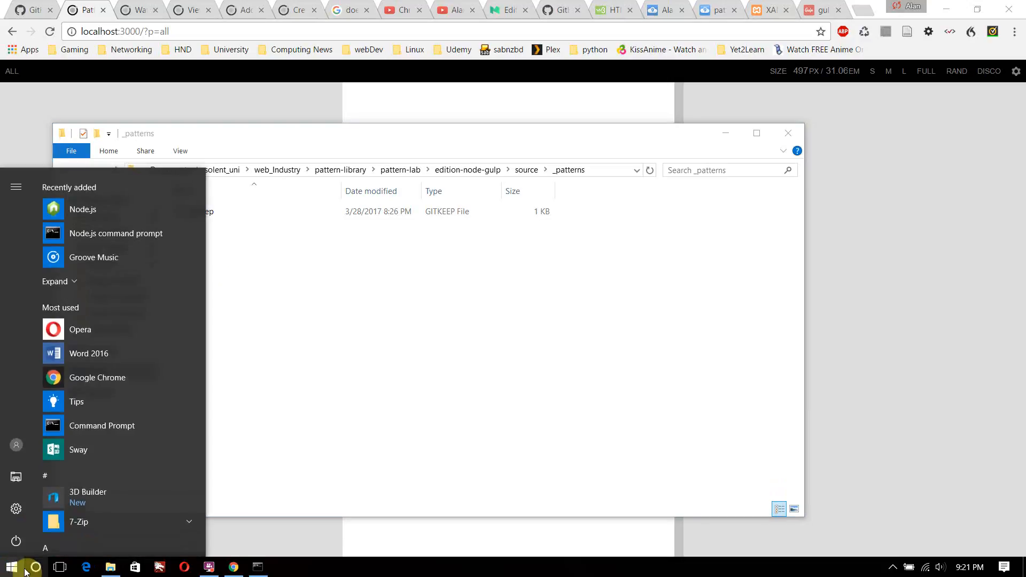
type("a")
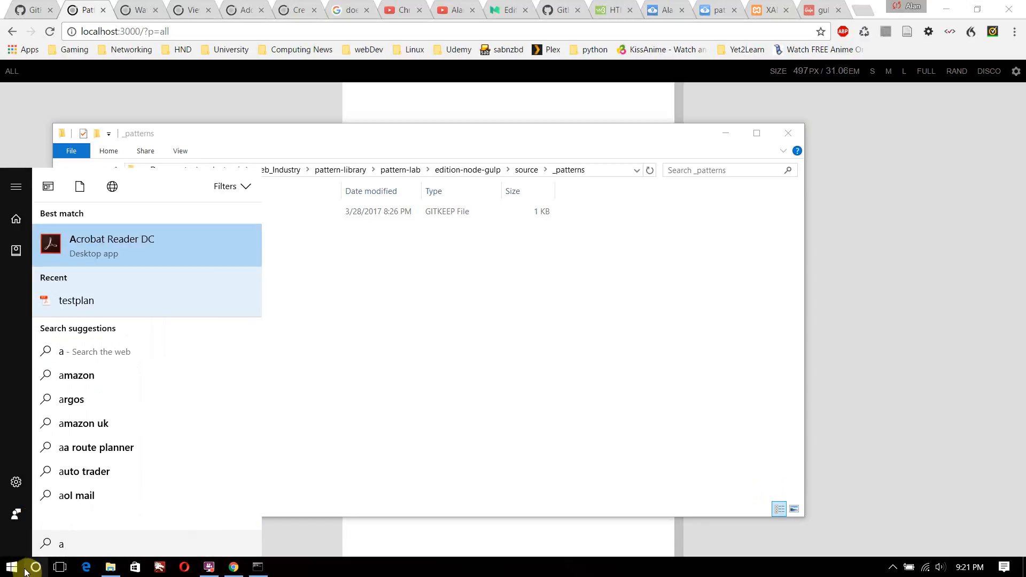
type("to")
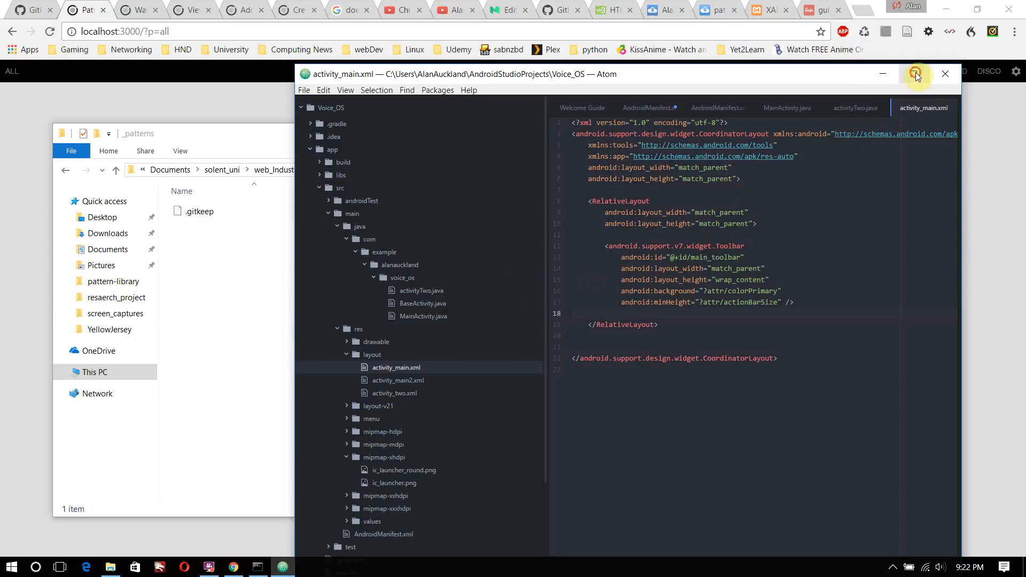
Maximize Atom and remove the Voice_OS project folder from the editor
left_click(916, 74)
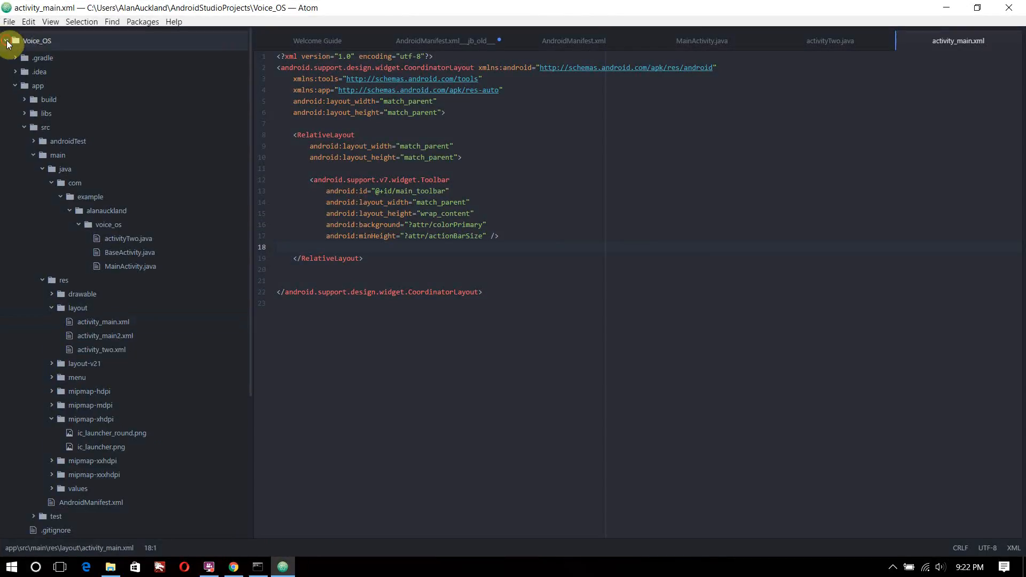
right_click(37, 40)
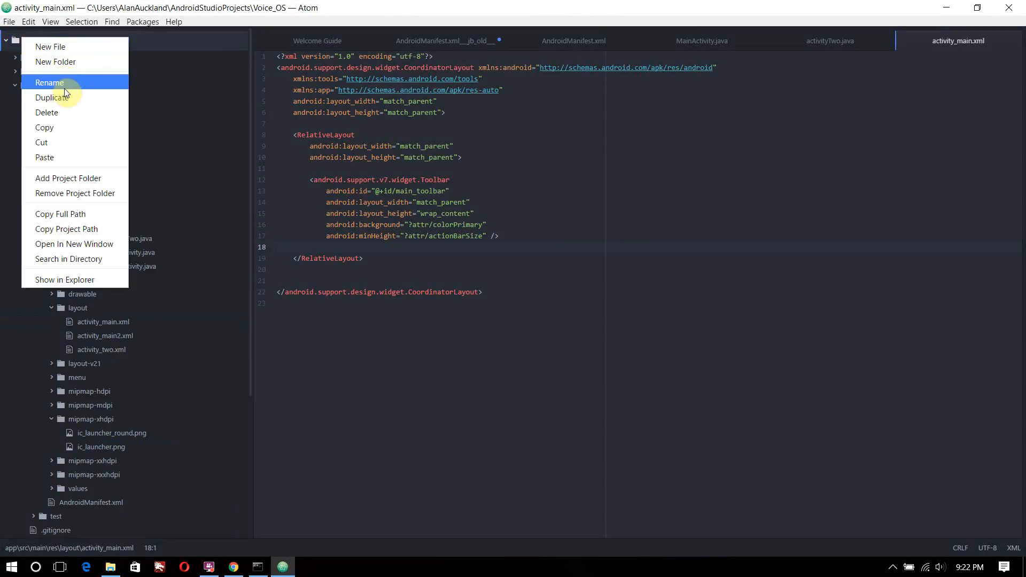
left_click(175, 163)
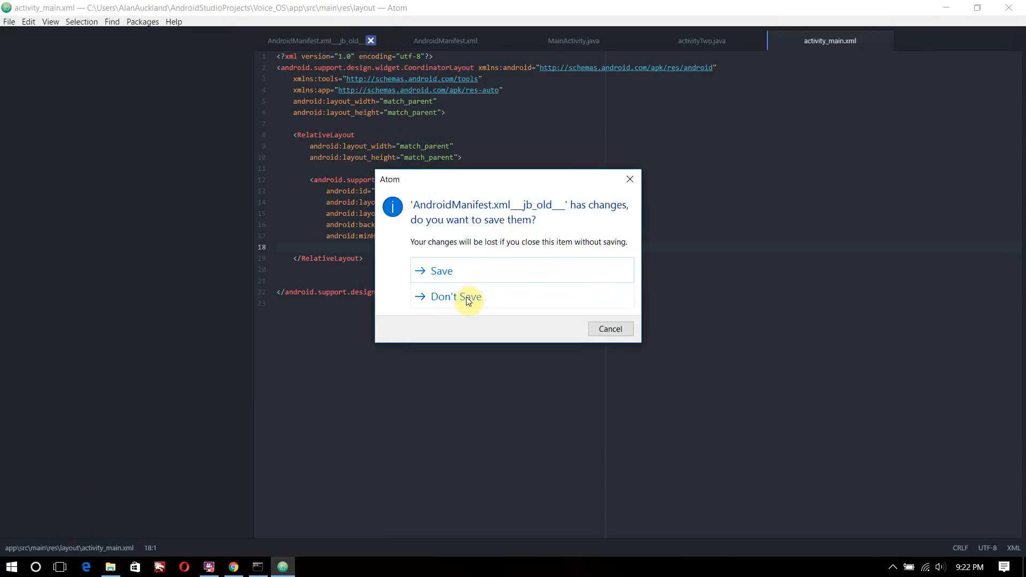
Close the manifest without saving, then activity_main.xml and activityTwo.java
left_click(447, 296)
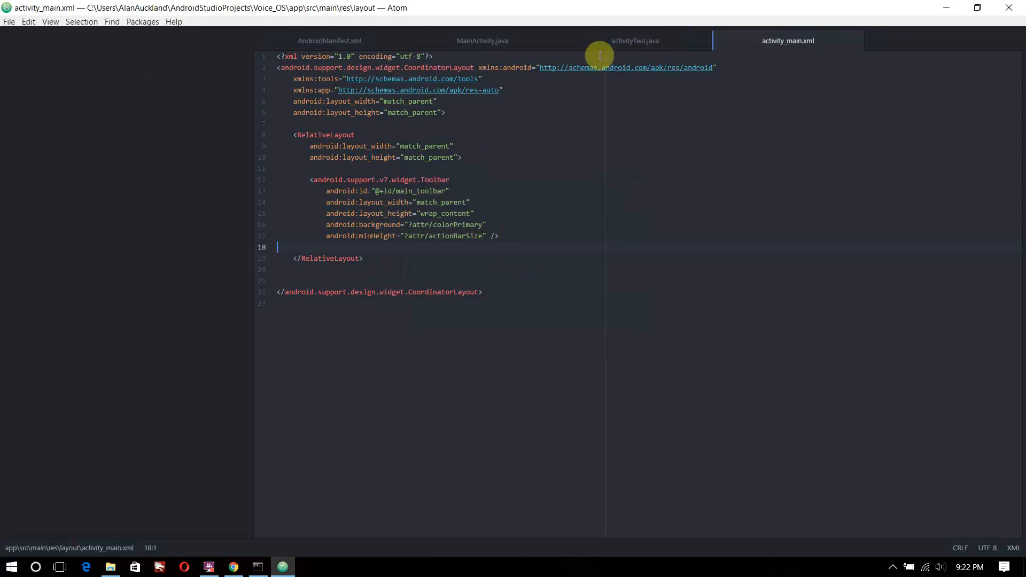
left_click(635, 40)
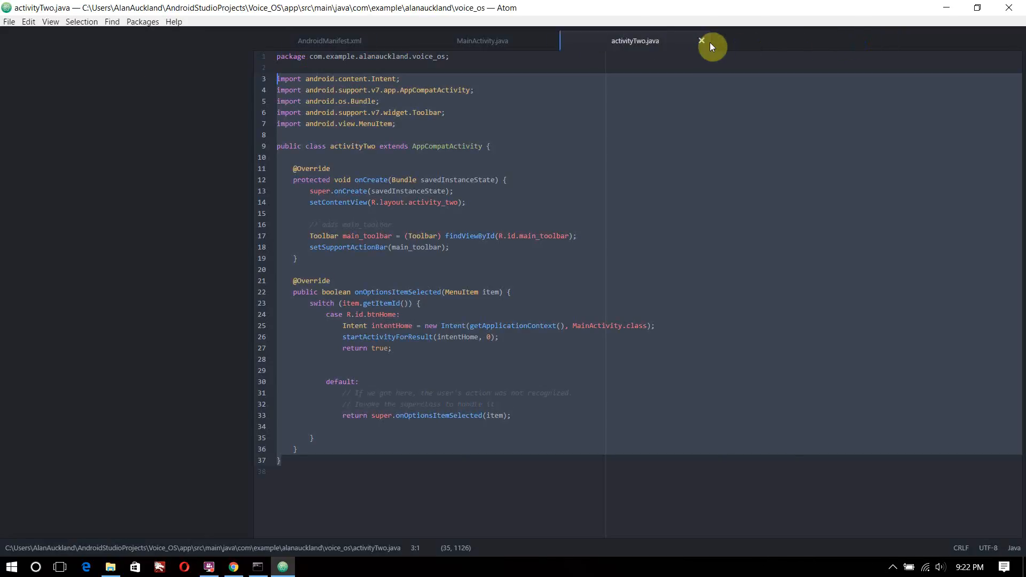
left_click(701, 41)
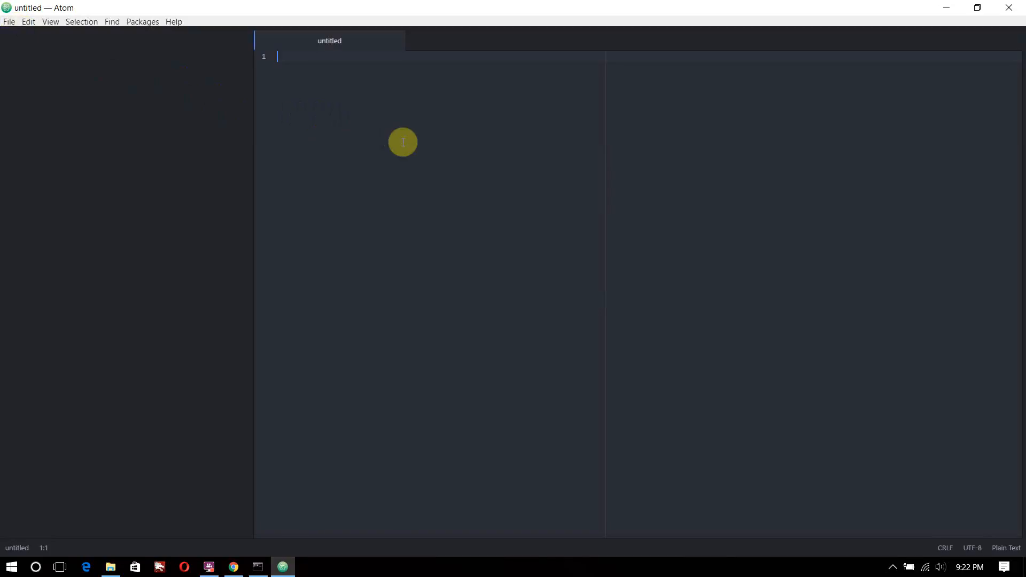
Write <input type="button">click</button> in the untitled Atom document
type("<input type=\"button\"")
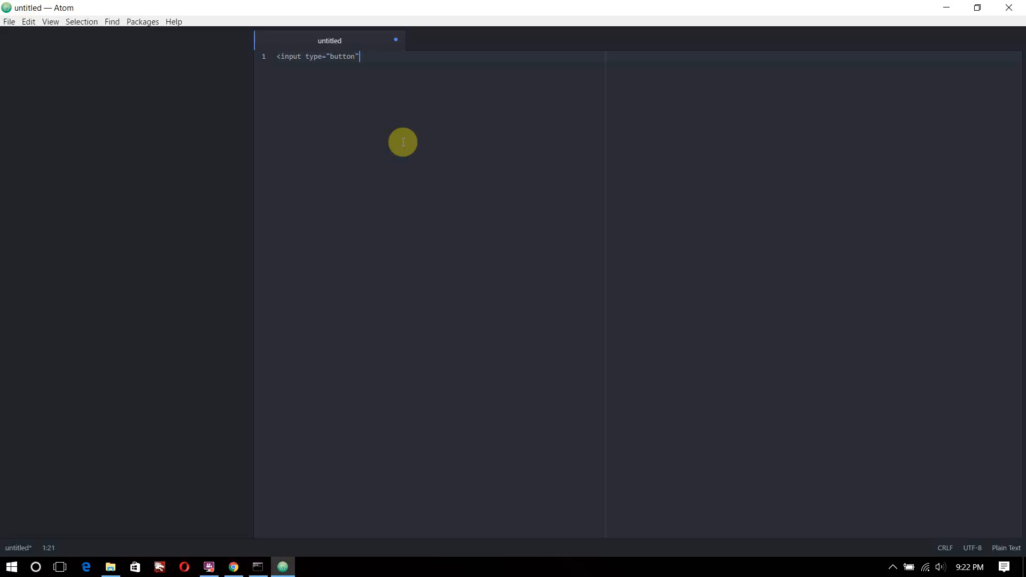
type(">")
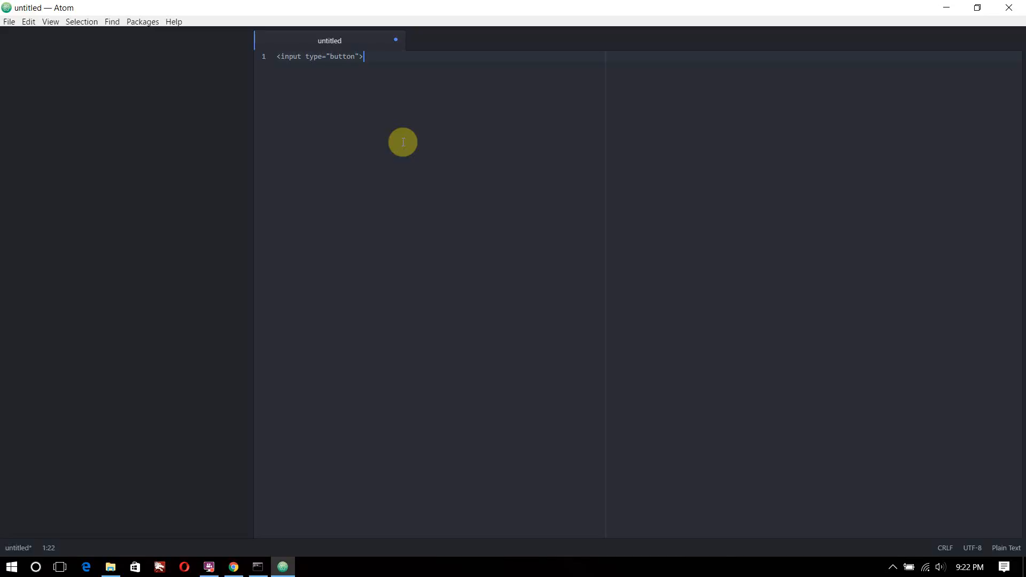
type("click me")
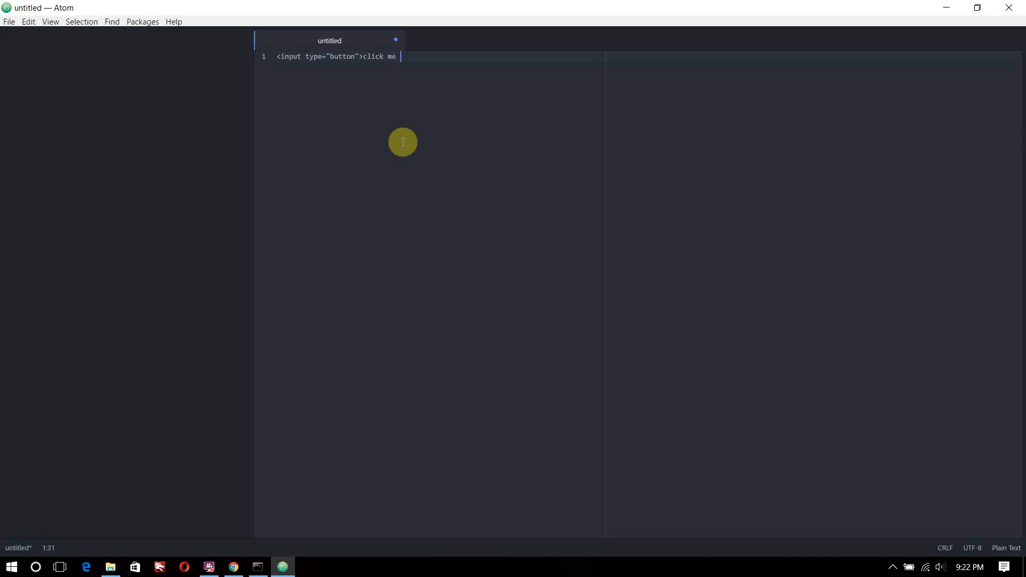
type("</b")
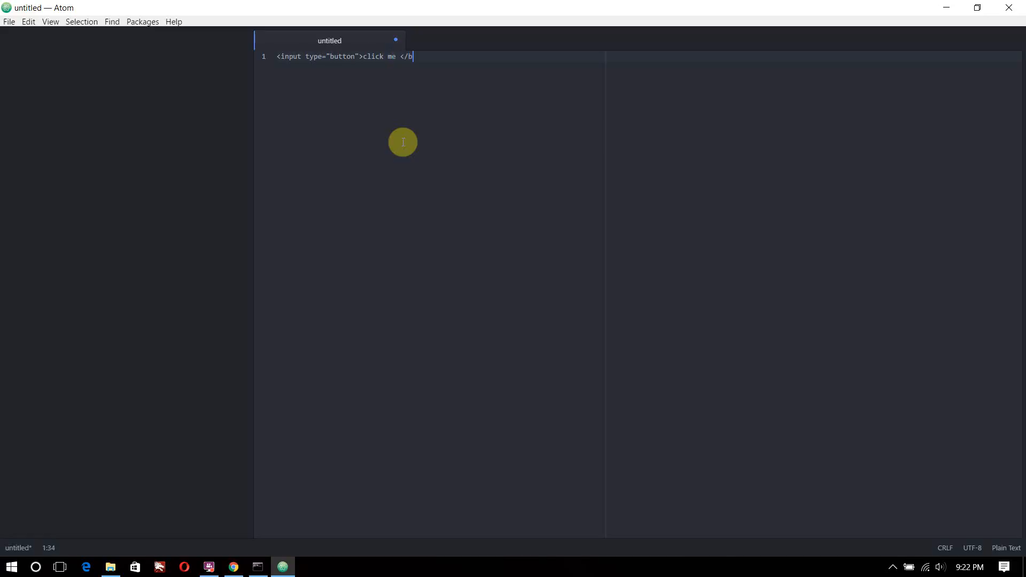
type("utton>")
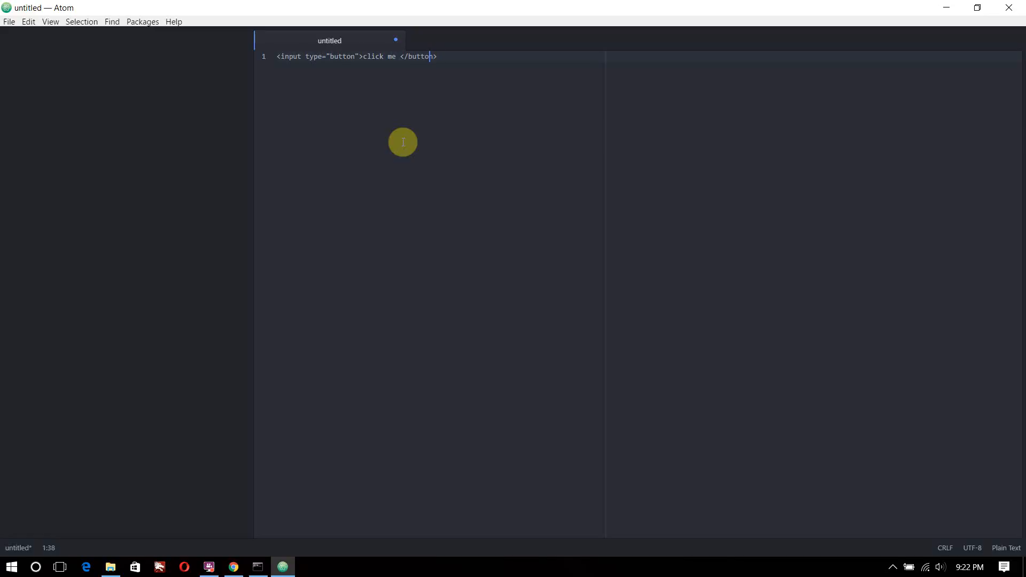
Replace the label with a {{btnText}} placeholder and start saving the file
type("{{btn}}")
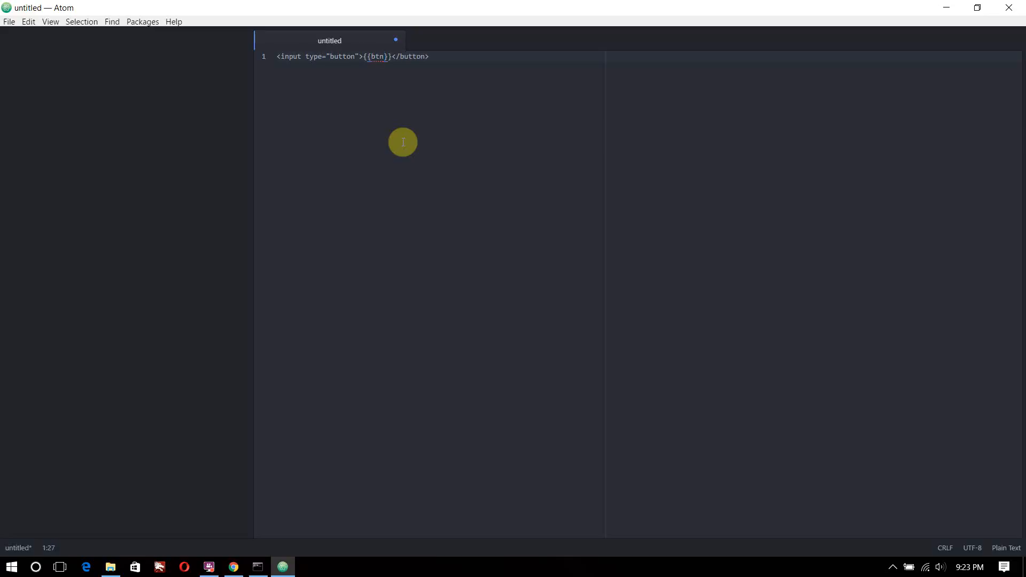
type("Text")
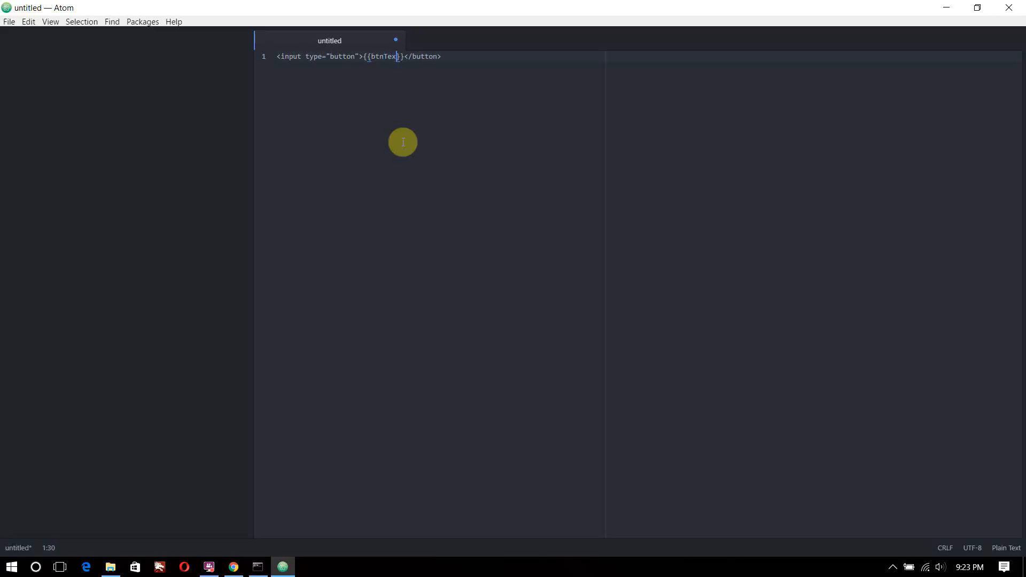
type("t")
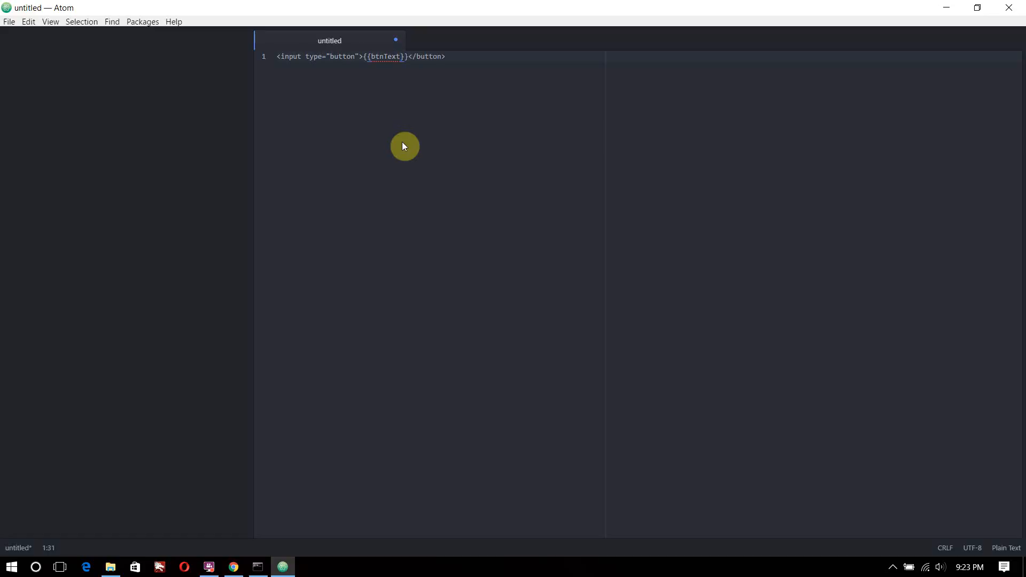
key("ctrl+s")
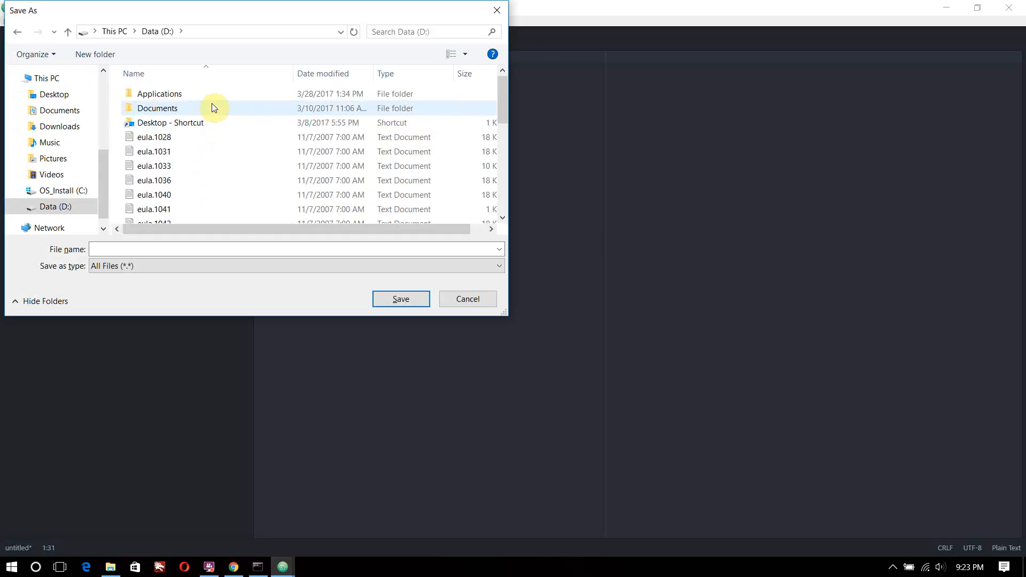
Navigate the Save As dialog into edition-node-gulp/source/_patterns
double_click(157, 108)
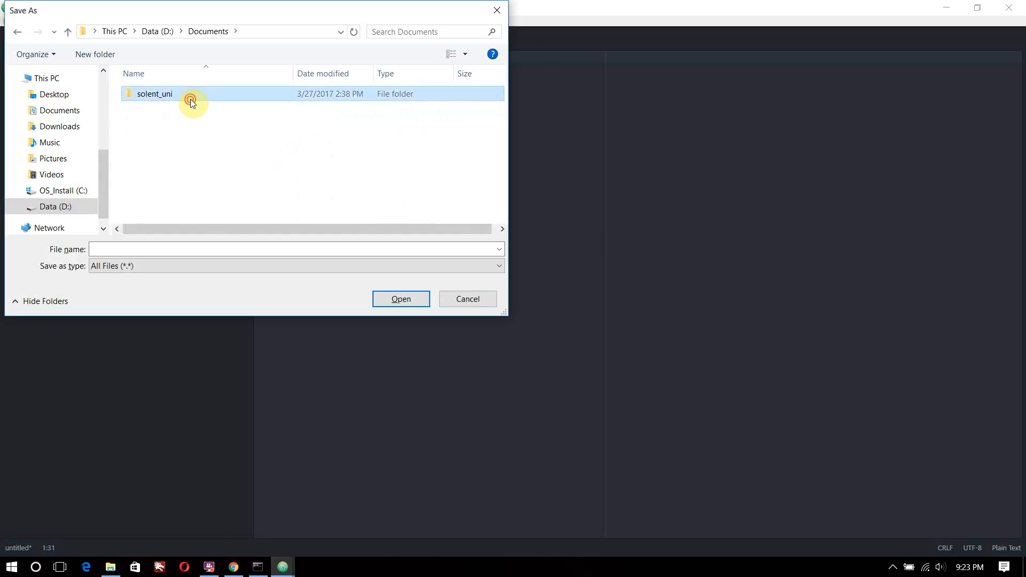
double_click(154, 94)
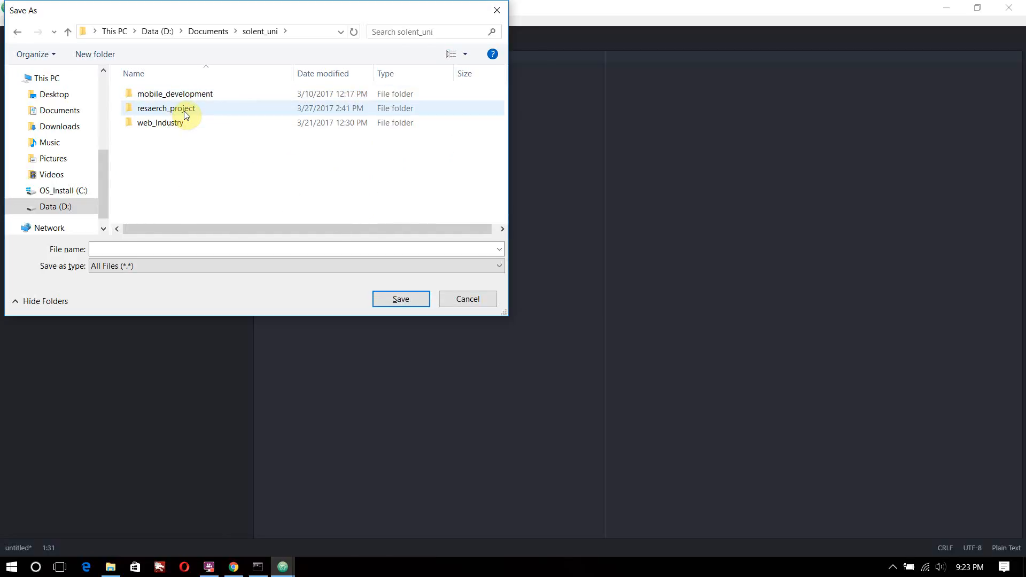
double_click(161, 122)
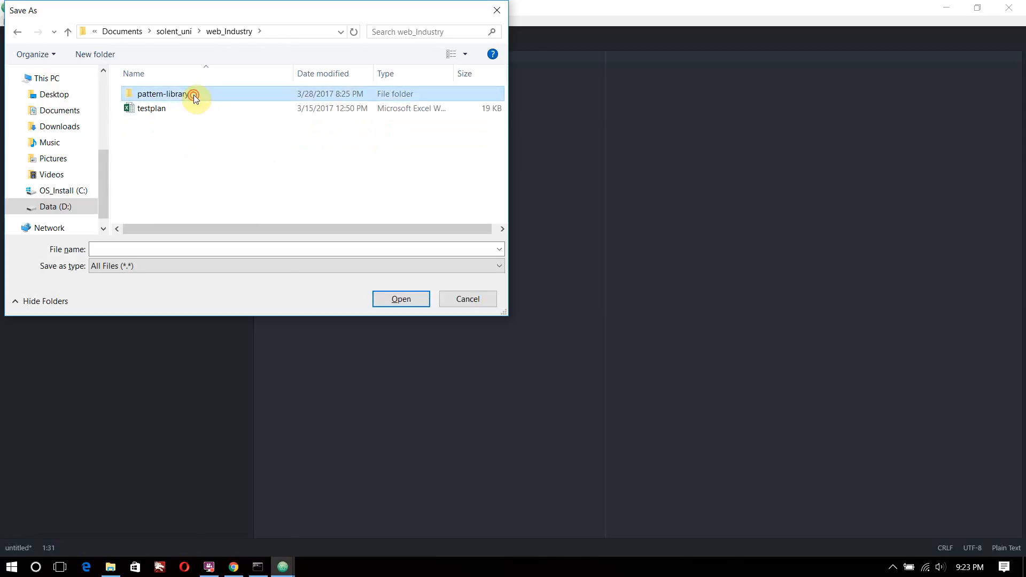
double_click(160, 94)
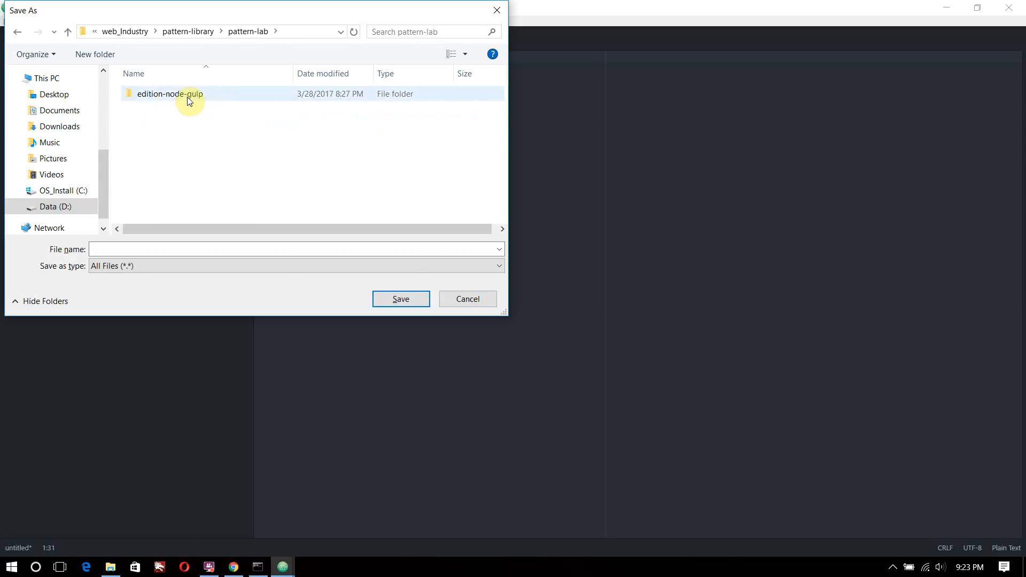
double_click(170, 94)
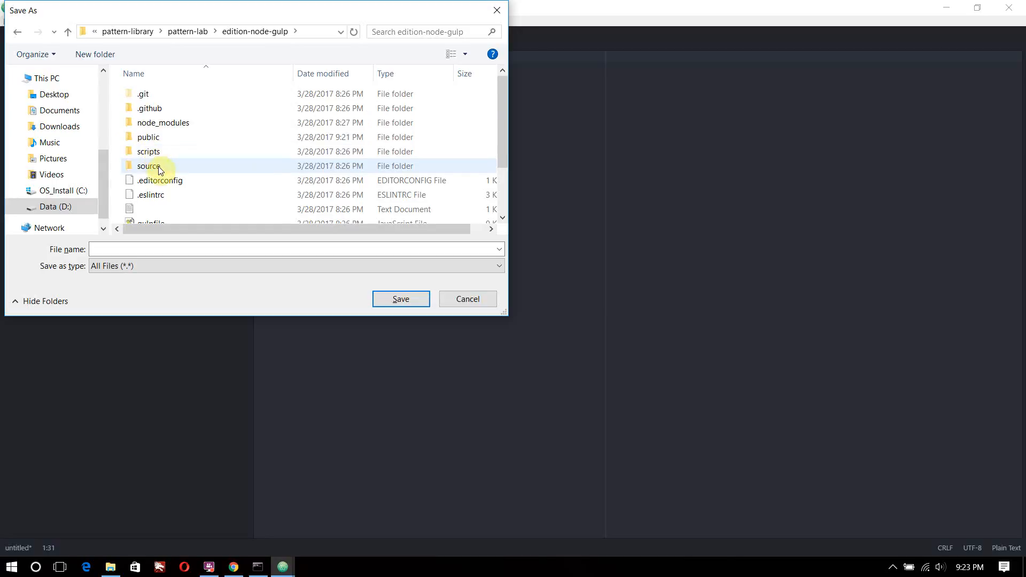
double_click(148, 166)
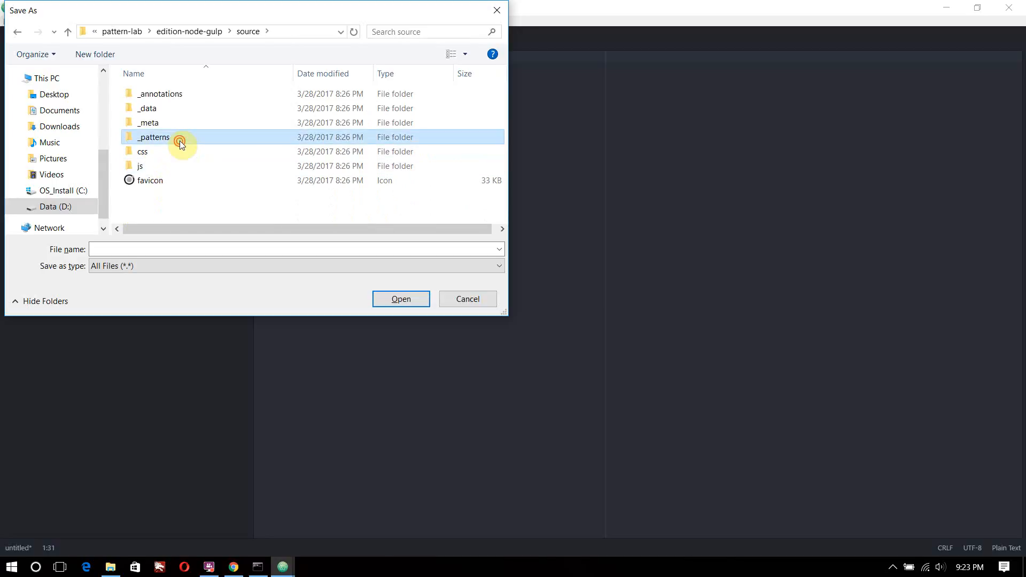
double_click(152, 137)
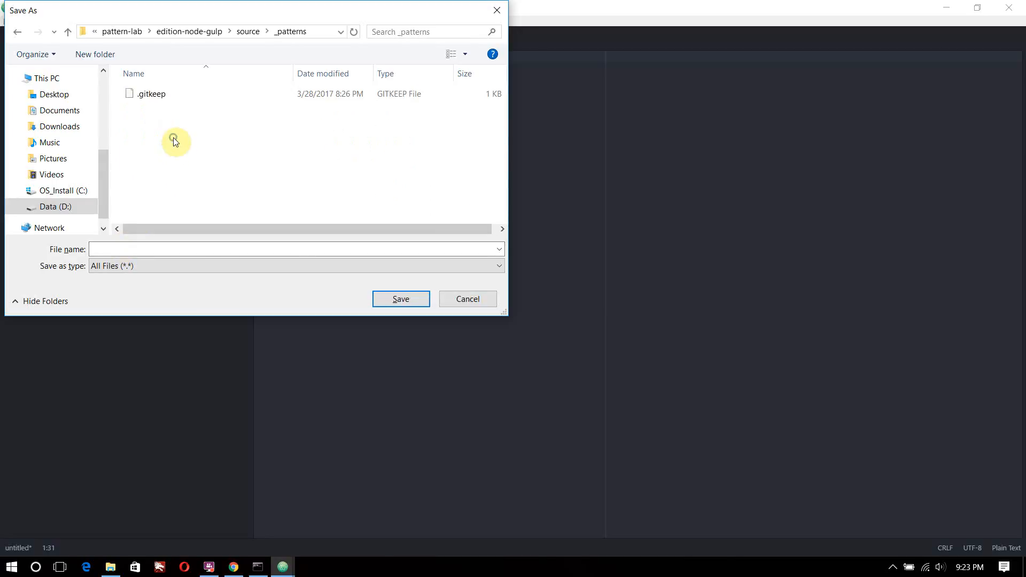
Create an elements folder under _patterns and enter it
right_click(174, 141)
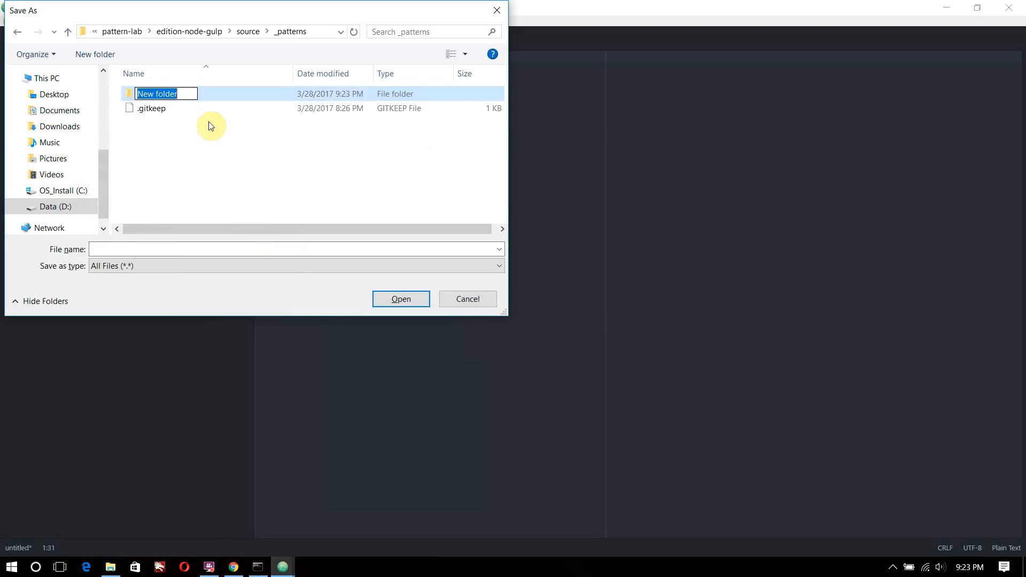
type("elements")
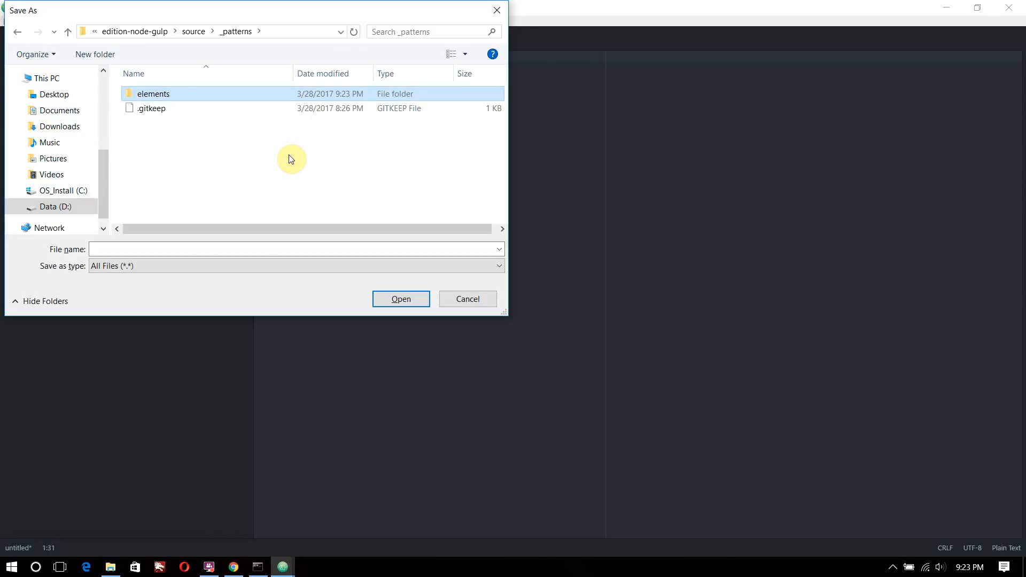
mouse_move(193, 11)
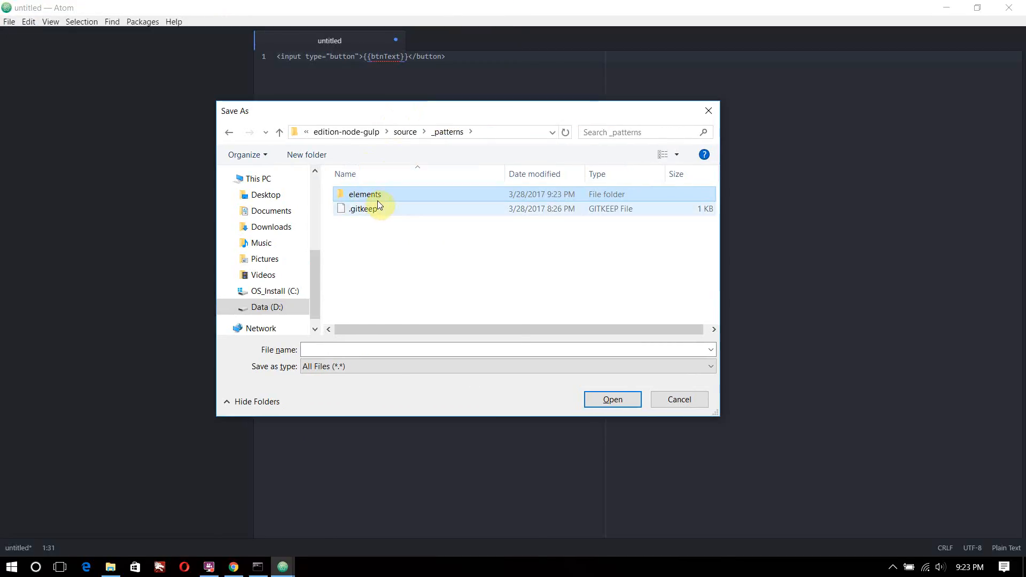
double_click(363, 195)
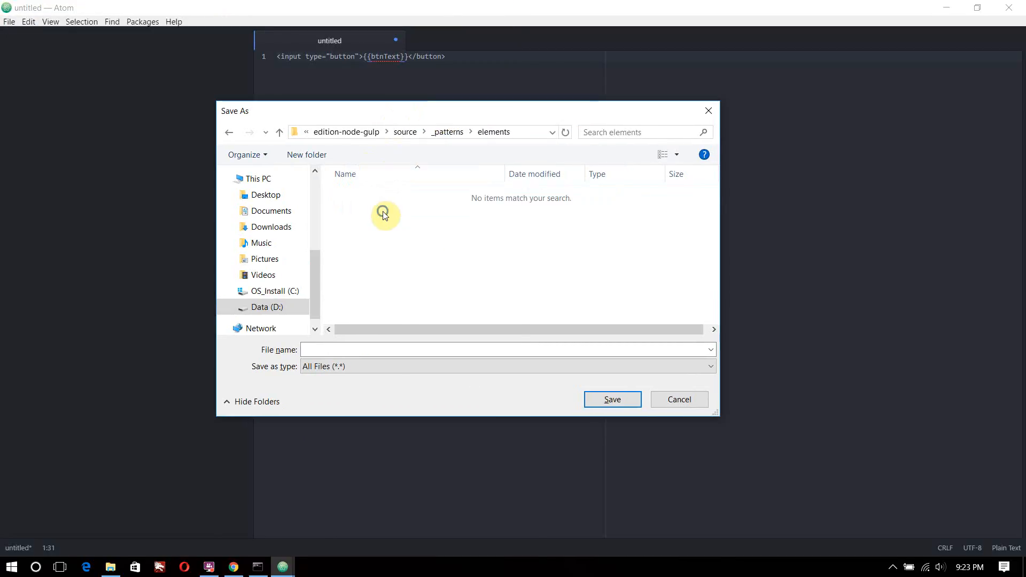
Create a buttons folder inside elements
right_click(385, 213)
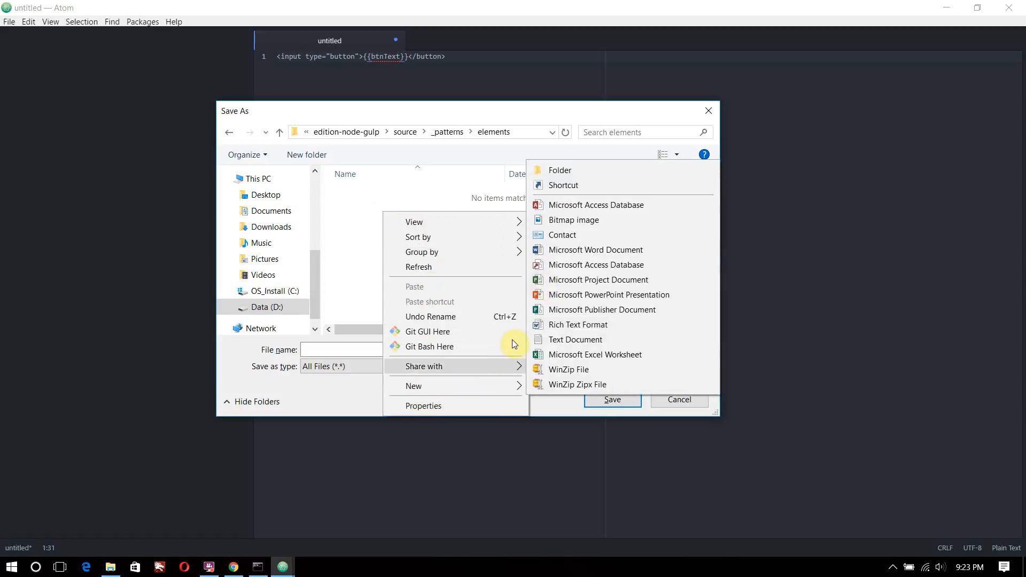
left_click(559, 170)
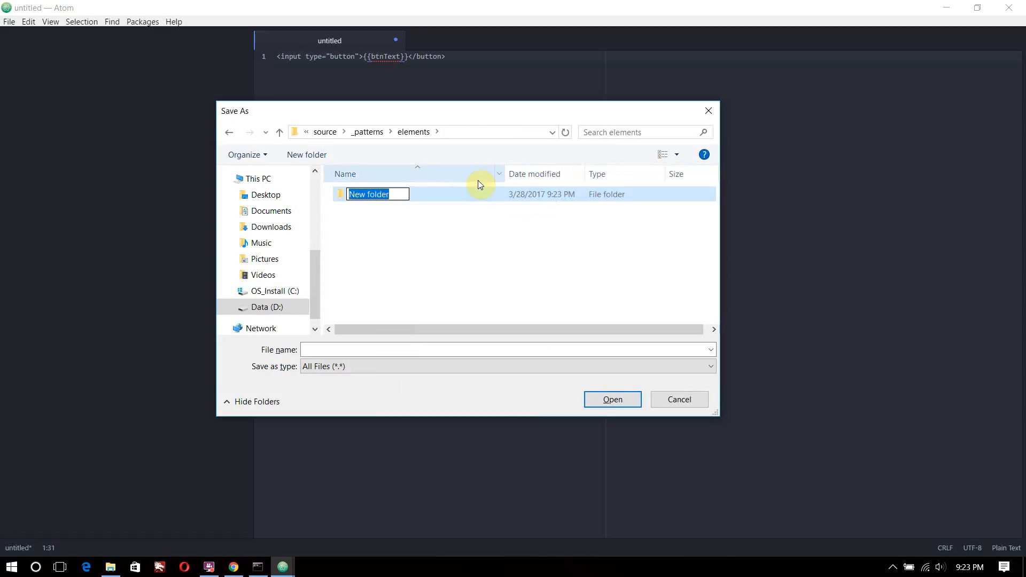
type("buttons")
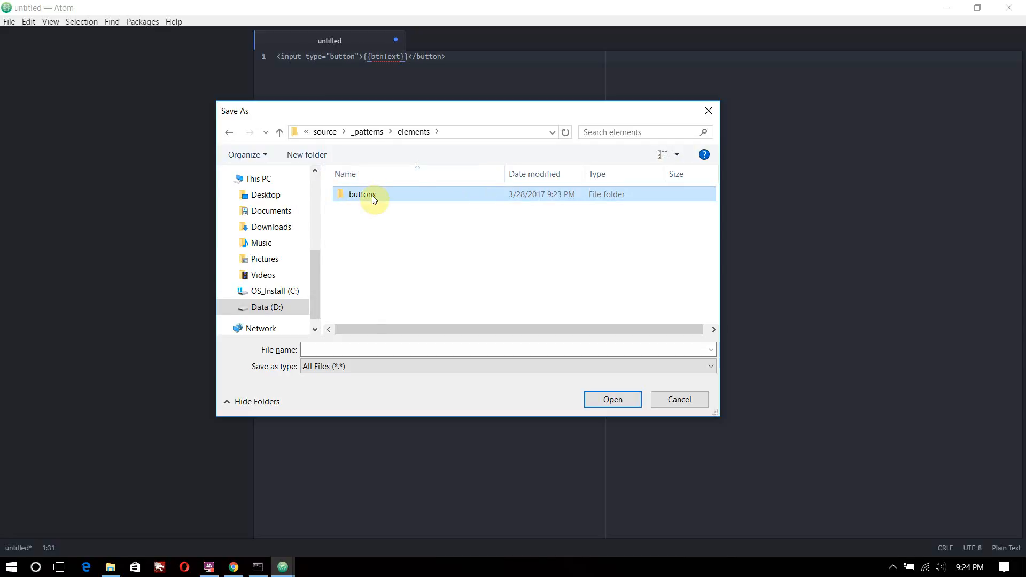
Save the button template as default-button.hbs inside the new buttons folder
double_click(363, 195)
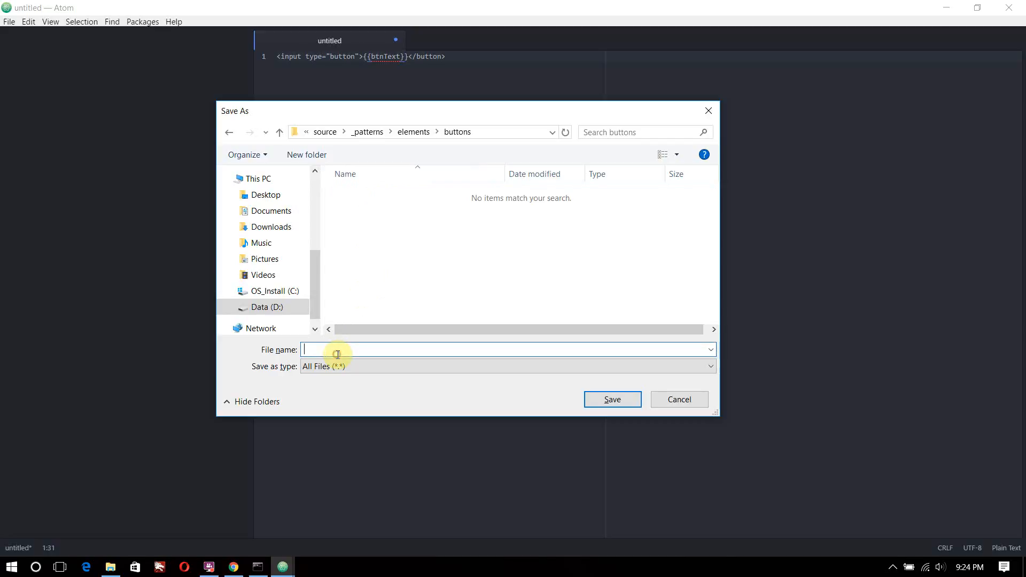
type("d")
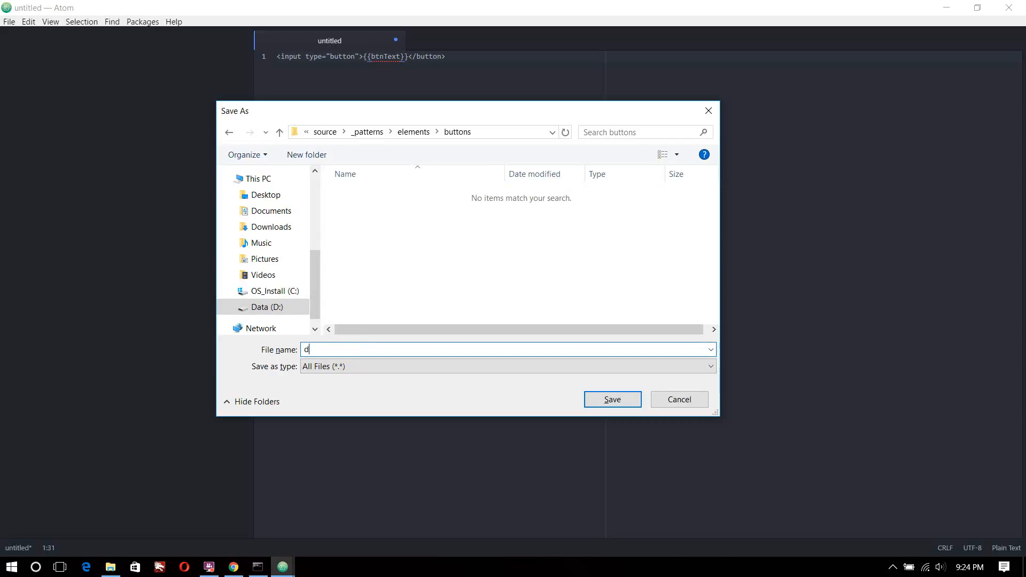
type("efault-button")
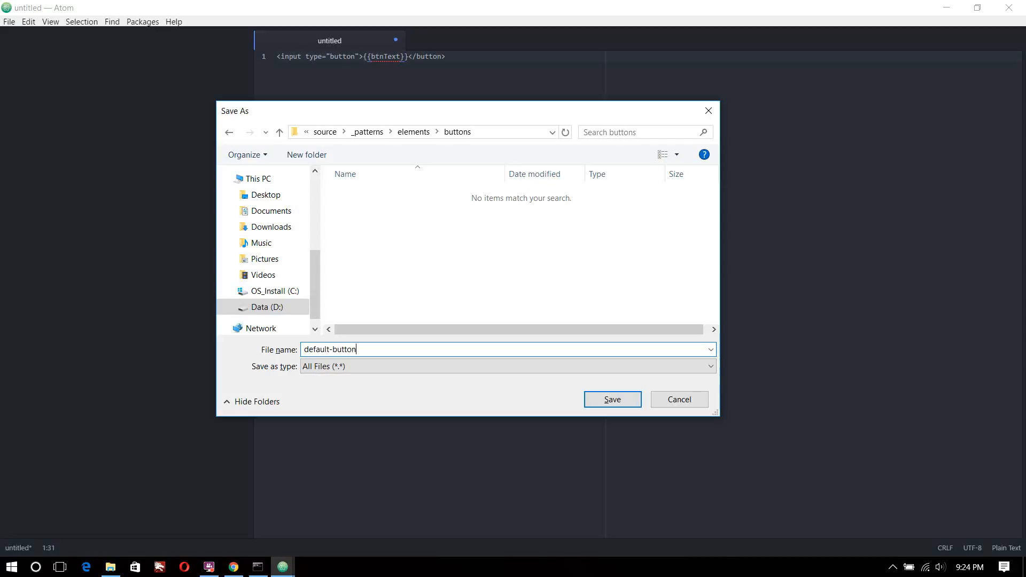
type(".")
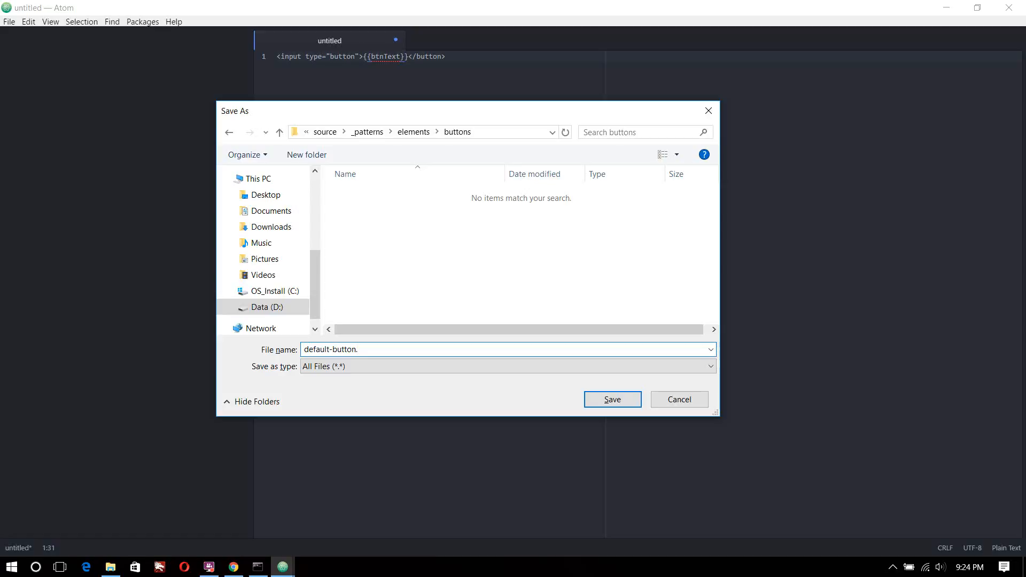
type("hbs")
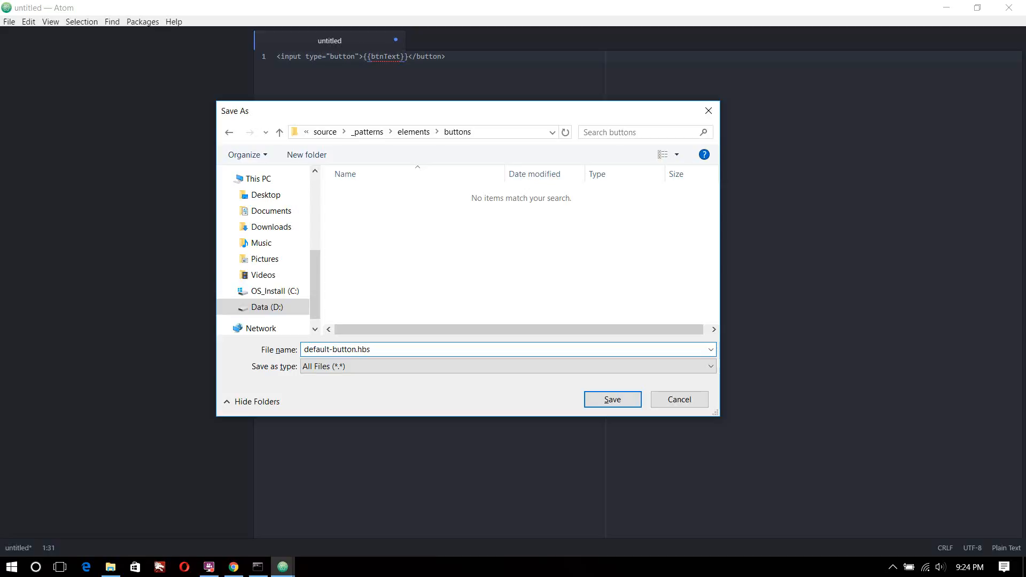
left_click(610, 399)
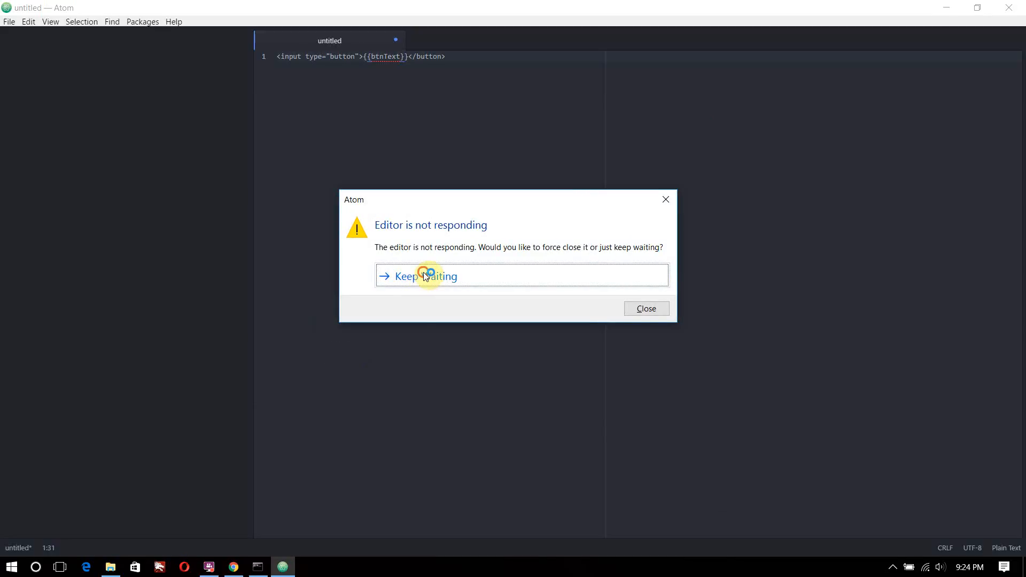
left_click(424, 276)
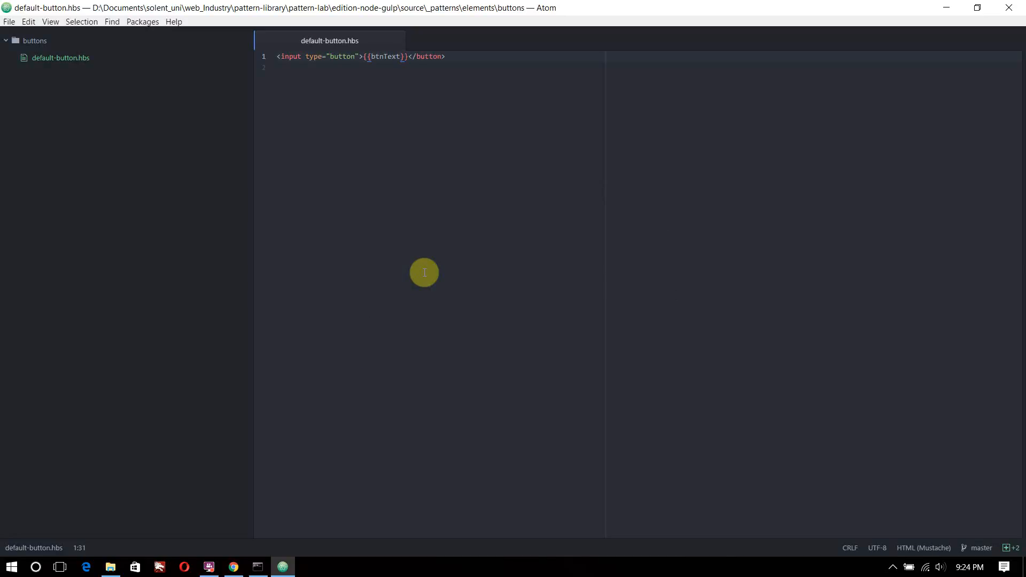
mouse_move(643, 7)
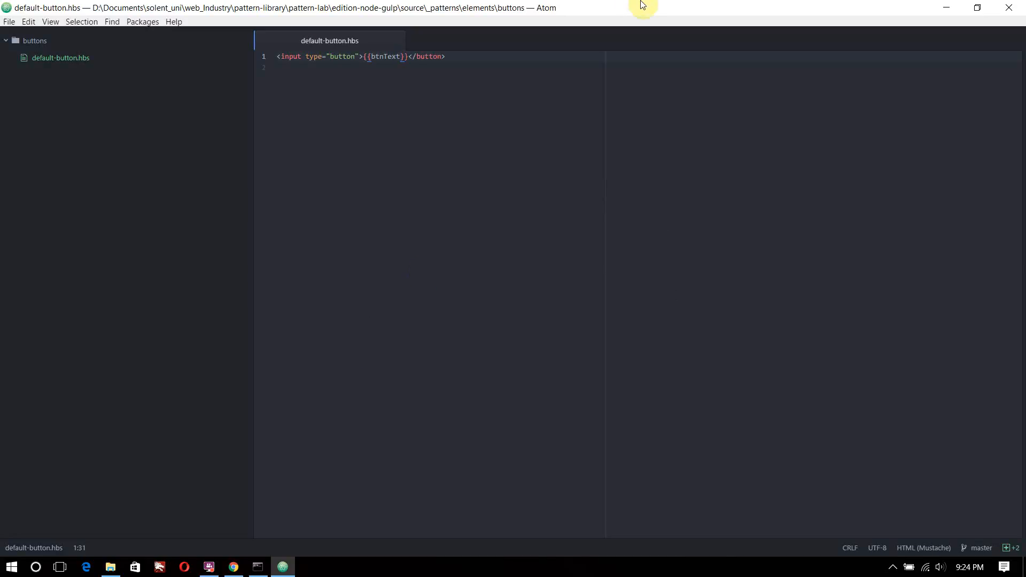
Start a new file with a JSON object giving "btnText" the value "Click Me"
key("ctrl+n")
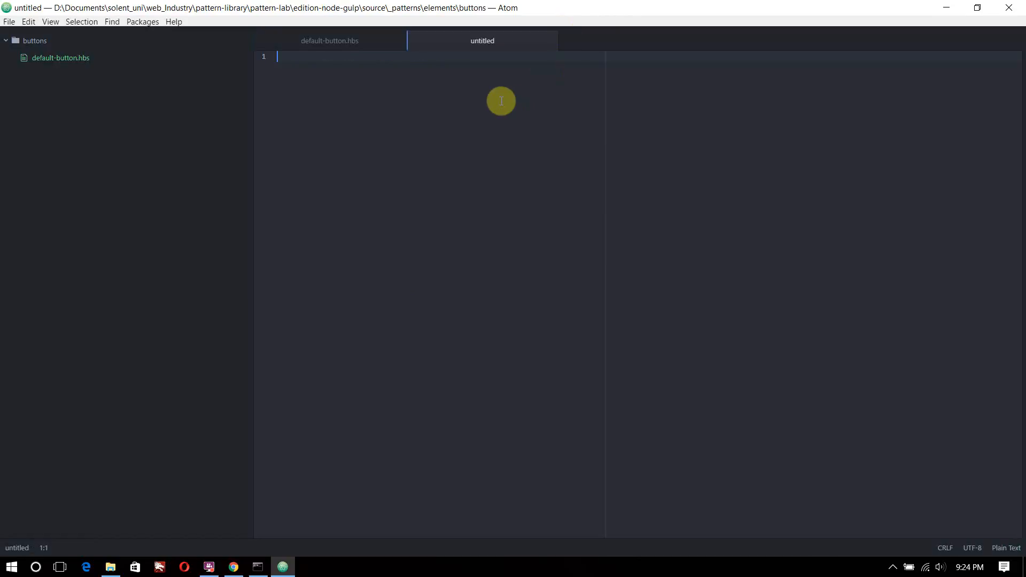
type("{")
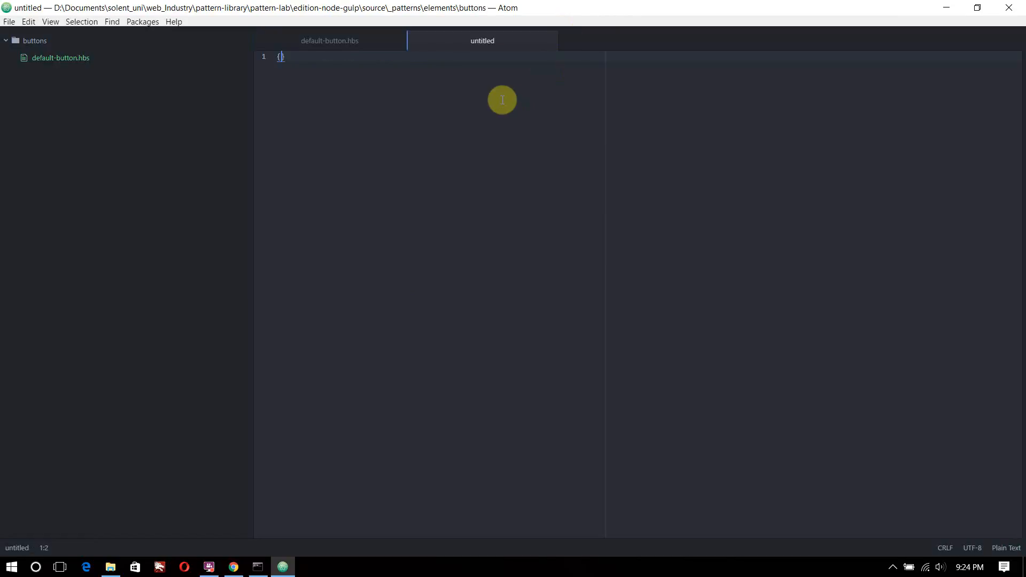
key("Enter")
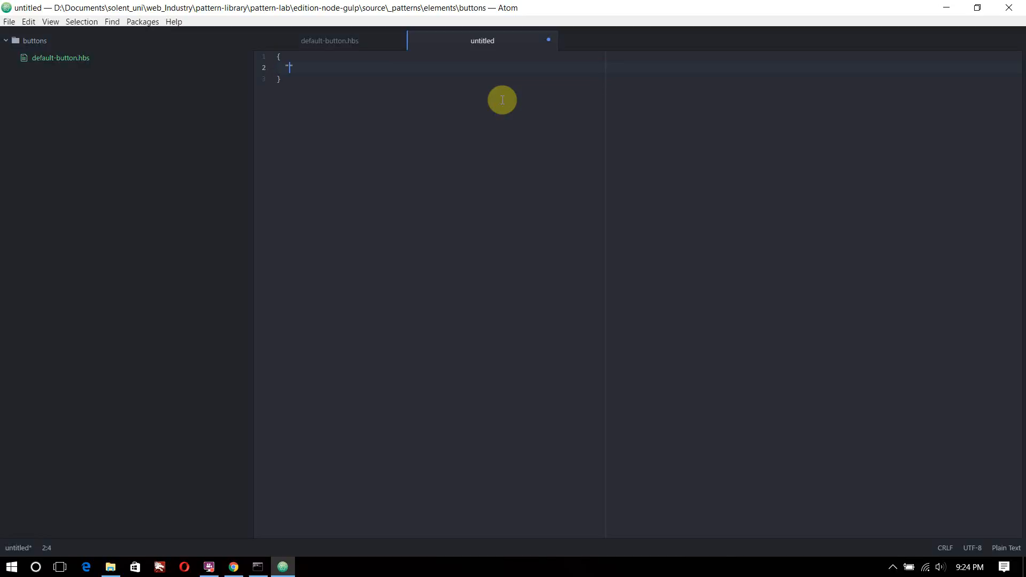
type("\"\"")
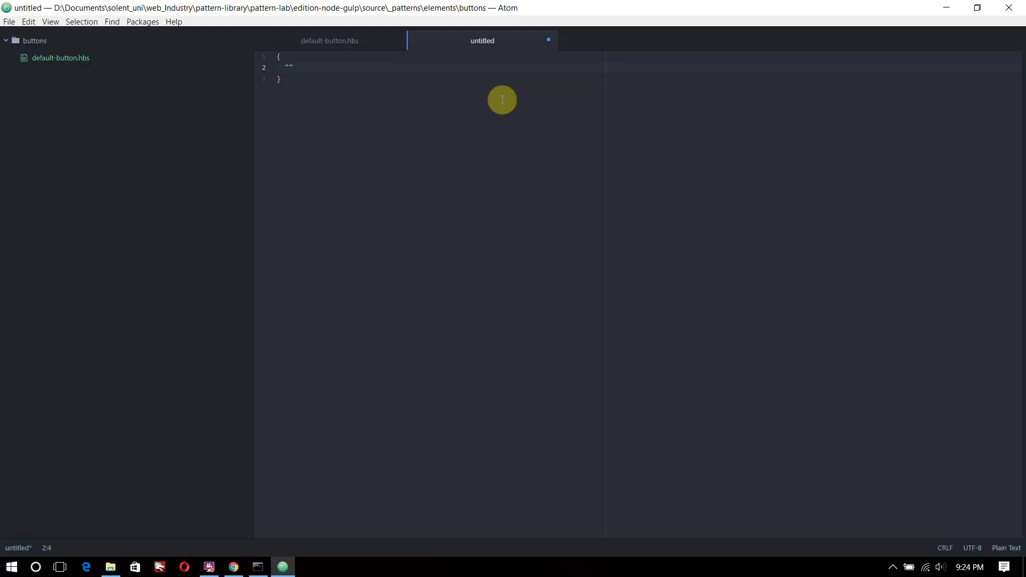
type("btn")
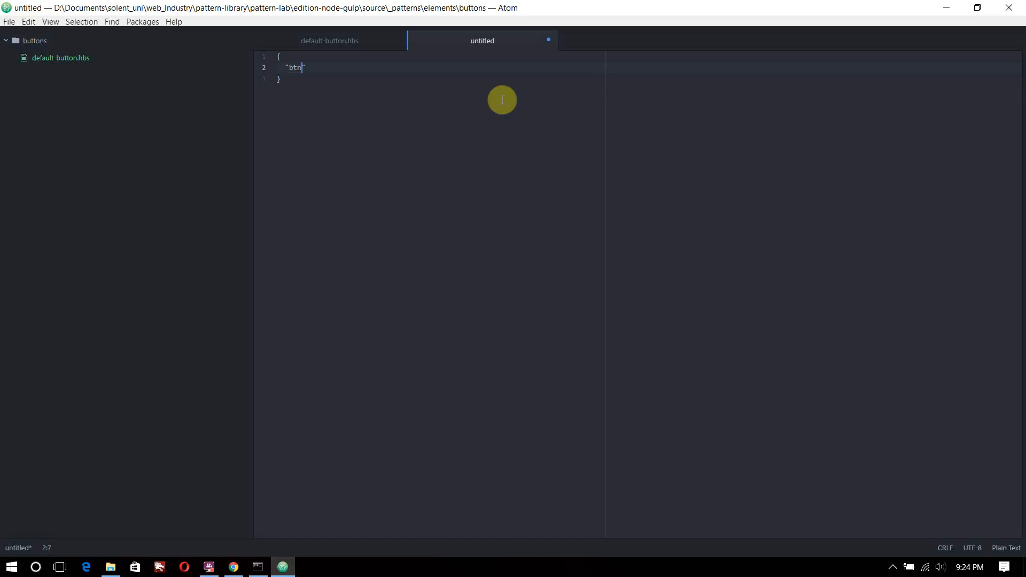
type("Text")
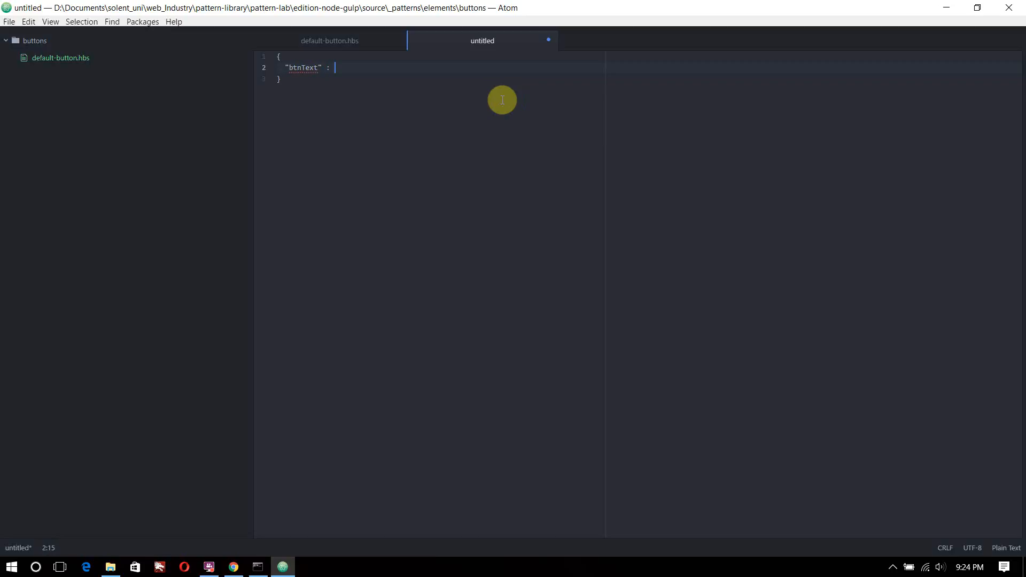
type("\"Cli")
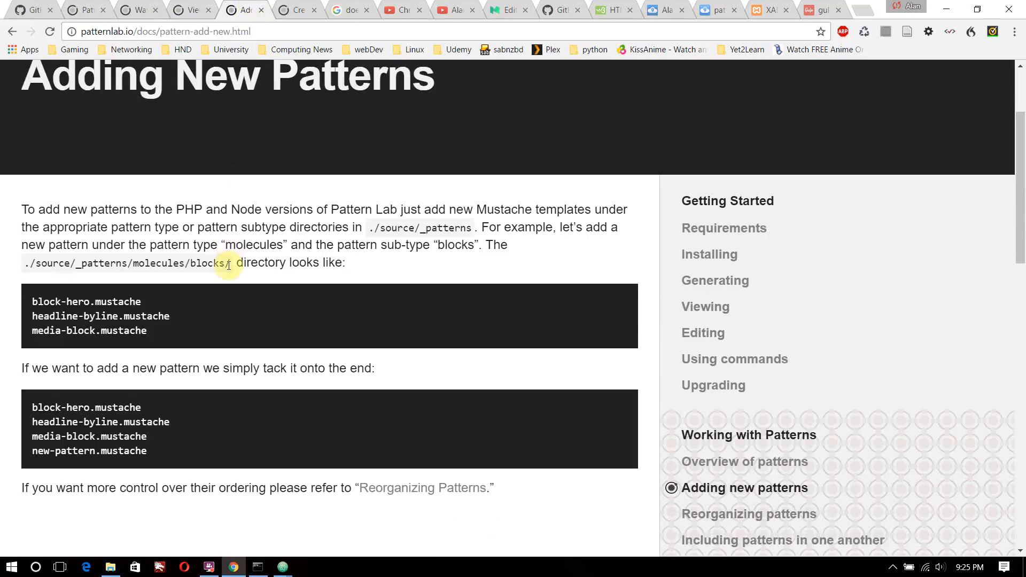
mouse_move(333, 325)
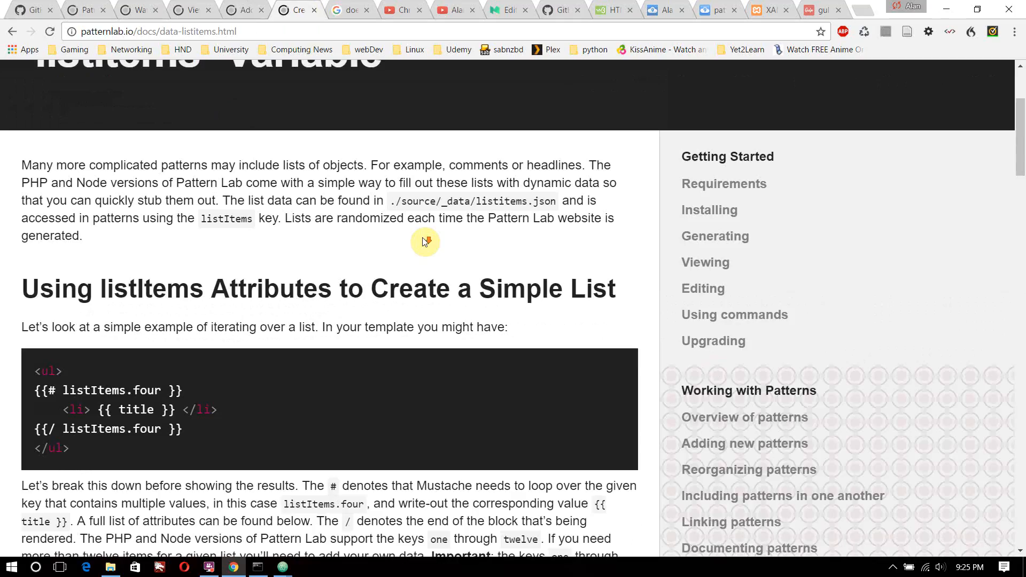
Browse the Pattern Lab docs tabs to the Creating Pattern-specific Values page's JSON data section
scroll("down", 3)
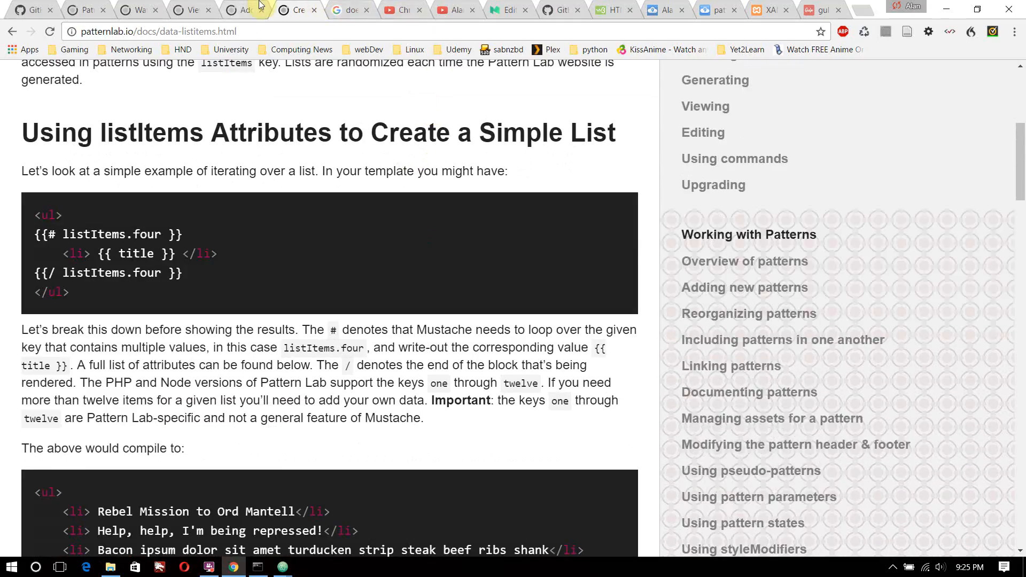
left_click(744, 288)
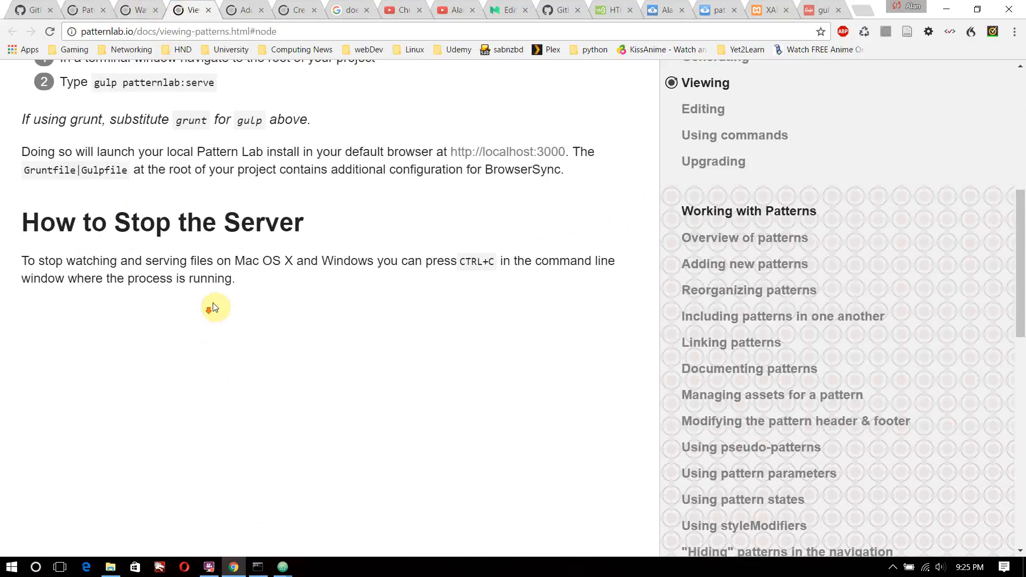
left_click(83, 9)
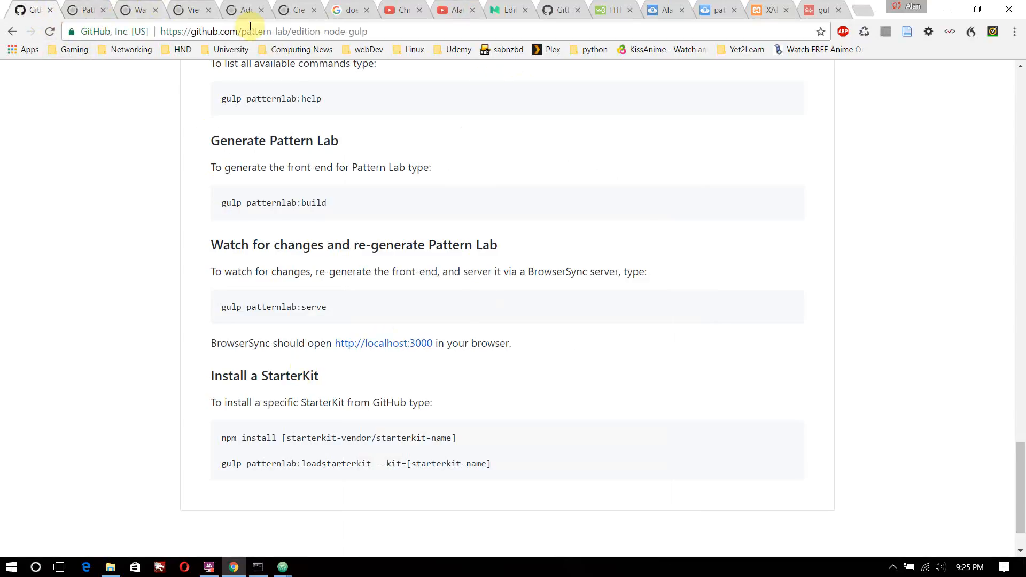
left_click(290, 9)
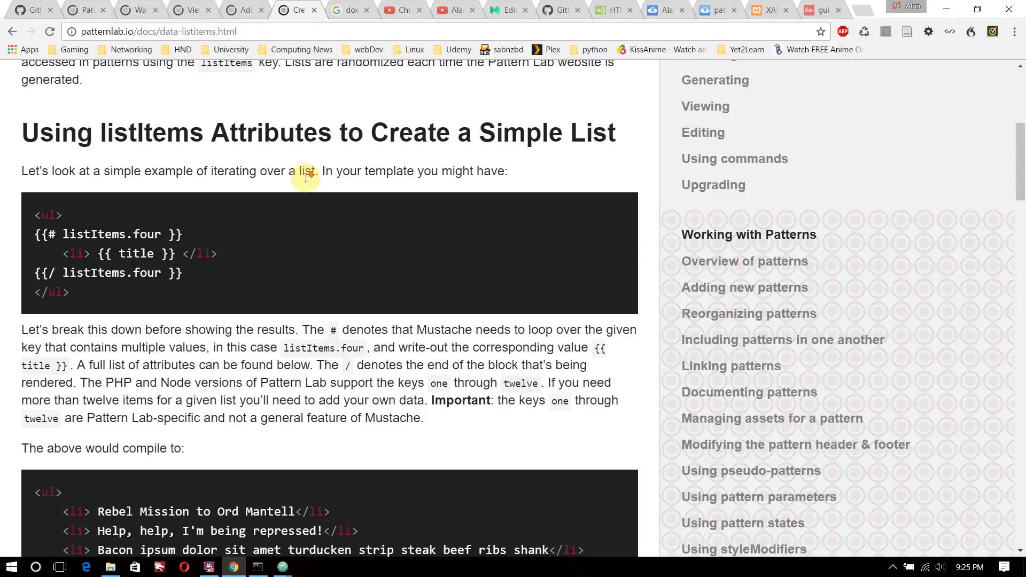
left_click(10, 31)
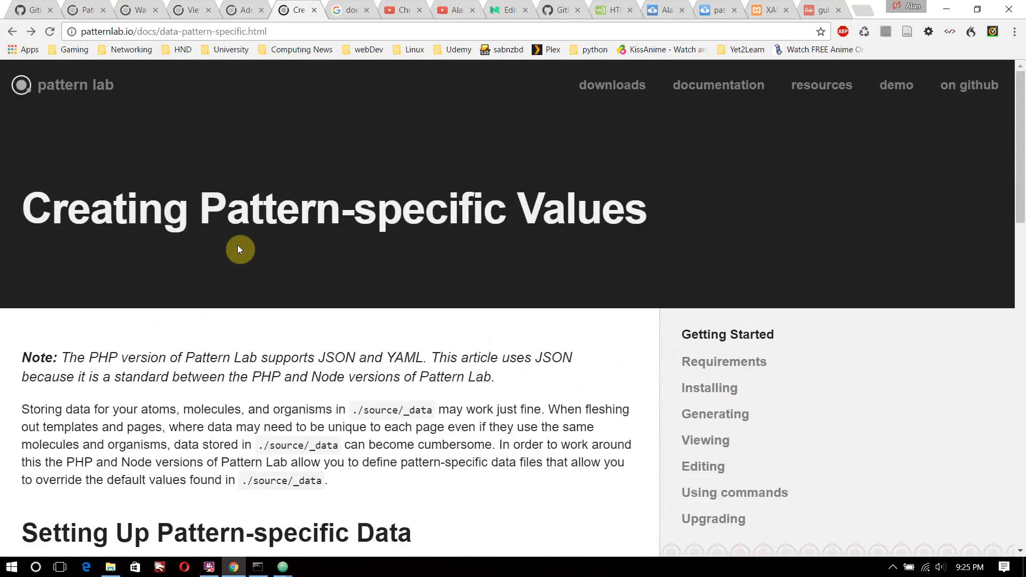
scroll("down", 3)
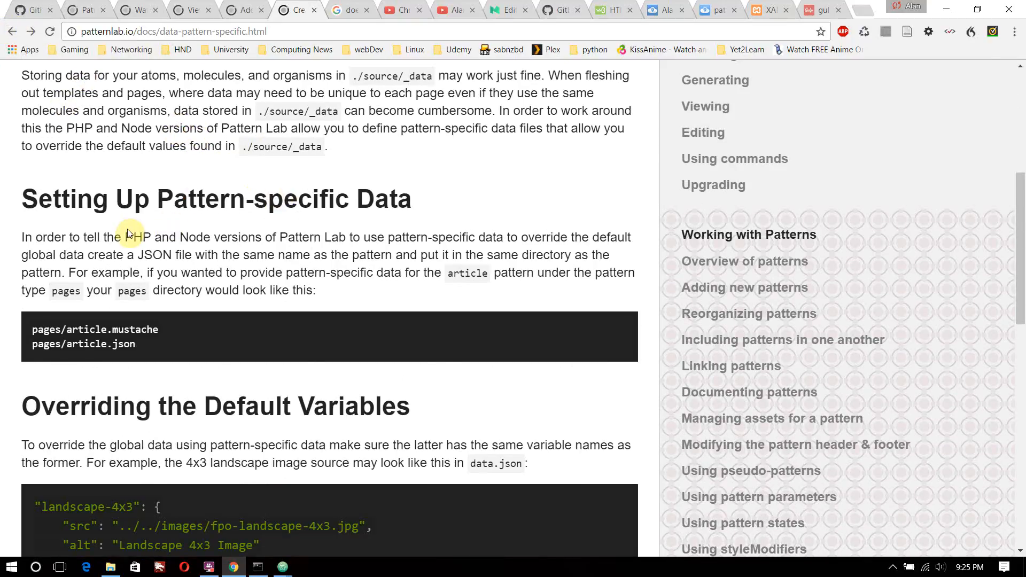
scroll("down", 3)
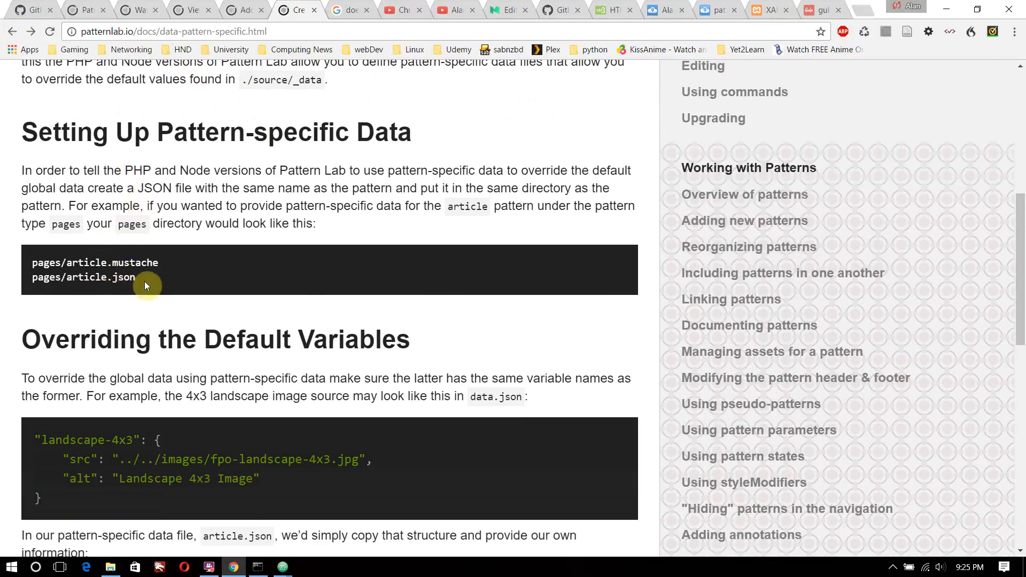
mouse_move(123, 12)
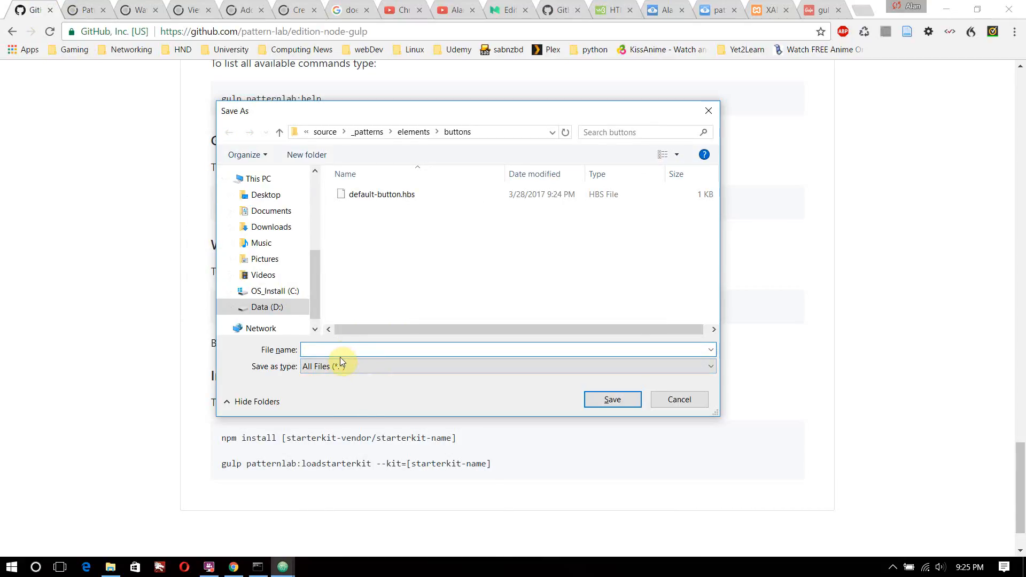
Save the JSON data as default-button.json beside the template in the buttons folder
type("default-button.")
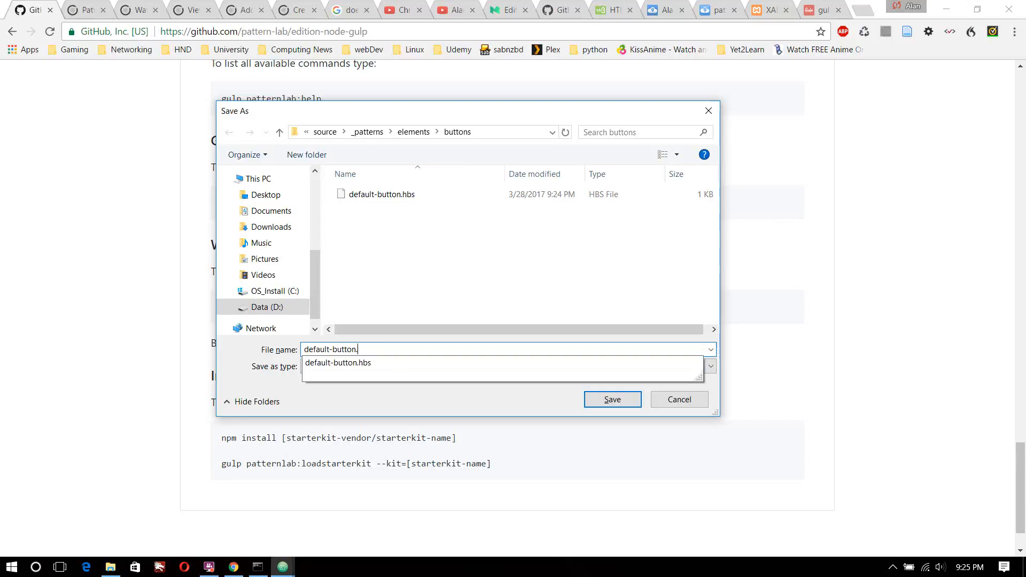
type("json")
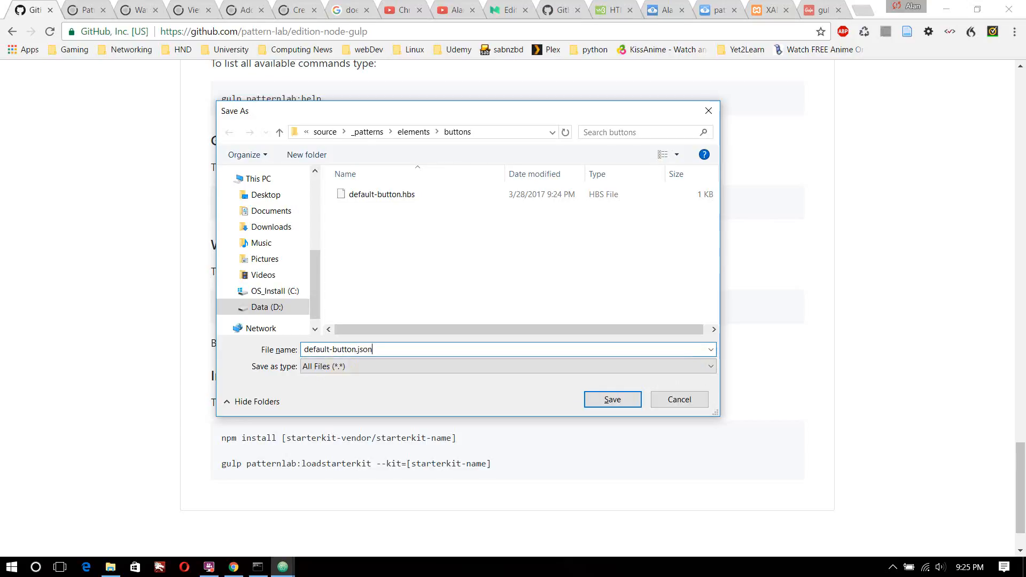
left_click(612, 398)
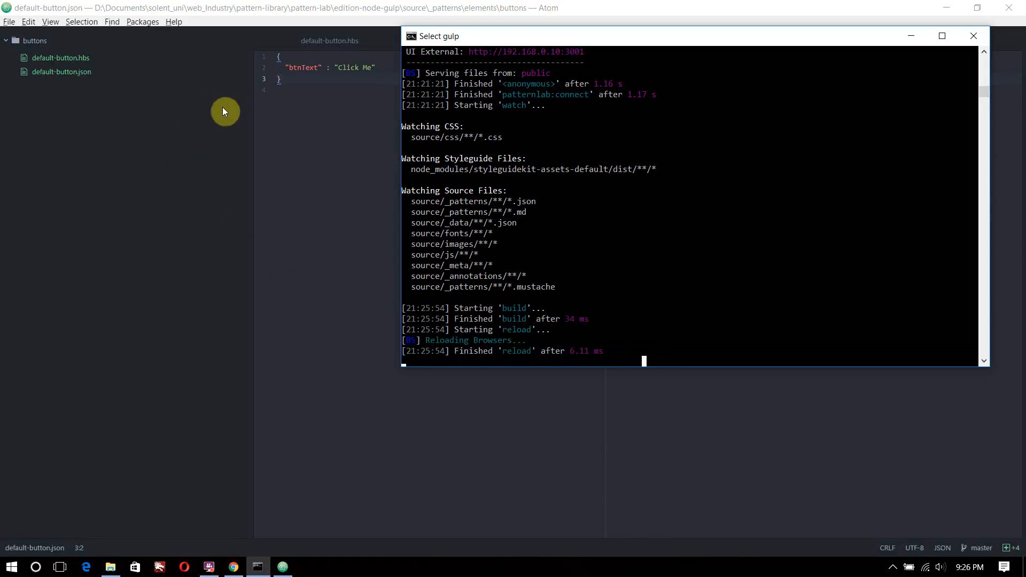
Switch to the gulp console and terminate the running Pattern Lab watch task
key("alt+tab")
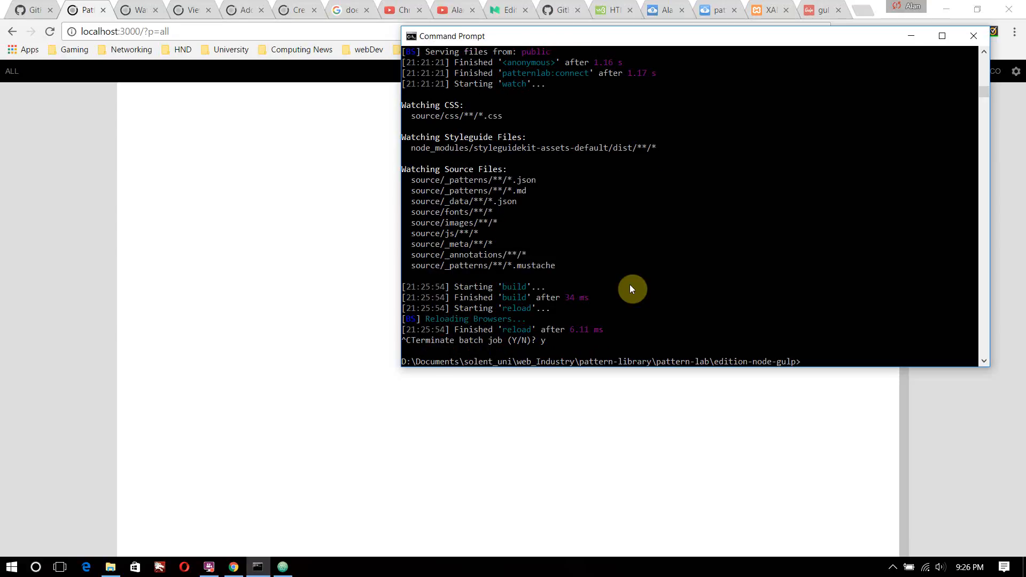
Rerun gulp patternlab:serve at the project prompt to rebuild Pattern Lab
type("gulp patternlab:serve")
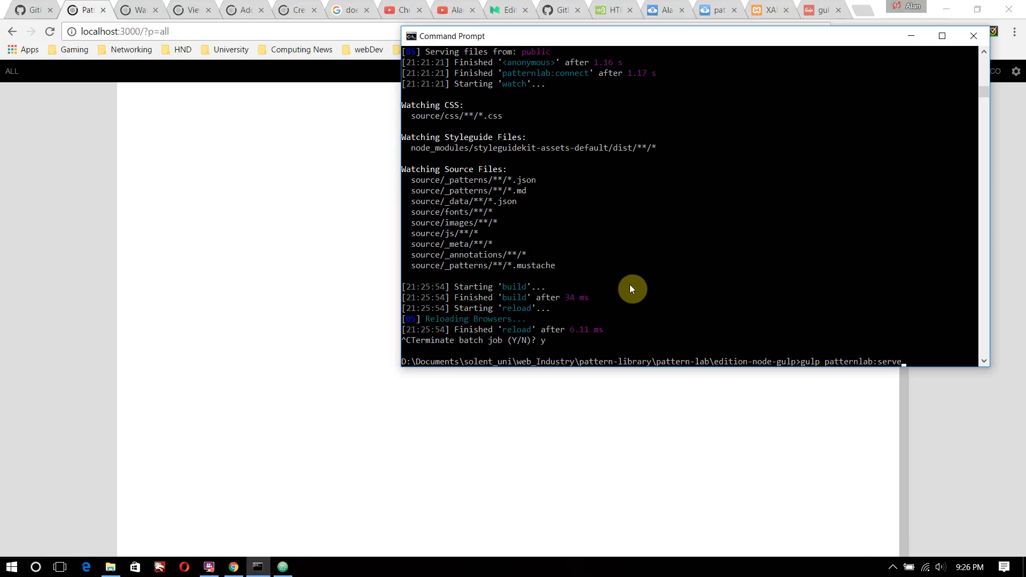
key("BackSpace")
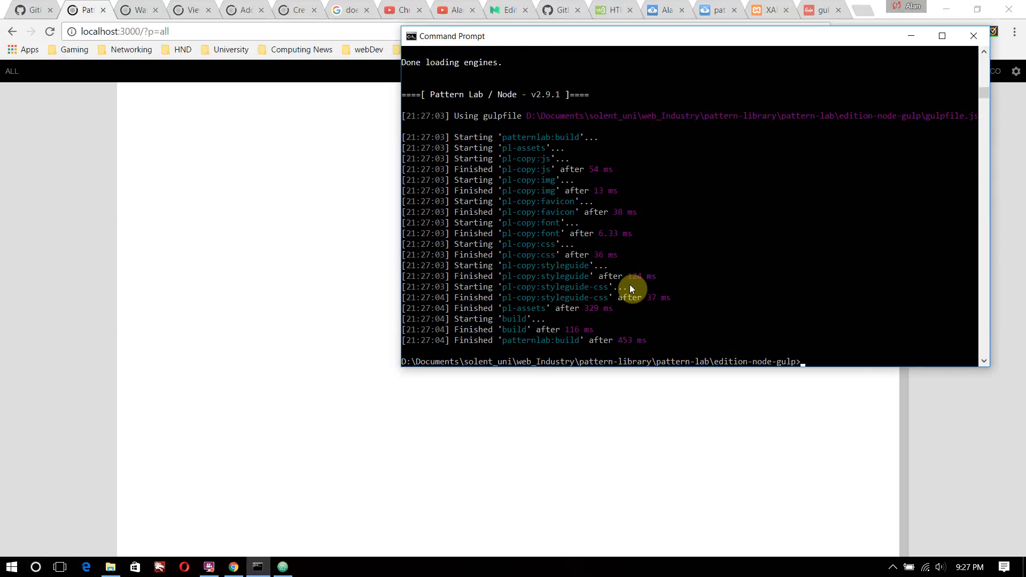
type("gulp patternlab:")
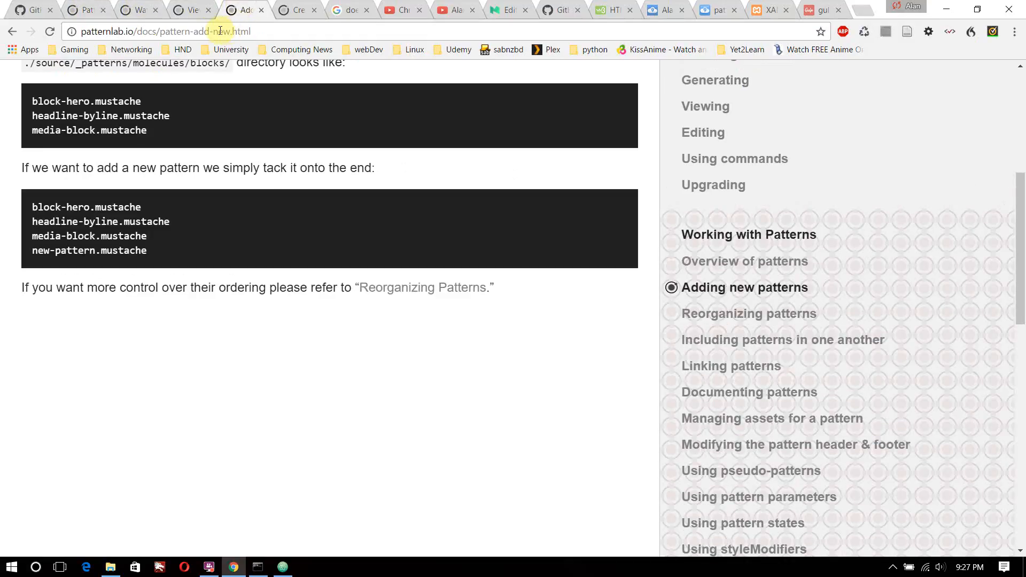
Switch windows to File Explorer on the project's source/_patterns folder
key("alt+tab")
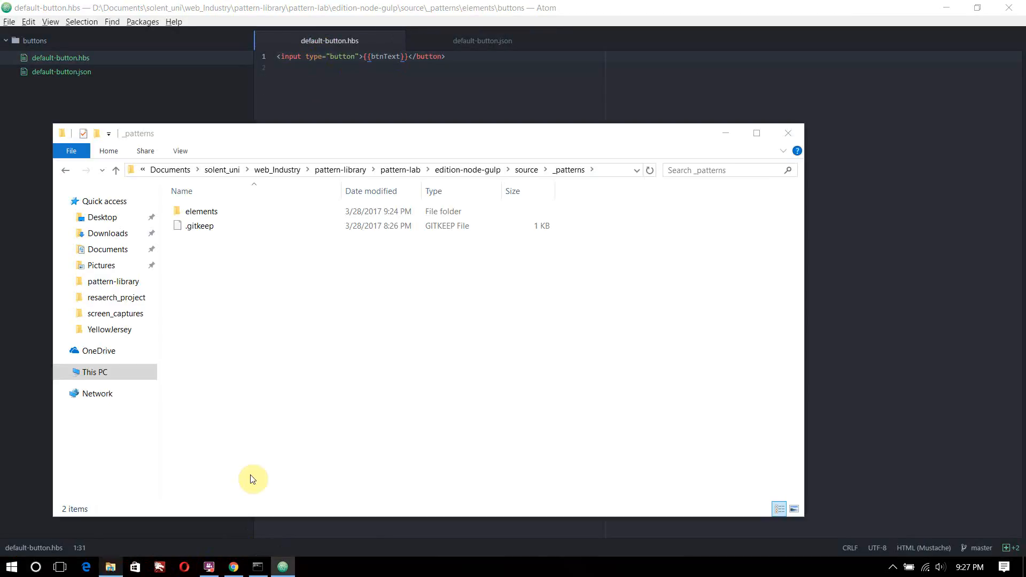
Rename default-button.hbs to default-button.mustache in elements > buttons, confirming the extension change
left_click(202, 211)
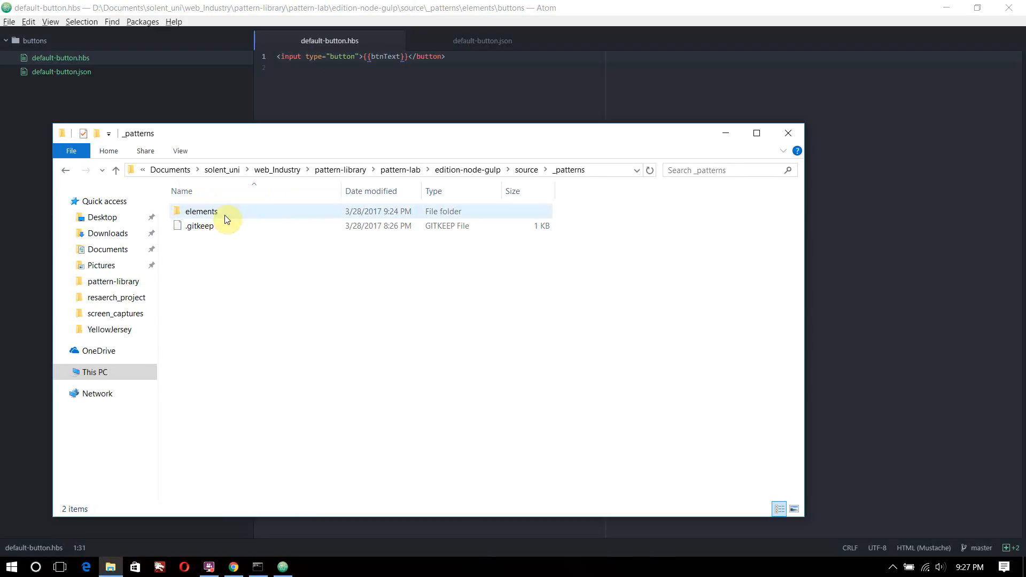
double_click(201, 210)
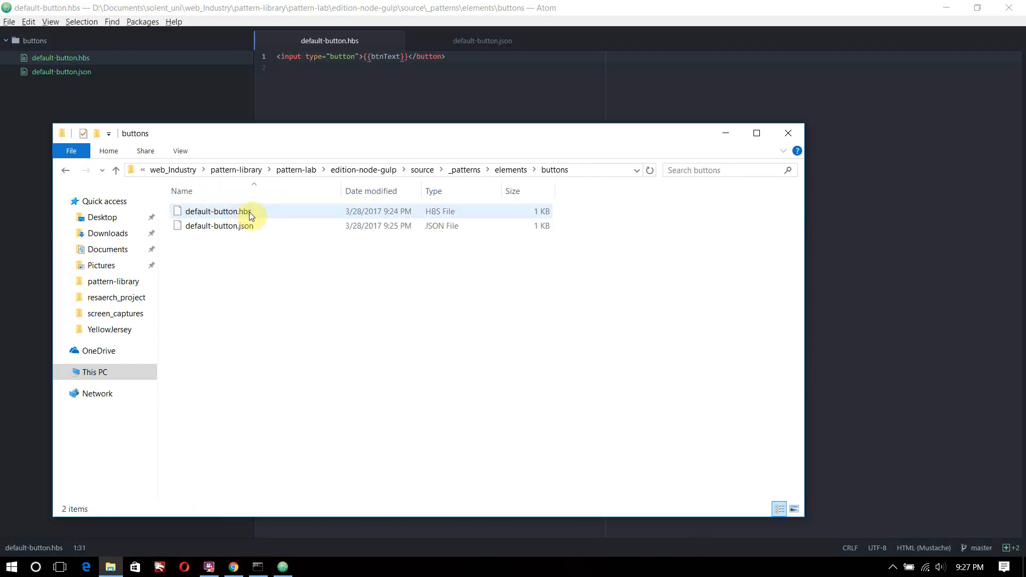
left_click(217, 210)
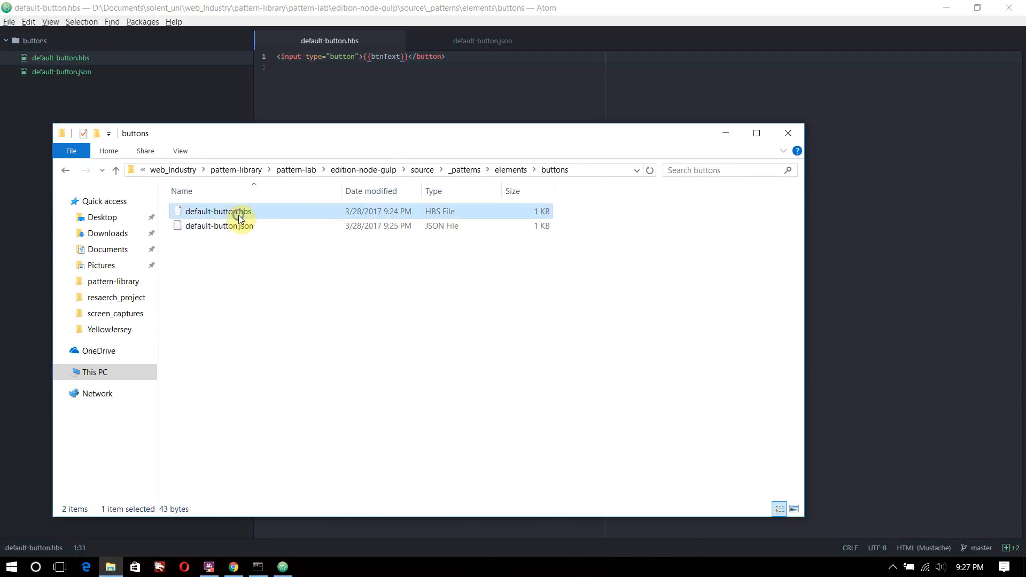
right_click(218, 211)
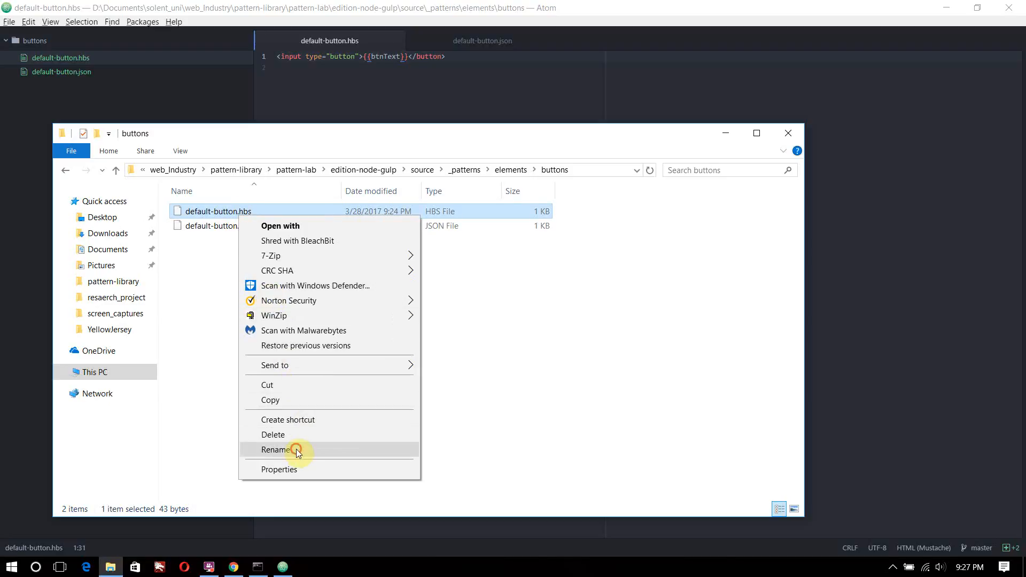
left_click(278, 450)
type("mu")
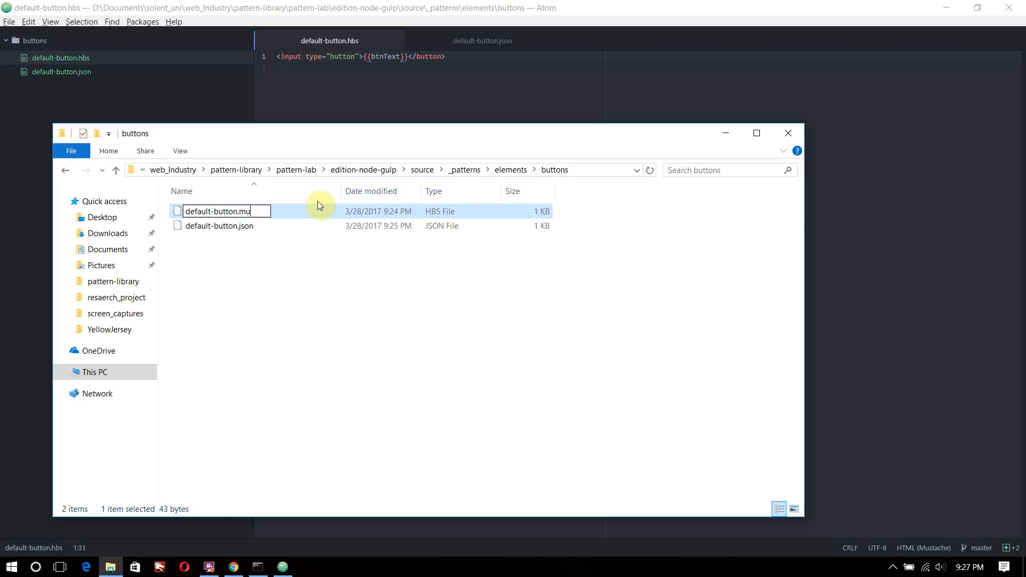
type("stache")
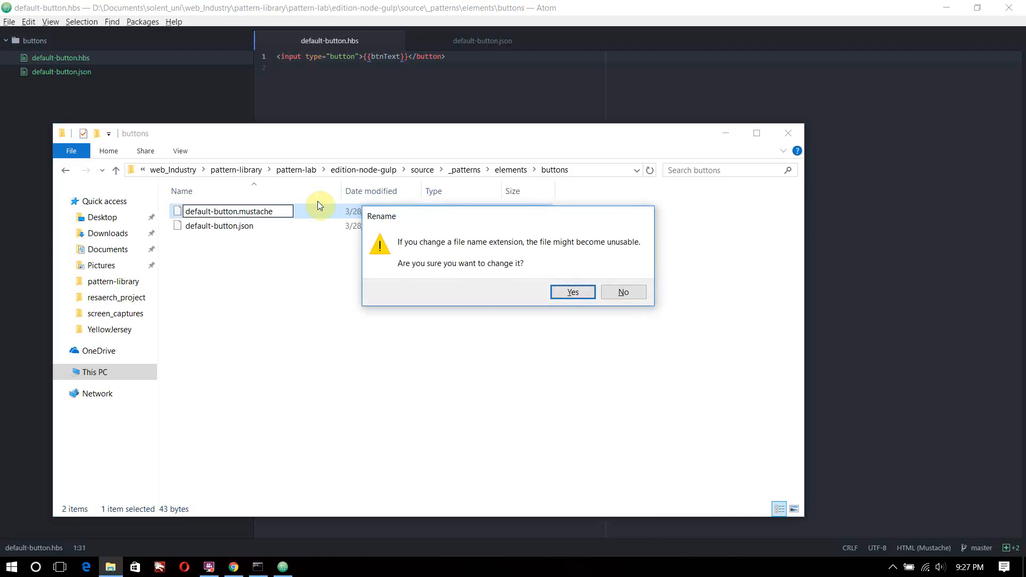
left_click(571, 291)
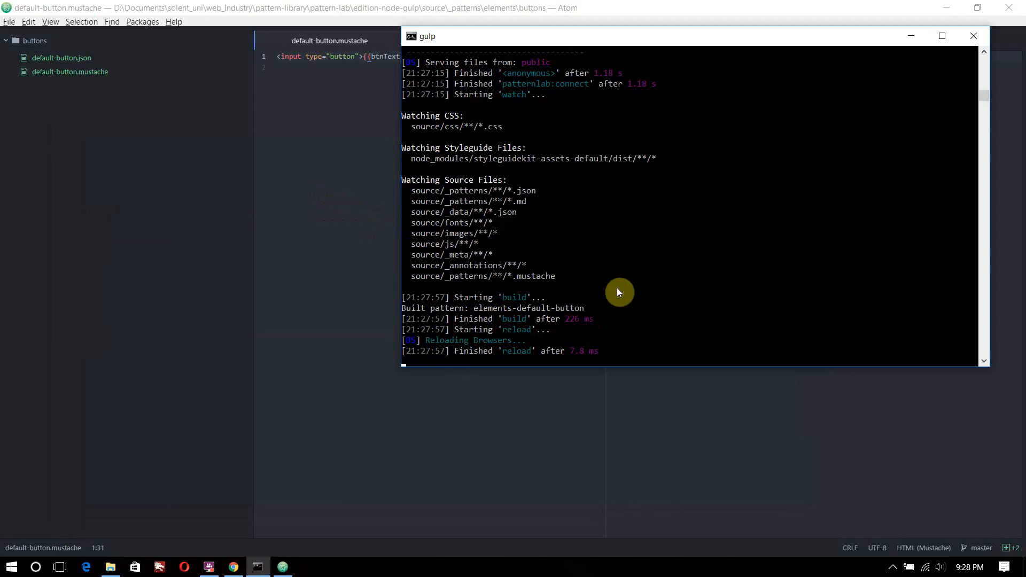
left_click(233, 567)
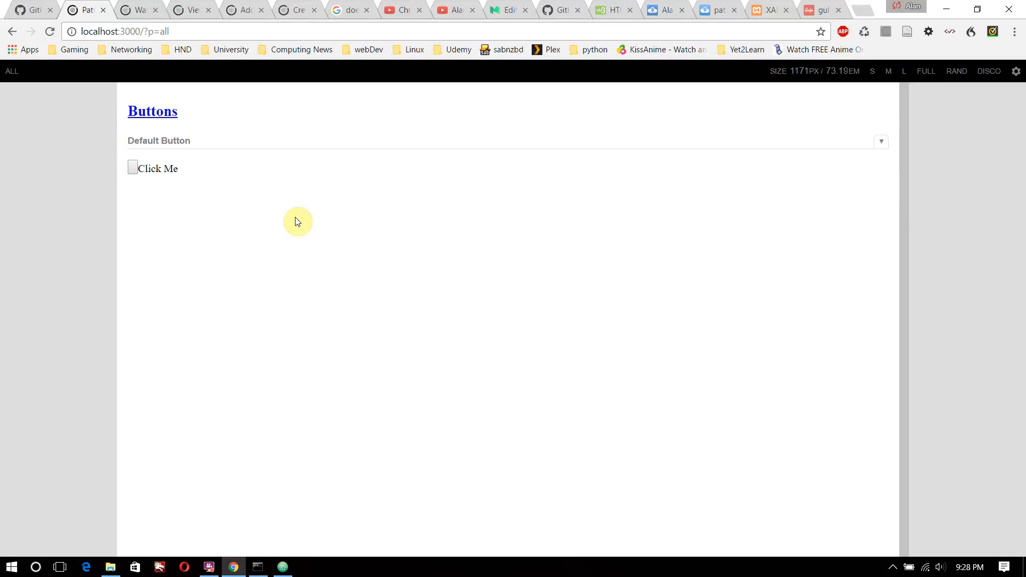
mouse_move(254, 67)
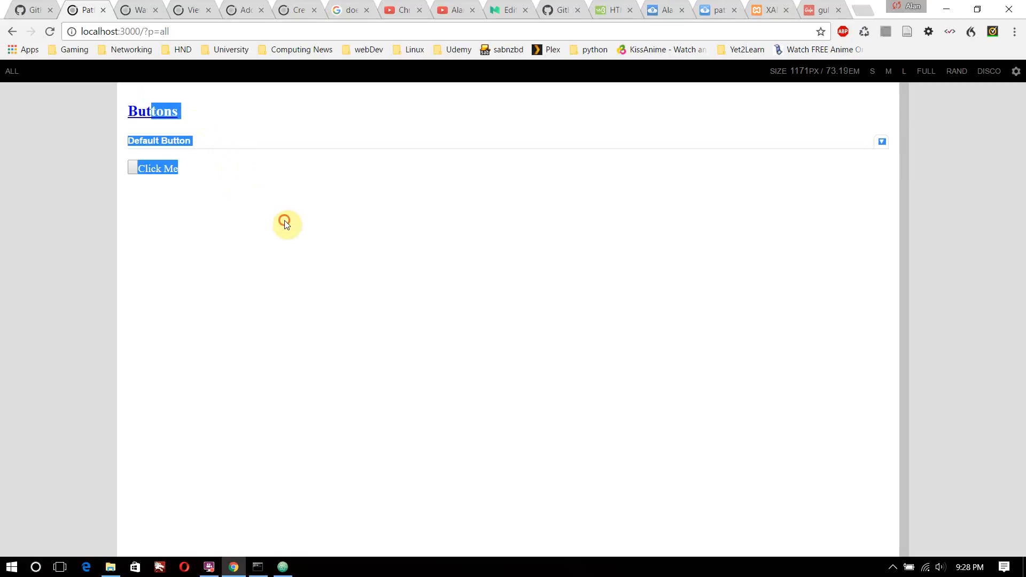
mouse_move(319, 143)
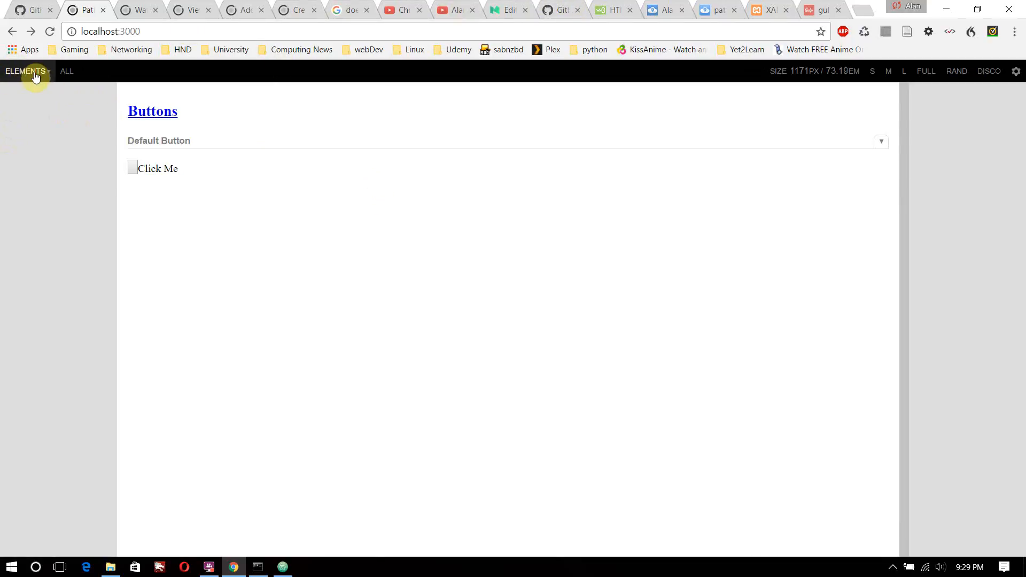
Navigate Elements > Buttons > View All to show the 'Click Me' button page
left_click(26, 70)
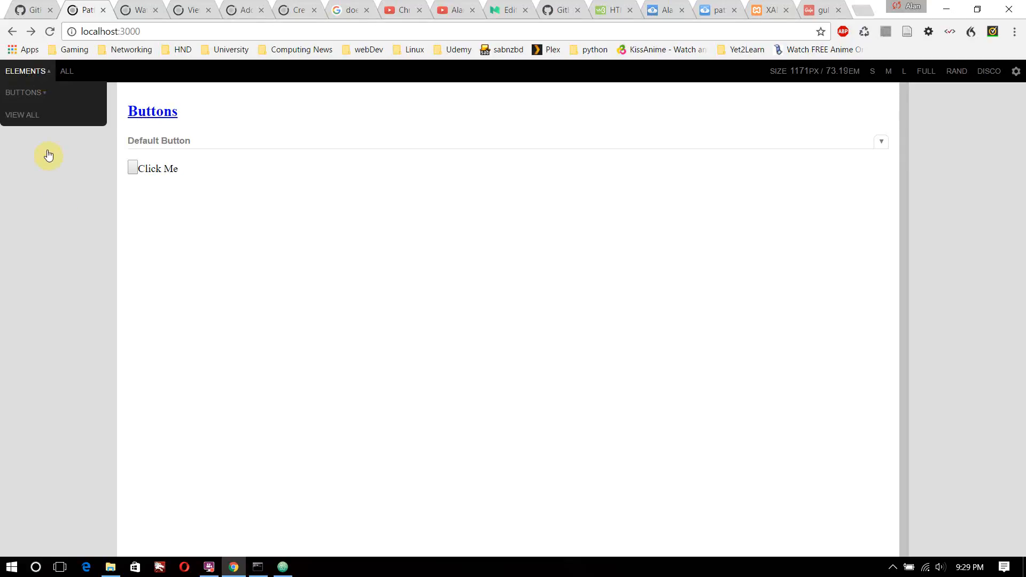
mouse_move(28, 72)
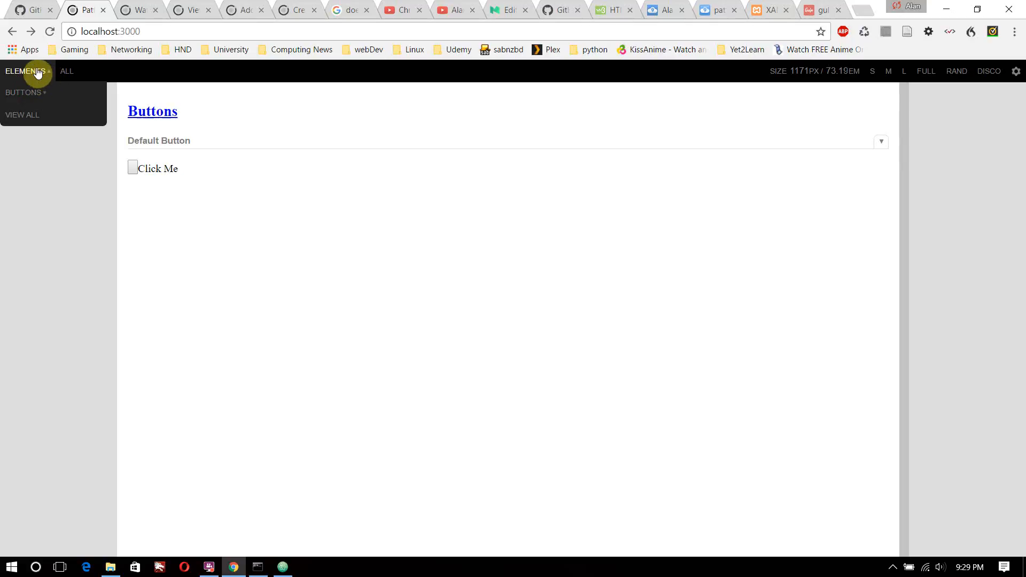
left_click(25, 92)
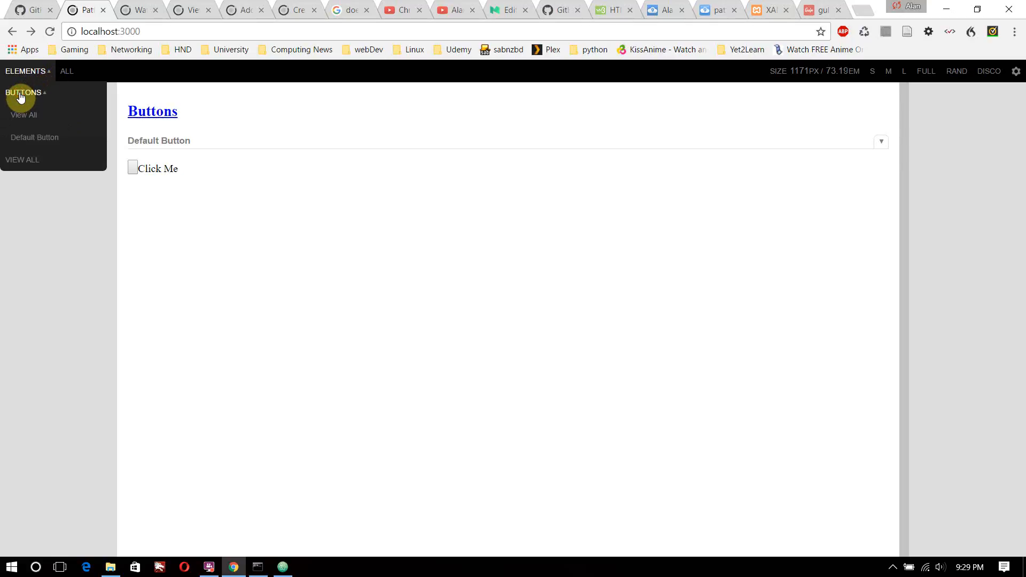
left_click(23, 116)
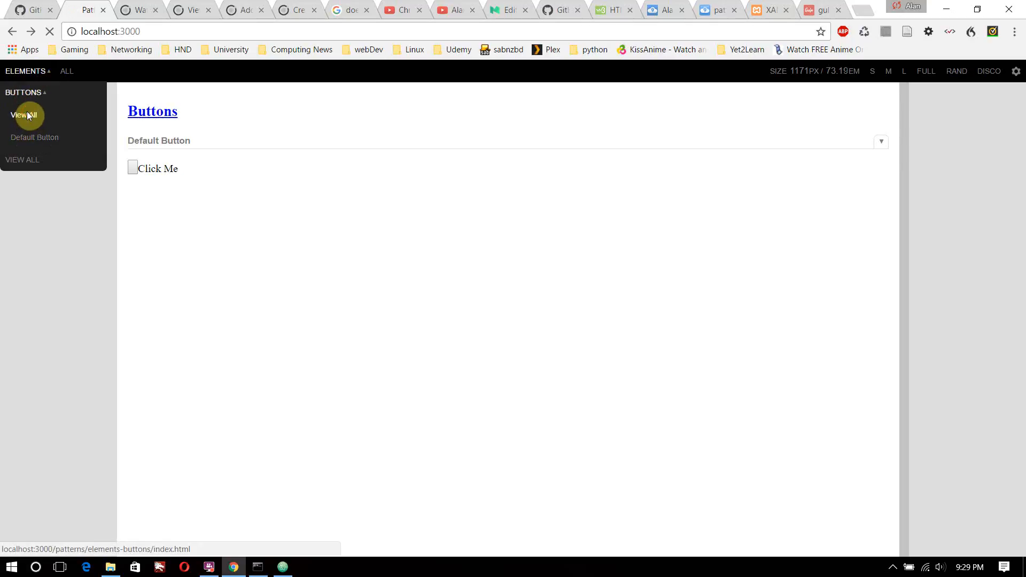
left_click(24, 115)
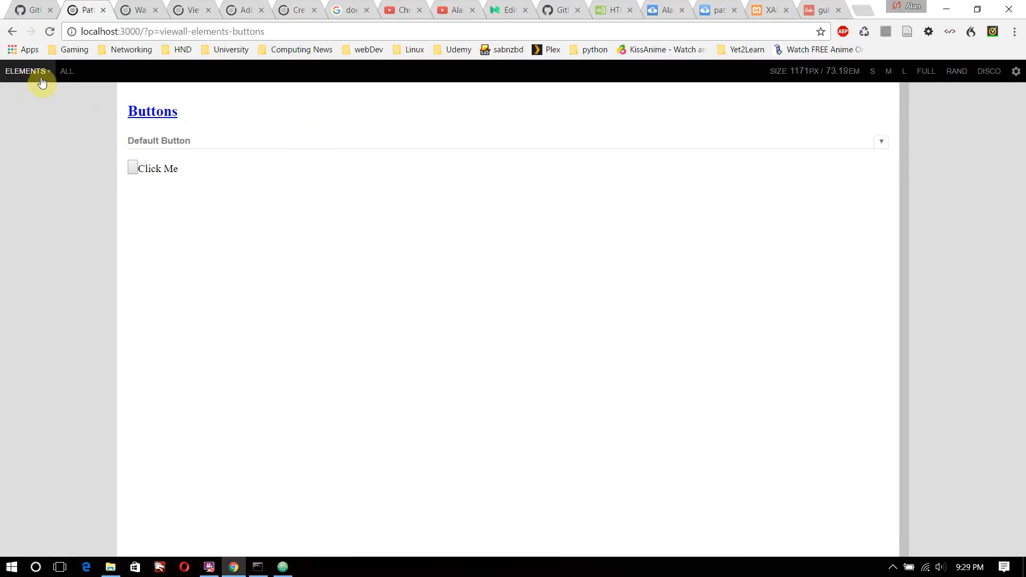
left_click(25, 70)
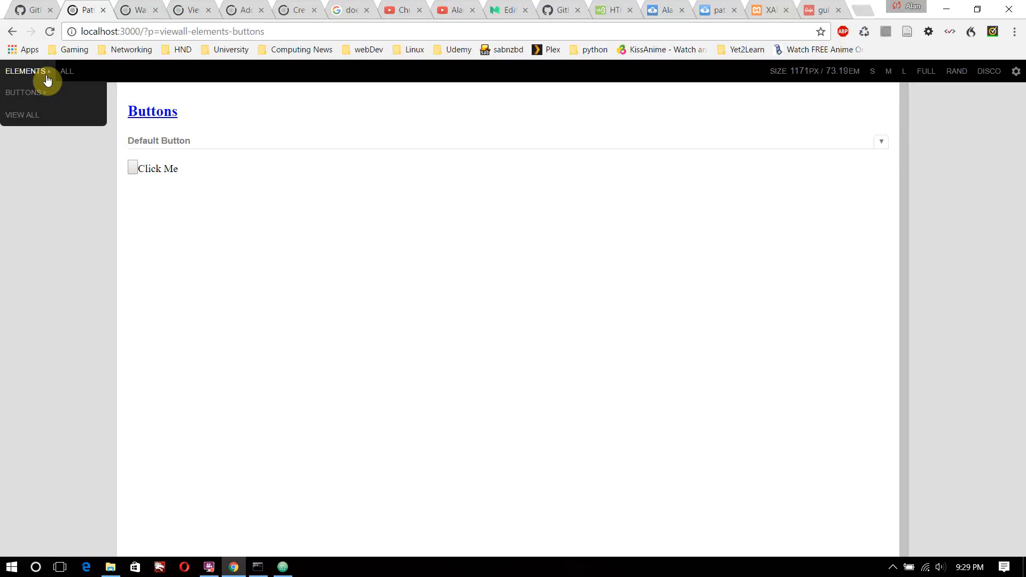
left_click(138, 10)
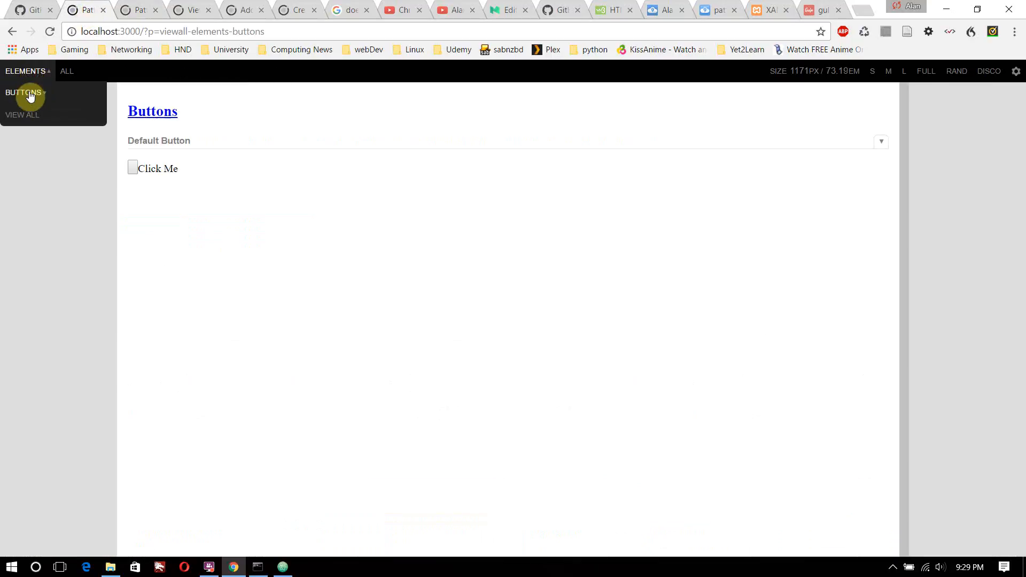
mouse_move(1017, 175)
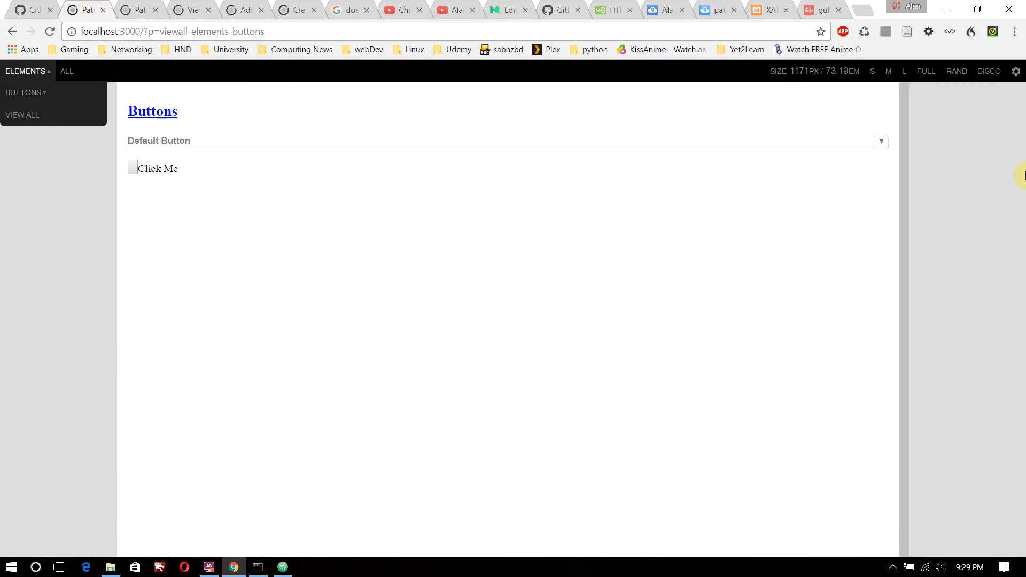
mouse_move(303, 177)
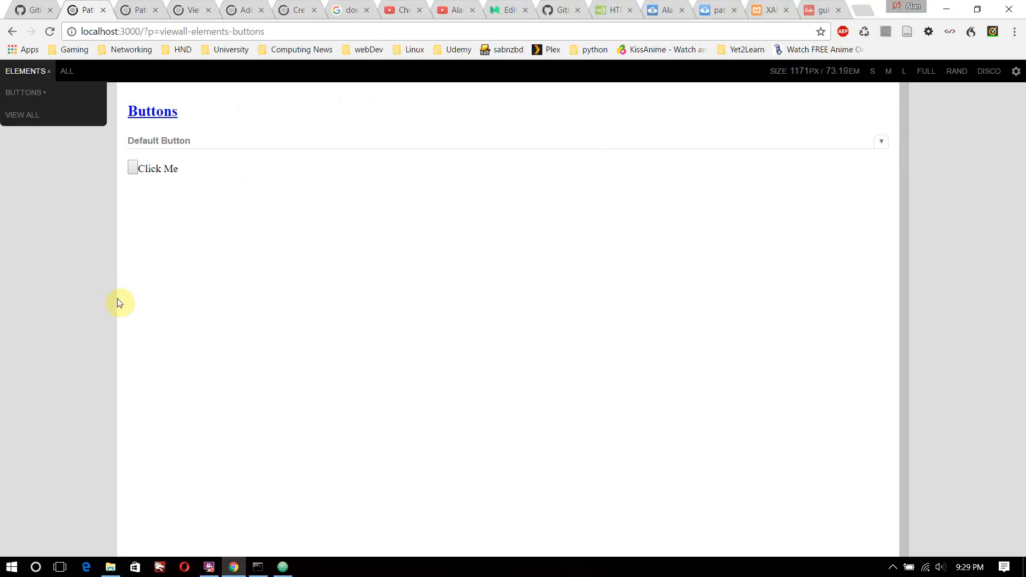
mouse_move(101, 152)
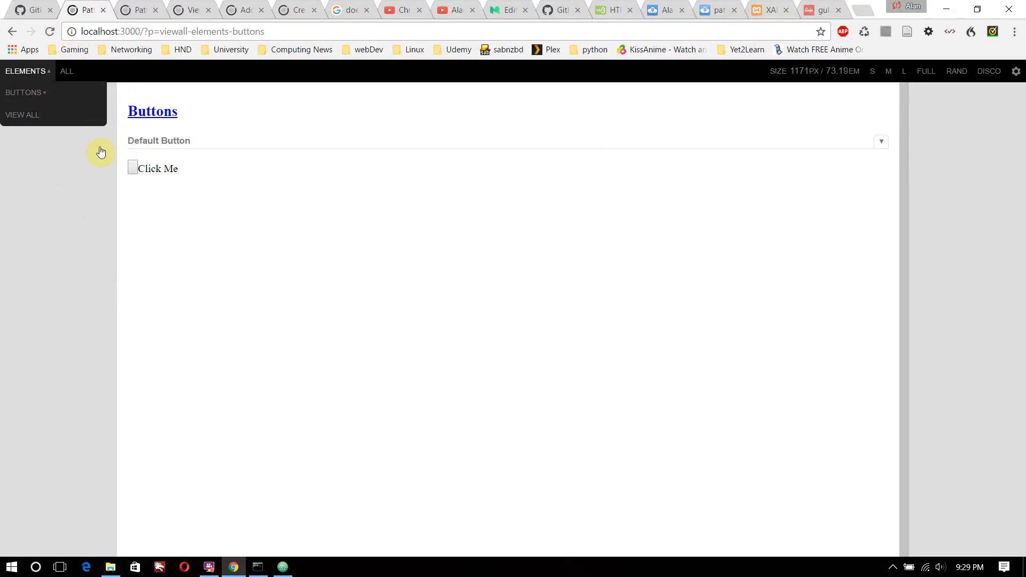
mouse_move(879, 367)
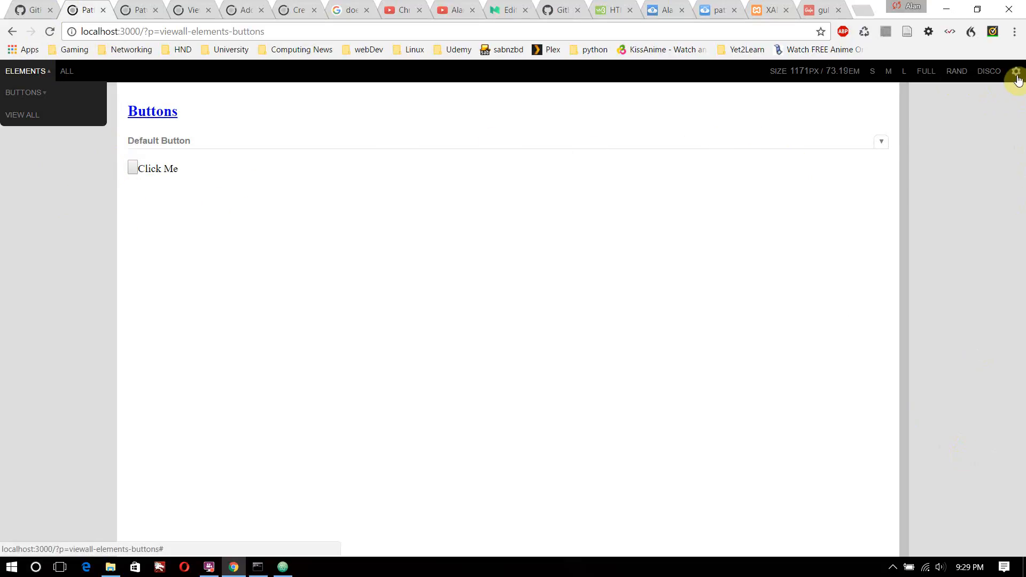
Resize the preview to medium width and show the Default Button's pattern info and template code
left_click(1015, 70)
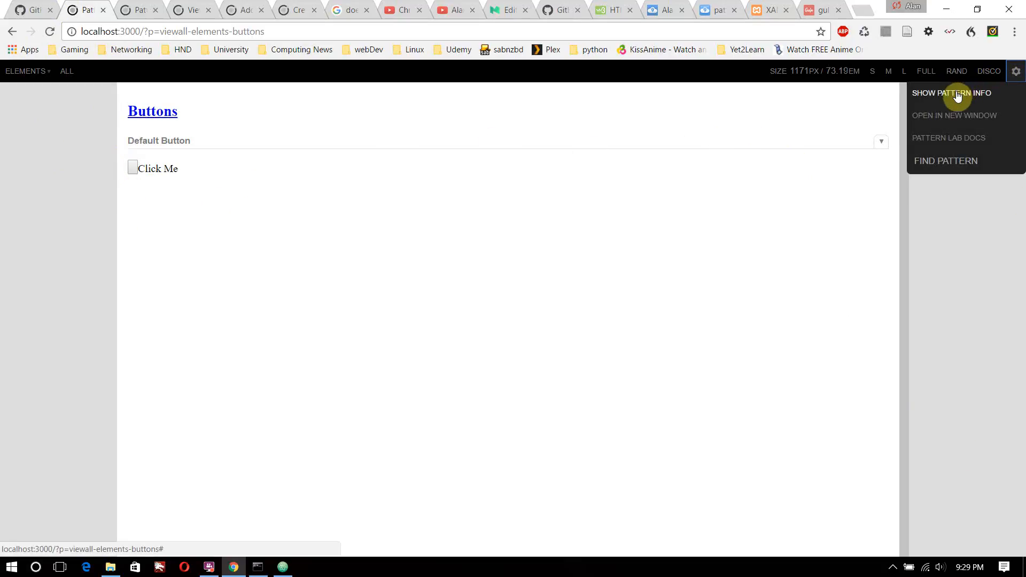
mouse_move(928, 119)
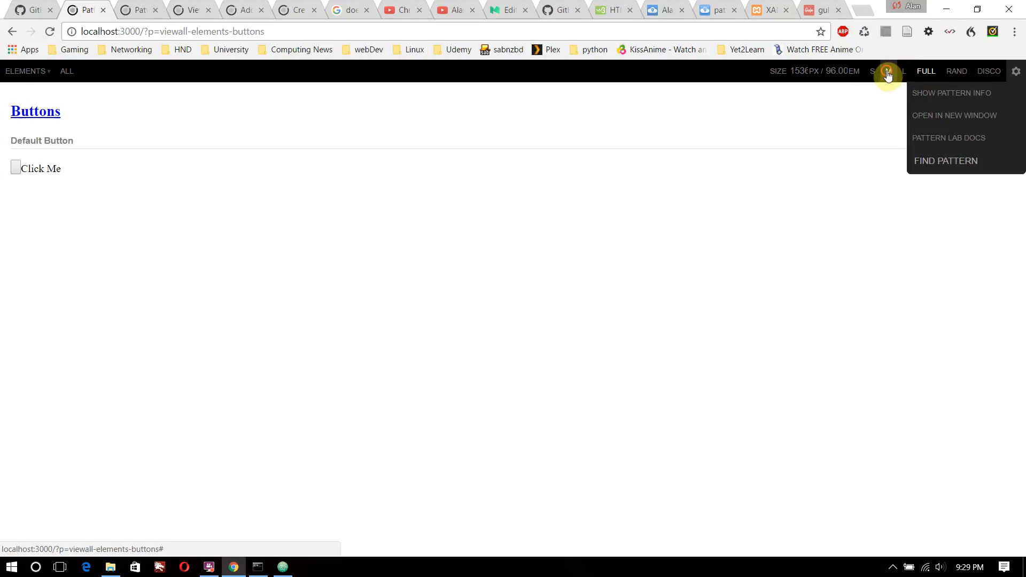
left_click(889, 71)
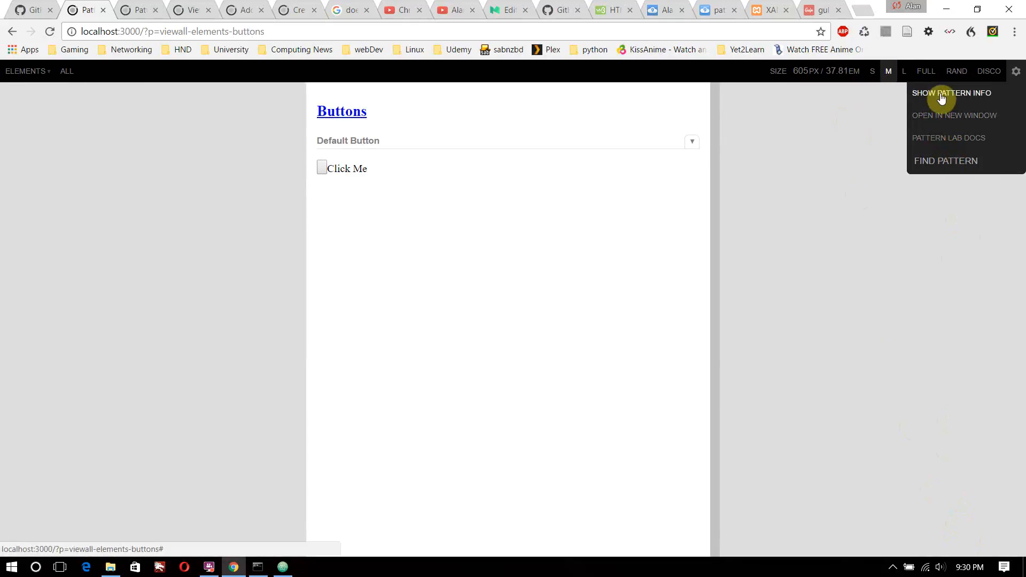
left_click(953, 92)
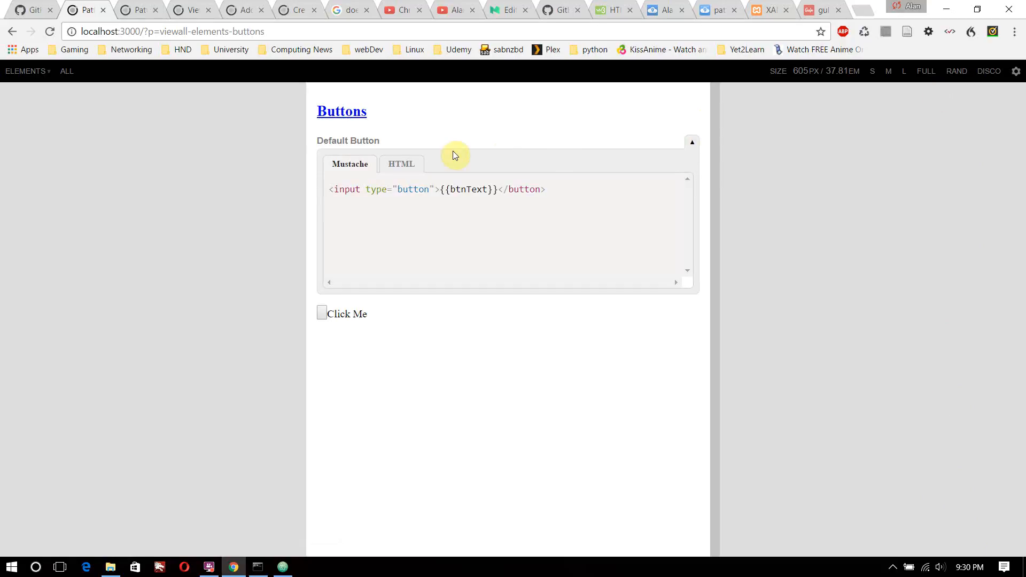
mouse_move(461, 190)
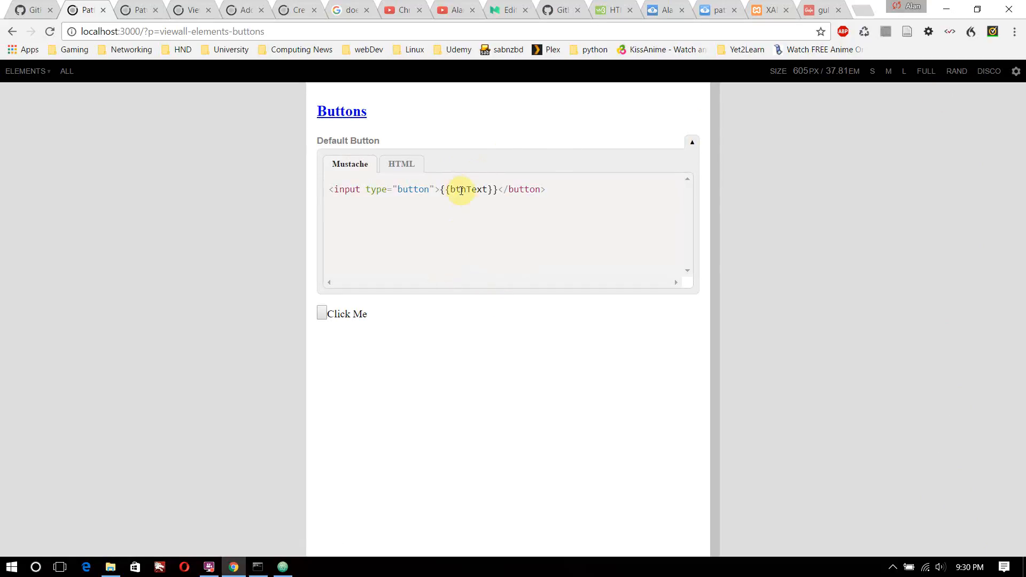
mouse_move(436, 189)
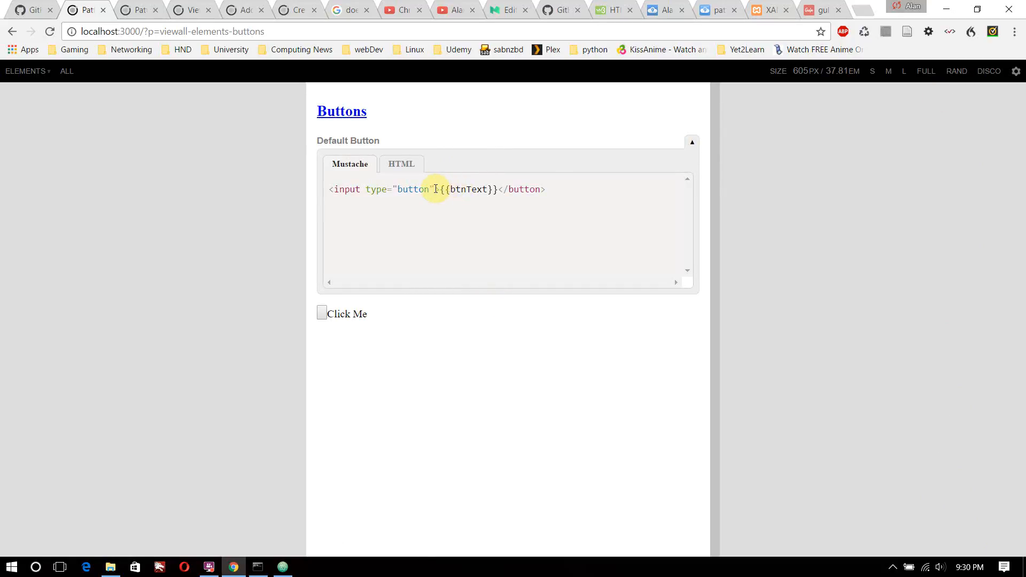
left_click_drag(435, 189, 504, 189)
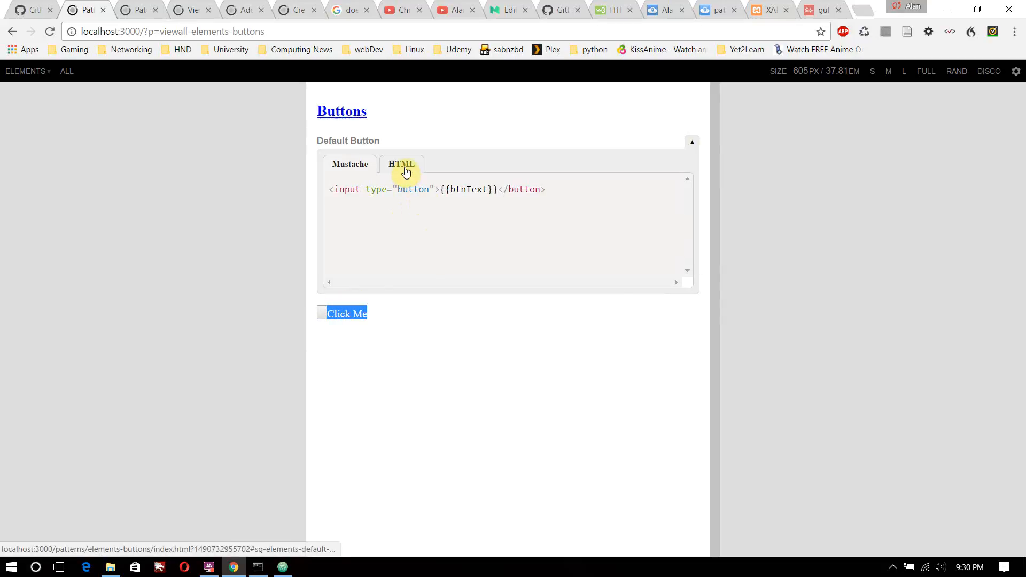
left_click(349, 164)
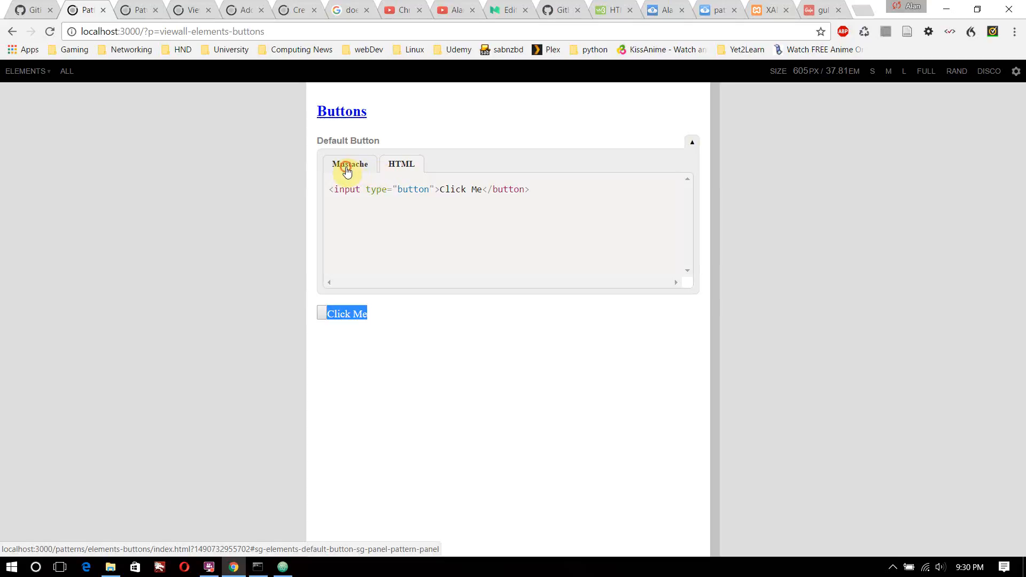
left_click(349, 164)
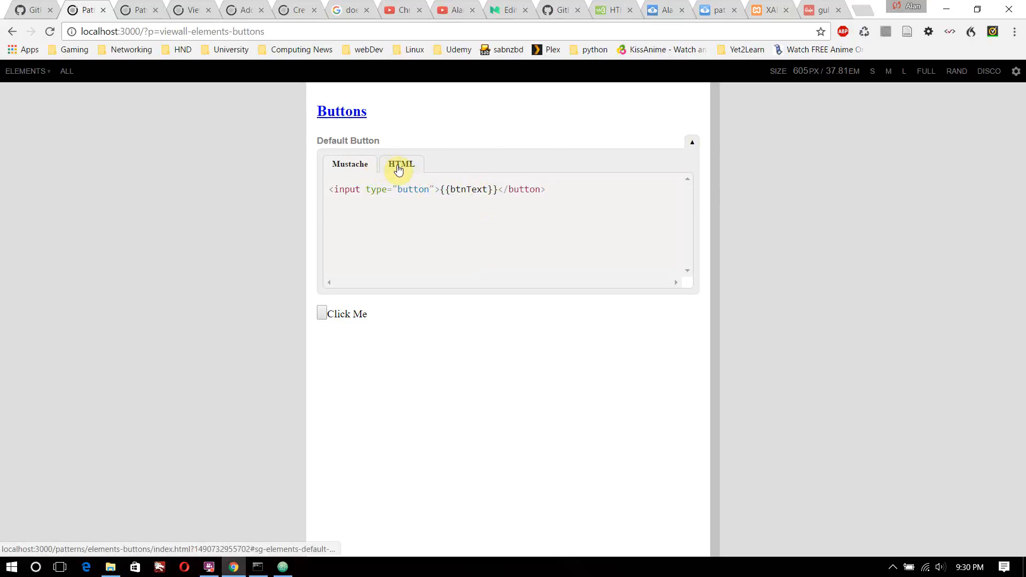
left_click(401, 164)
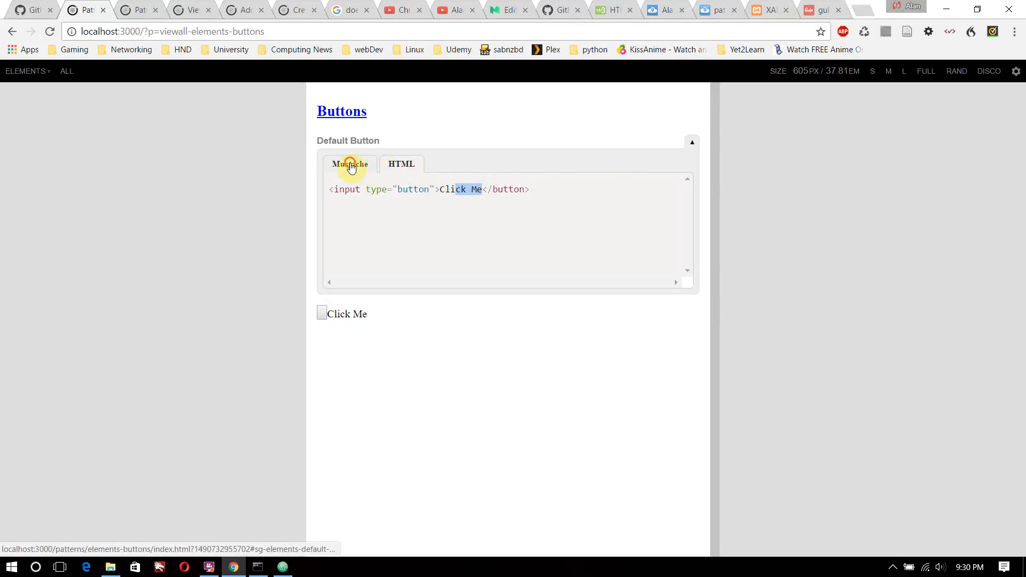
left_click(349, 163)
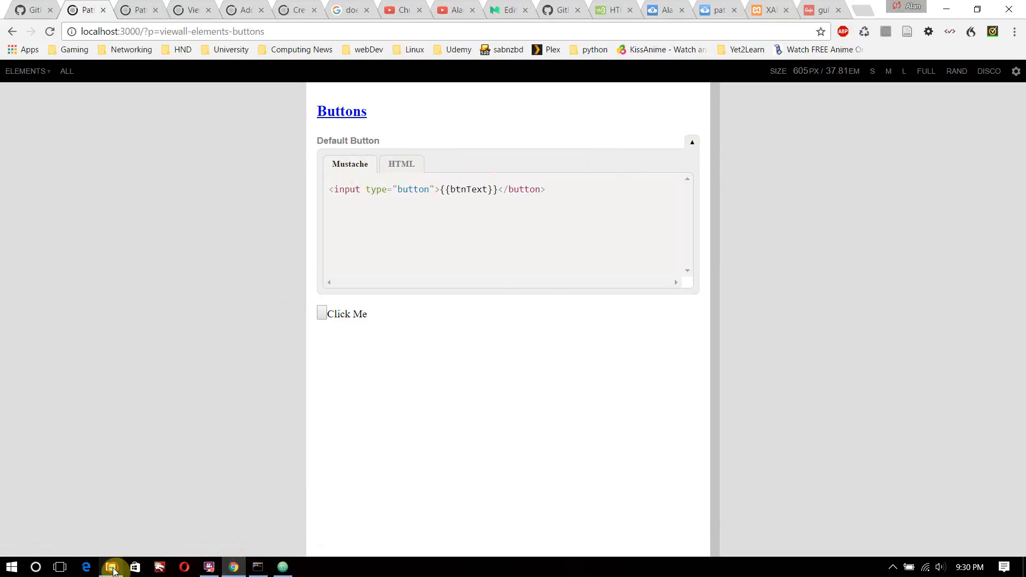
Switch back to Atom, review default-button.json's "Click Me" btnText, and focus default-button.mustache with {{btnText}}
left_click(114, 567)
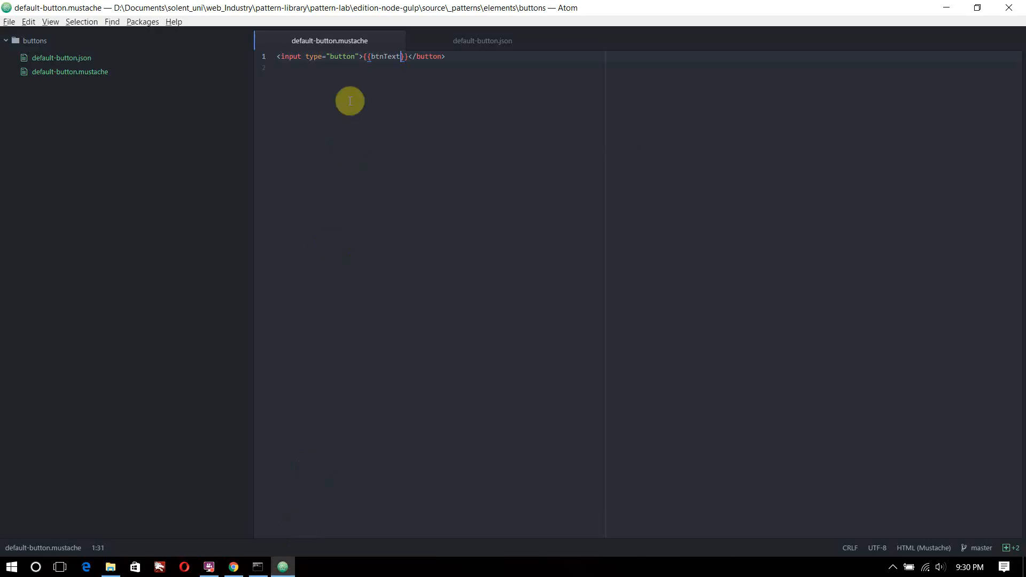
left_click(482, 40)
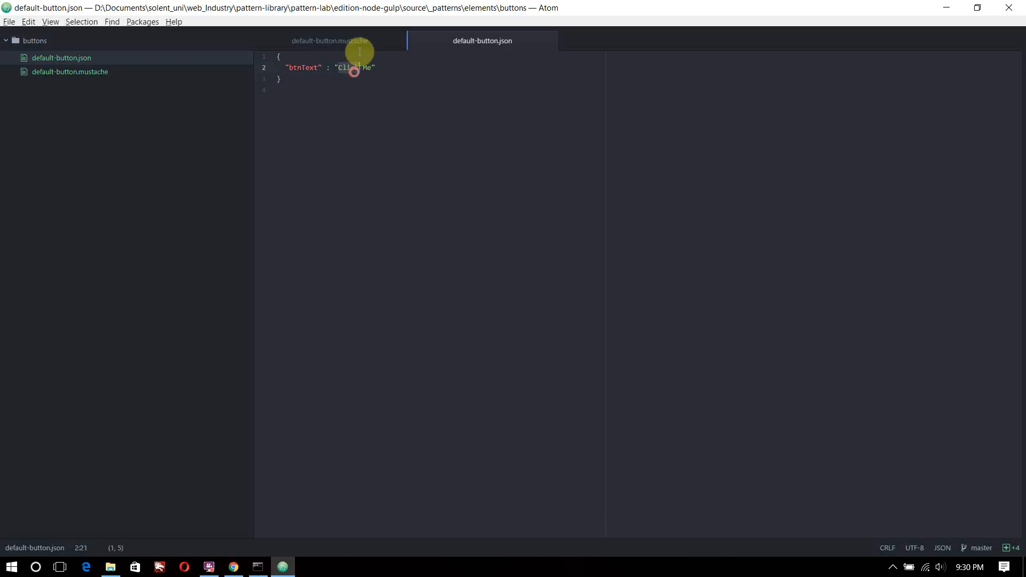
left_click(329, 41)
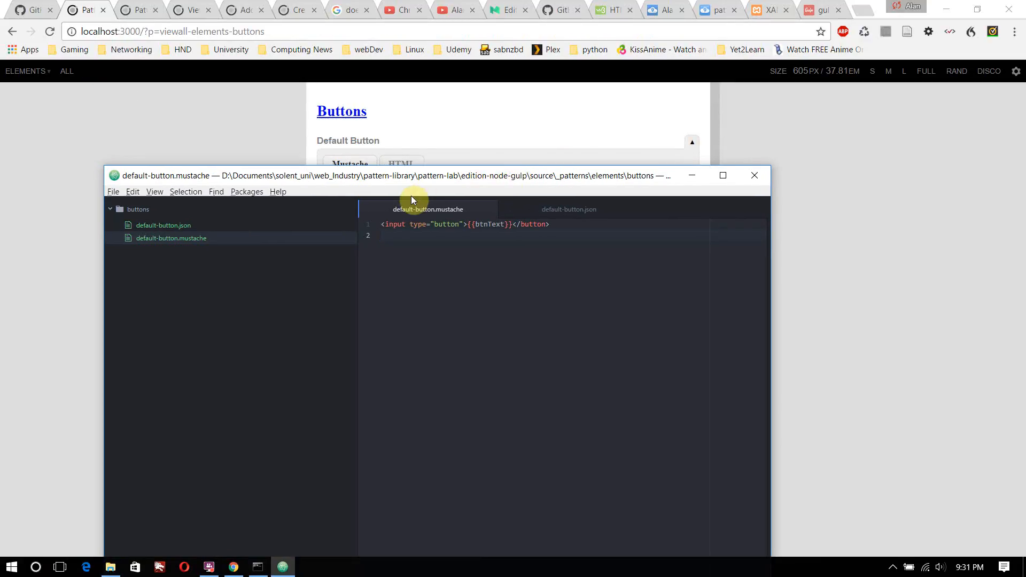
left_click(385, 235)
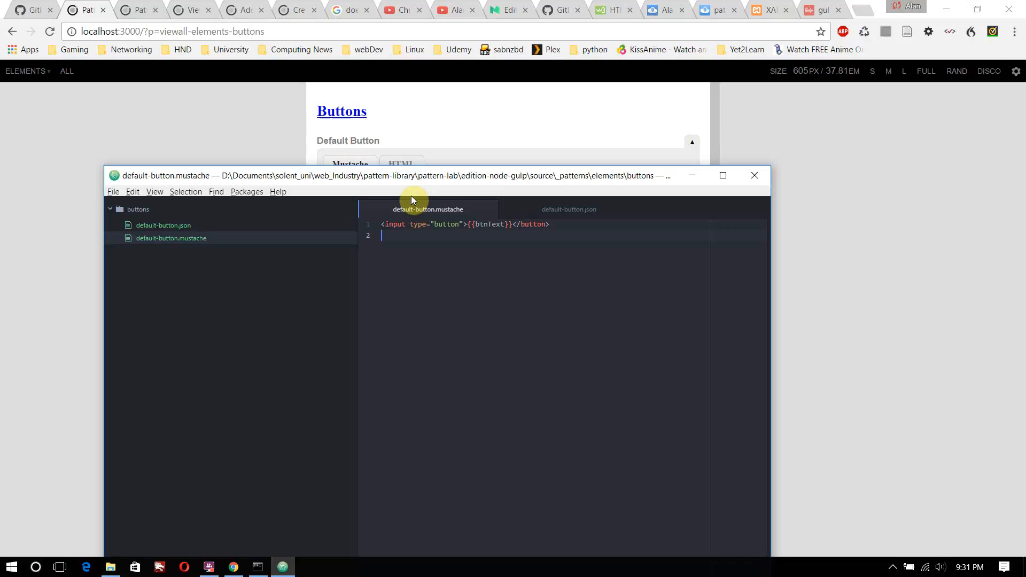